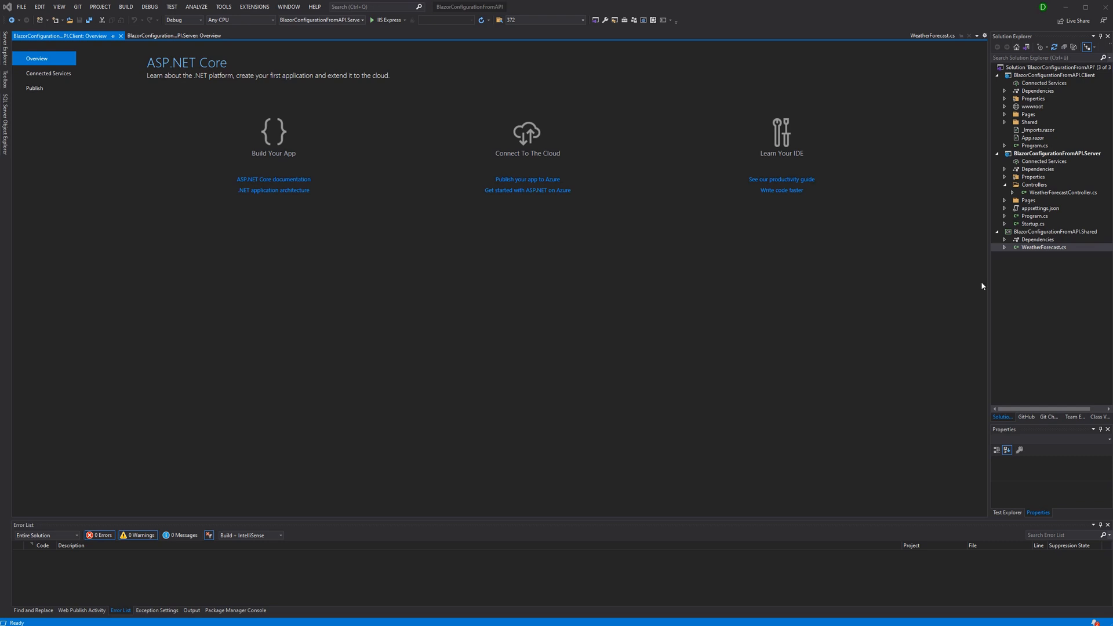
pyautogui.moveTo(693, 306)
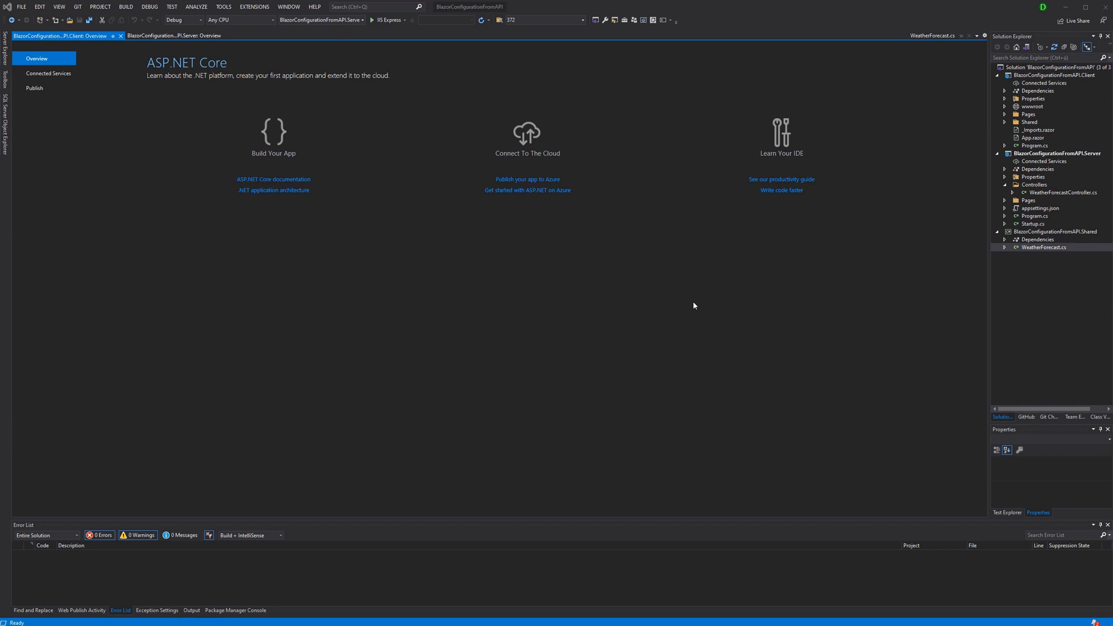
pyautogui.moveTo(623, 296)
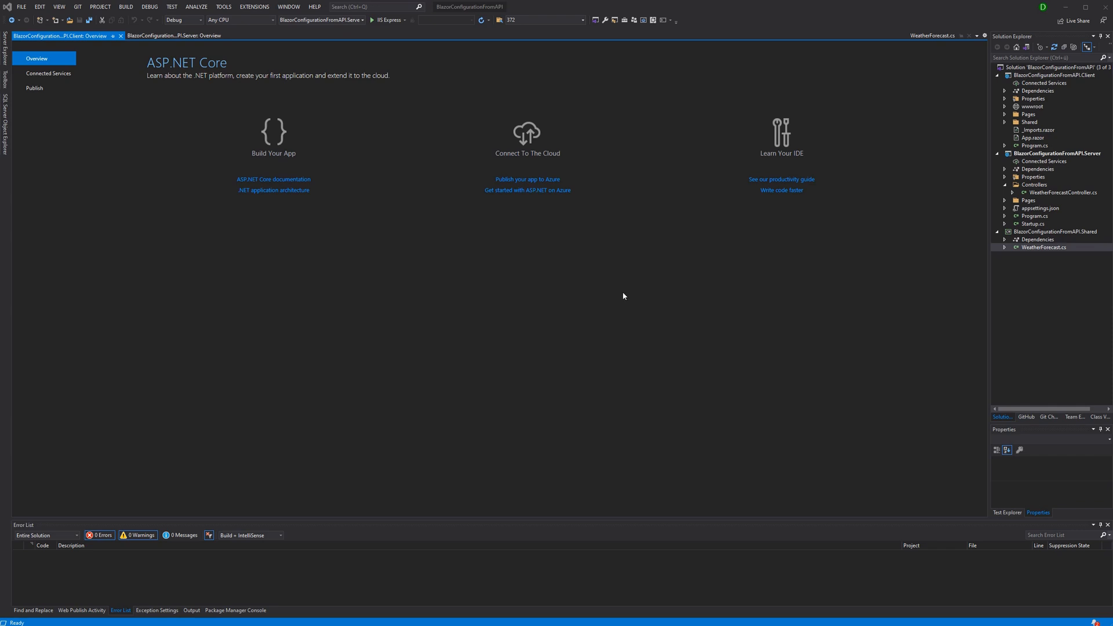
pyautogui.moveTo(672, 294)
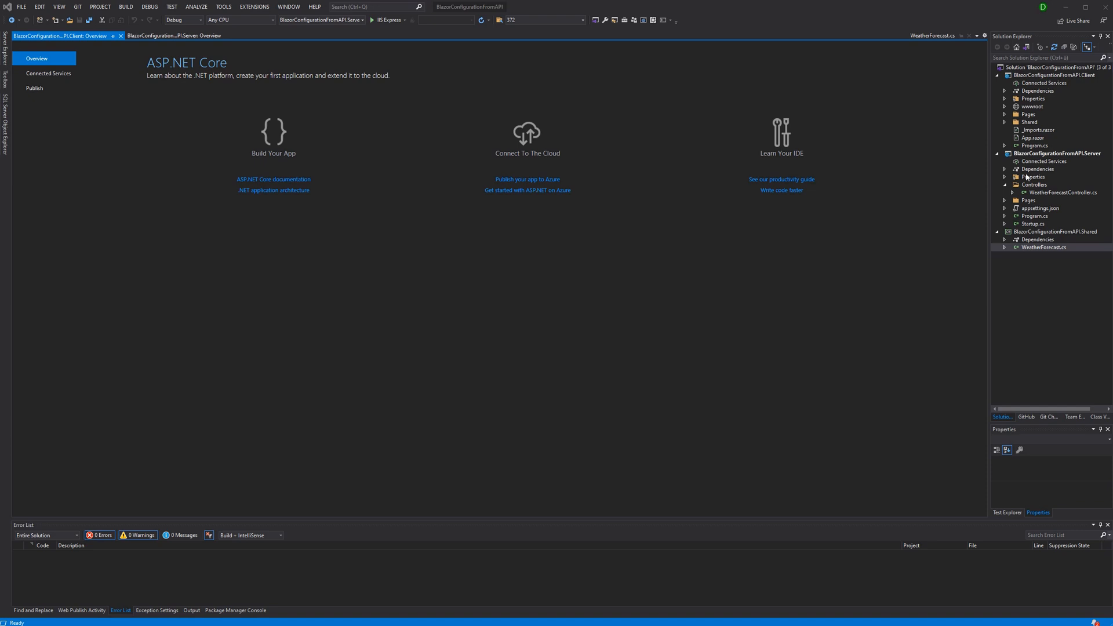
pyautogui.moveTo(1028, 233)
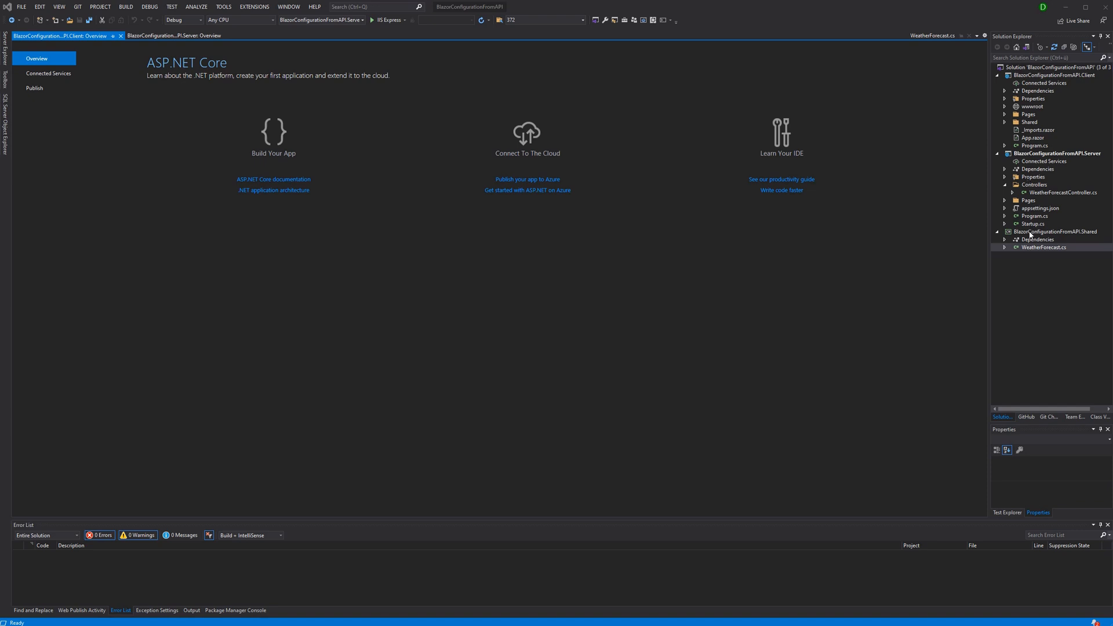
# - Add a new class file named Tenant to the Shared project
pyautogui.rightClick(1054, 232)
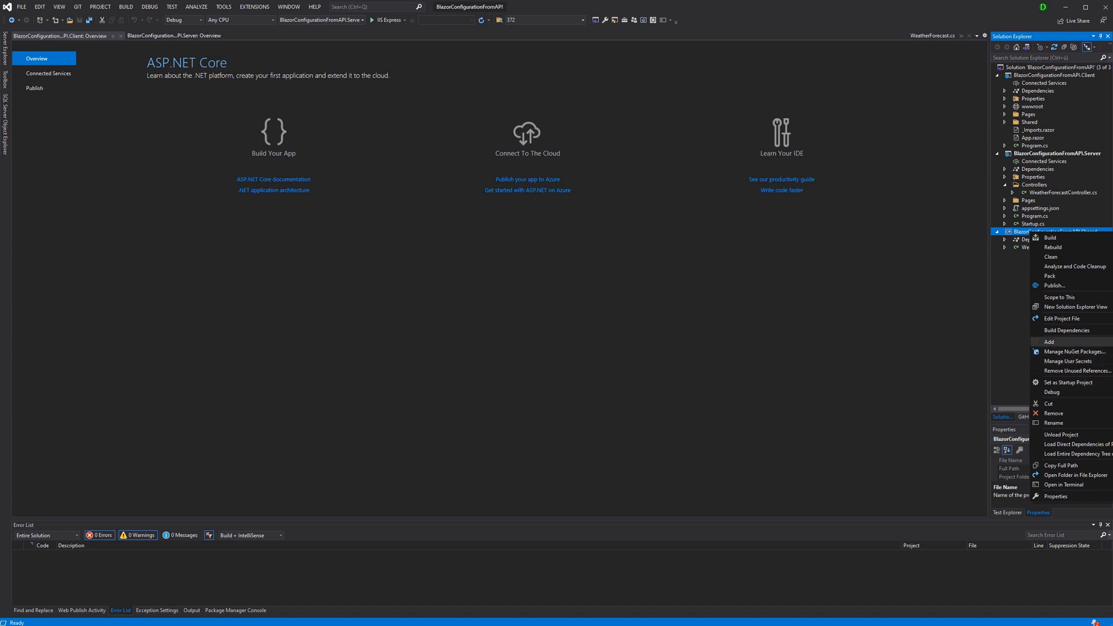
pyautogui.click(1049, 342)
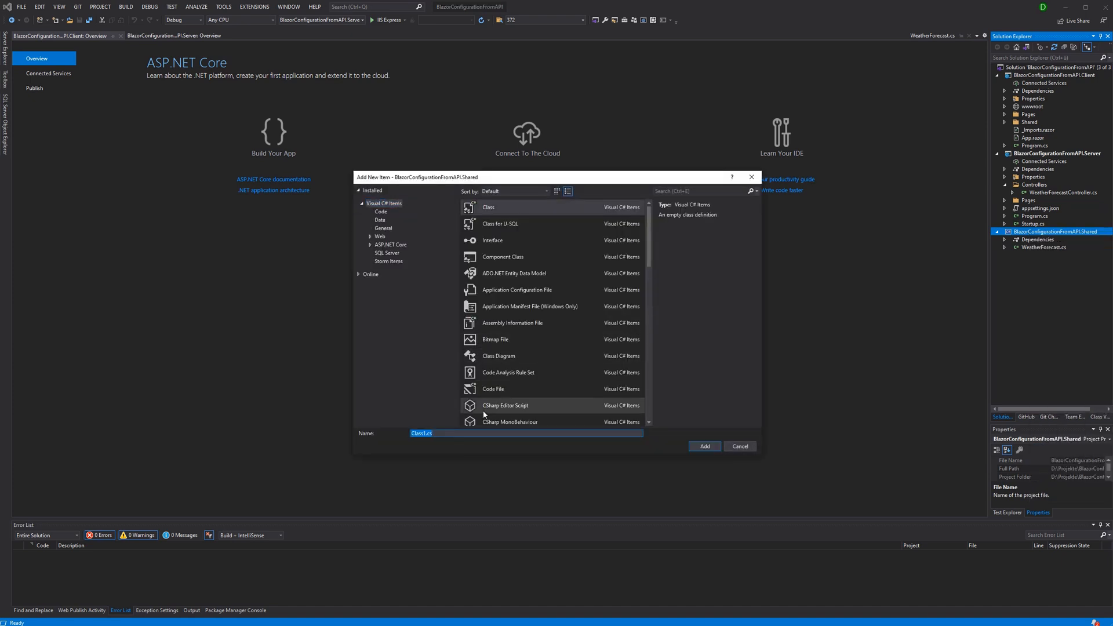
pyautogui.click(703, 446)
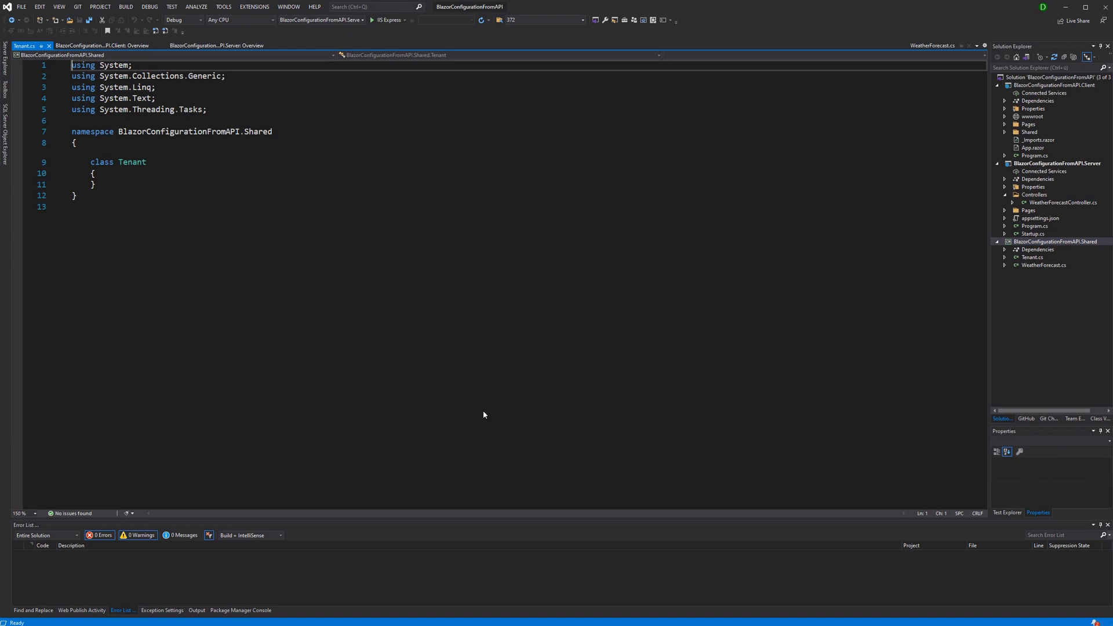
# - Make Tenant public with a string Name and a string[] Colors property
pyautogui.click(91, 162)
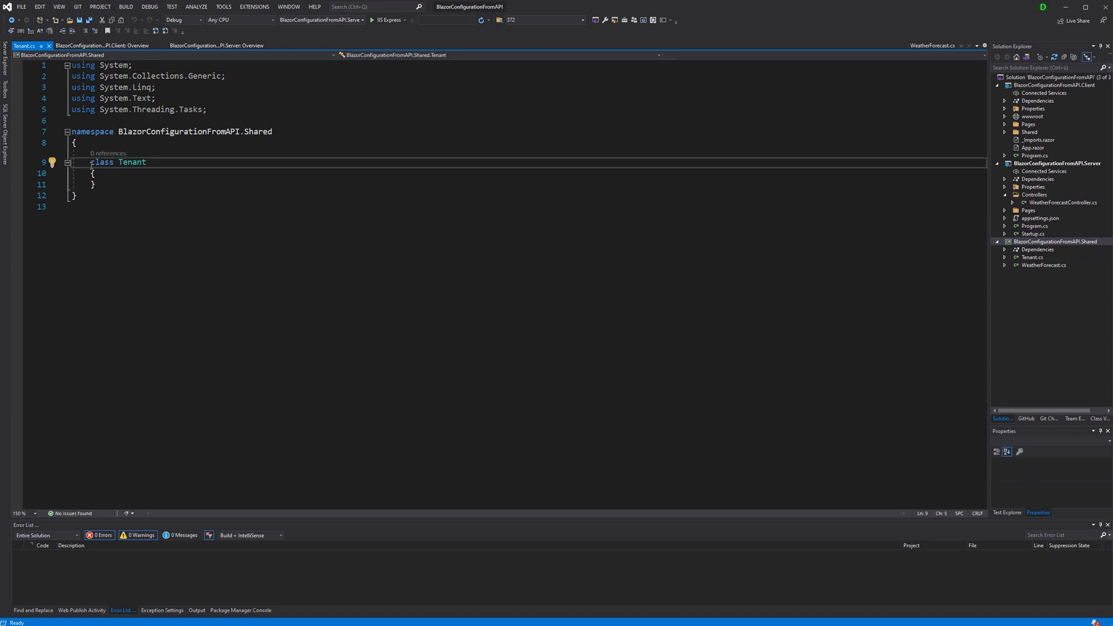
pyautogui.write('pubic')
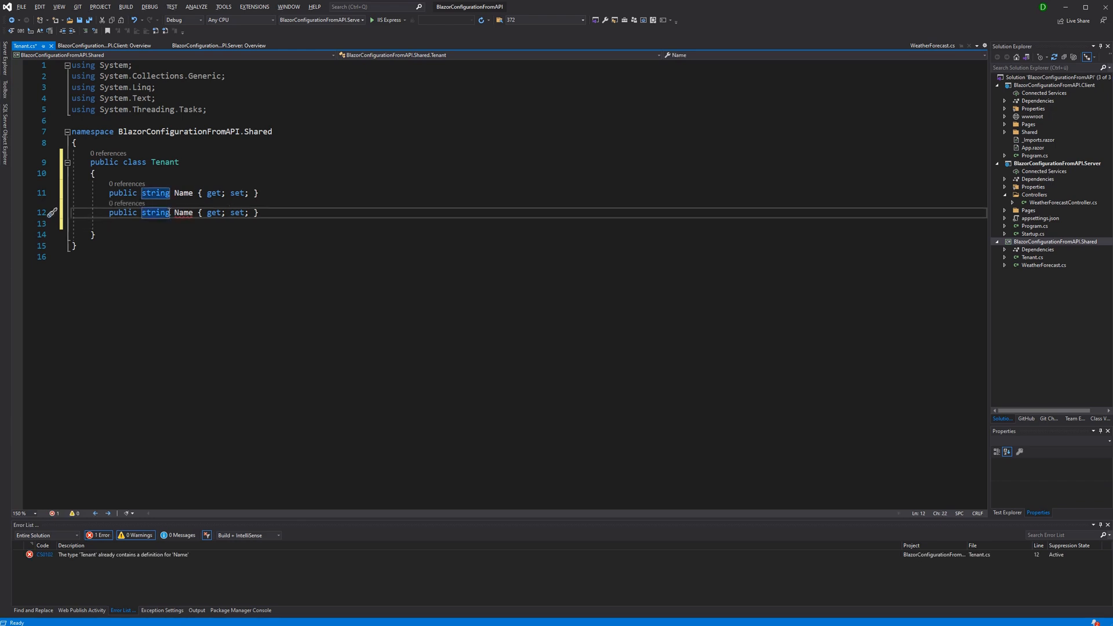
pyautogui.write('[]')
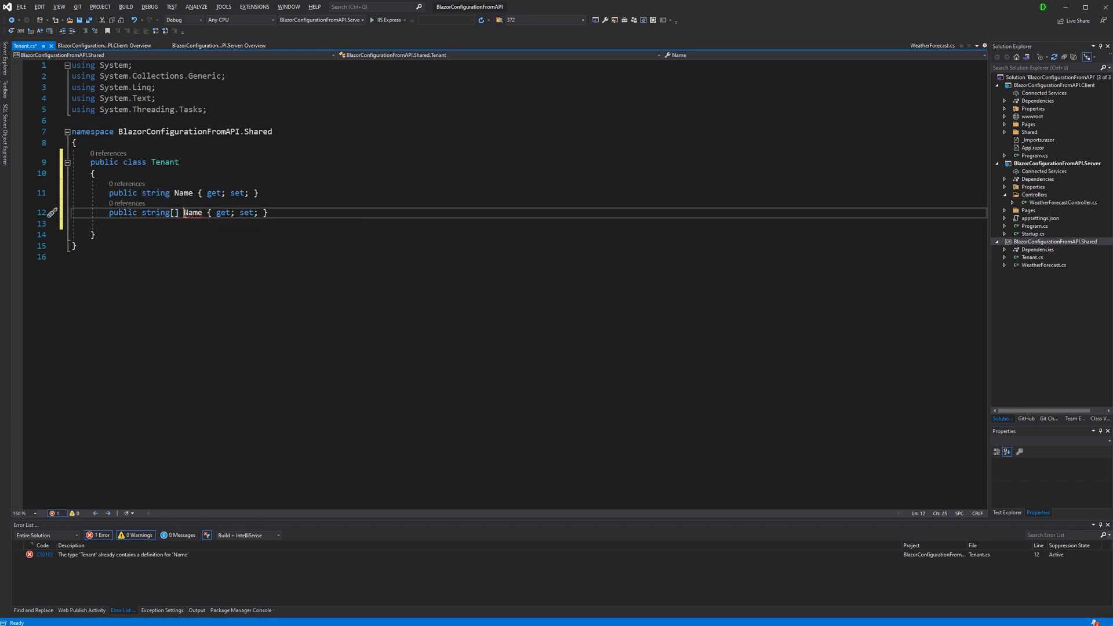
pyautogui.write('Colors')
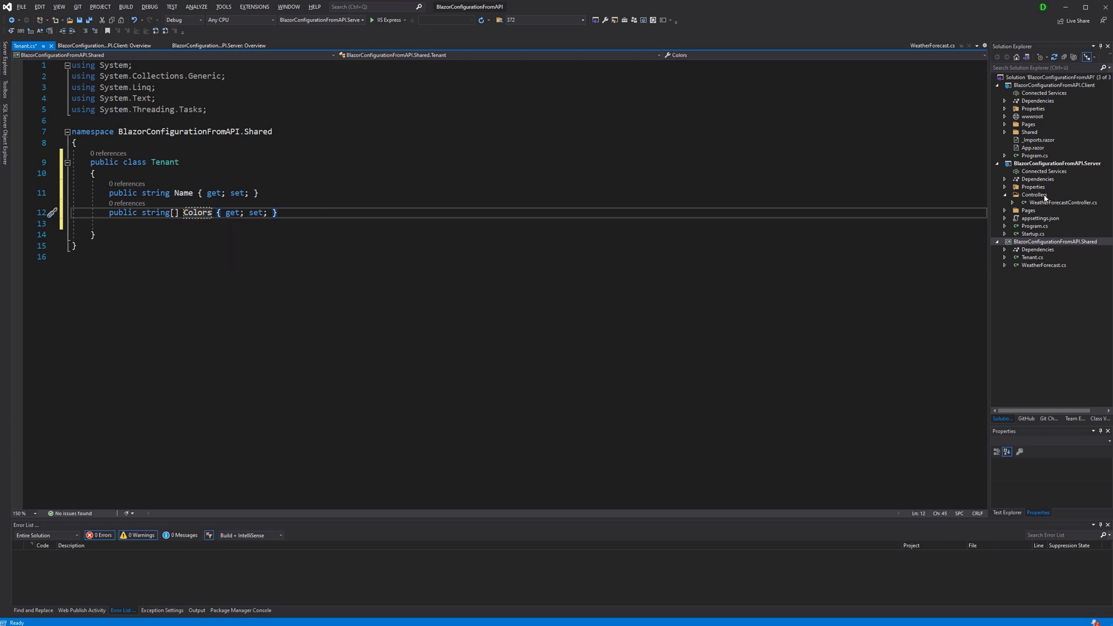
# - Create an empty API controller named ConfigurationController in the Server Controllers folder
pyautogui.click(1035, 194)
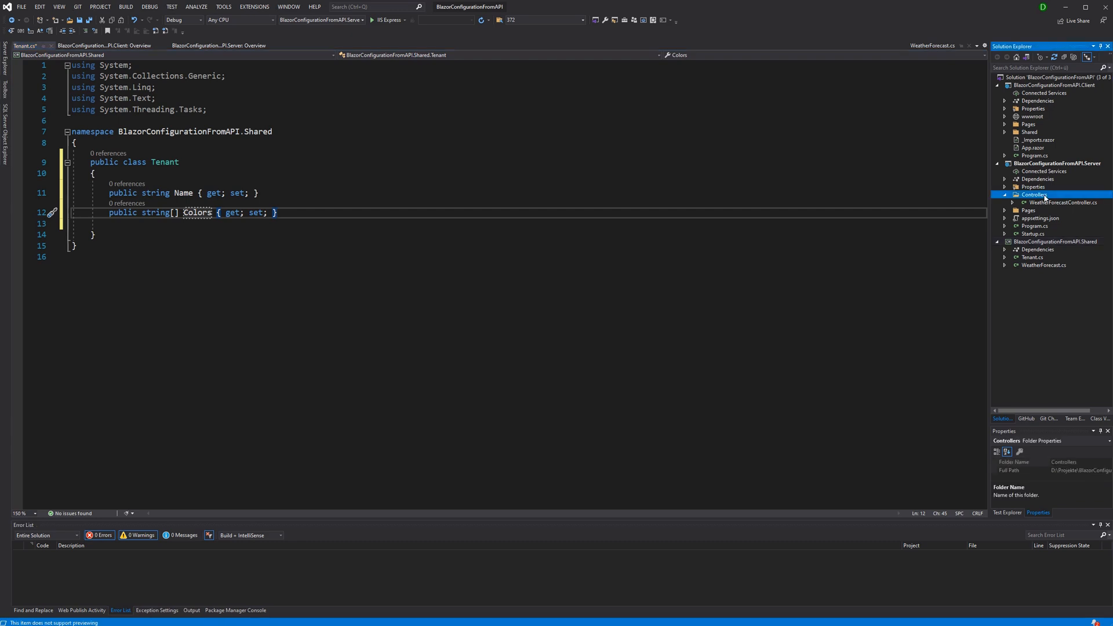
pyautogui.rightClick(1033, 195)
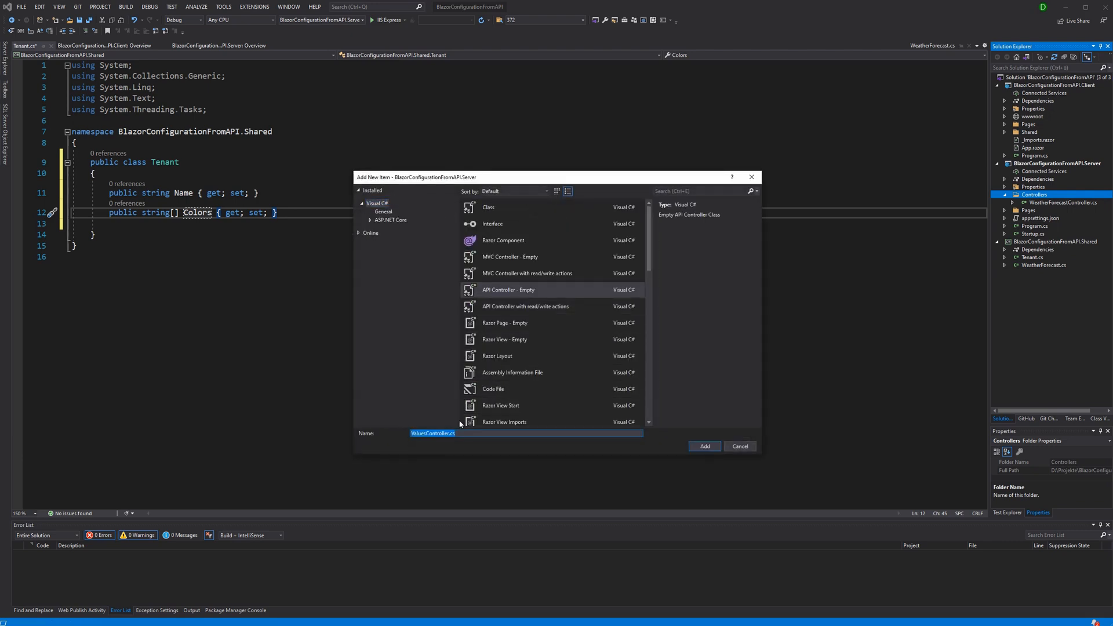
pyautogui.write('ConfigurationCo')
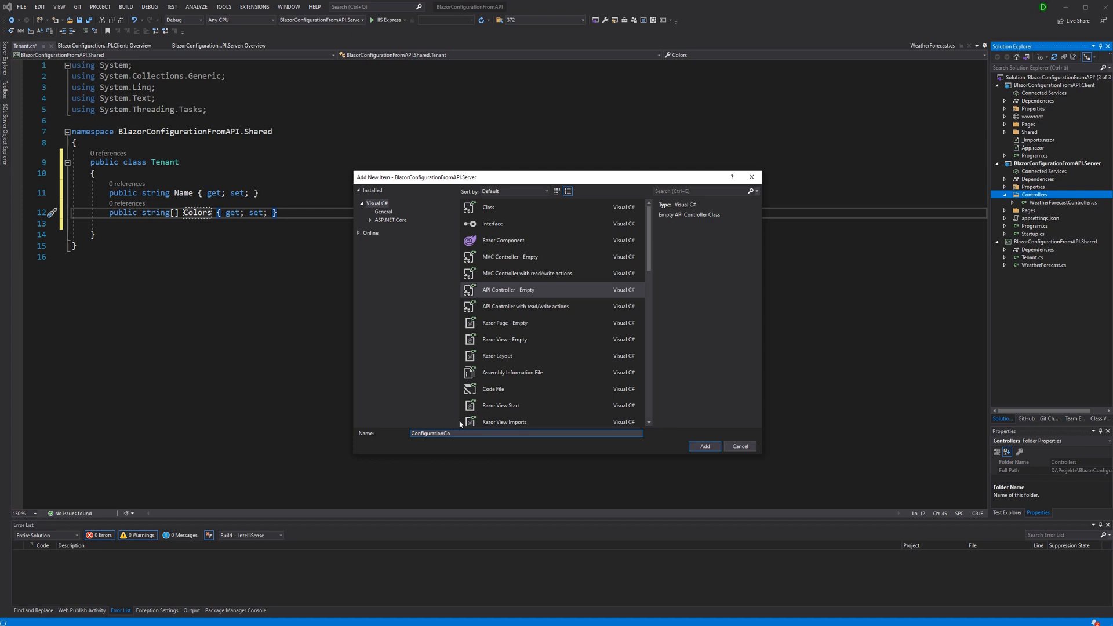
pyautogui.click(703, 446)
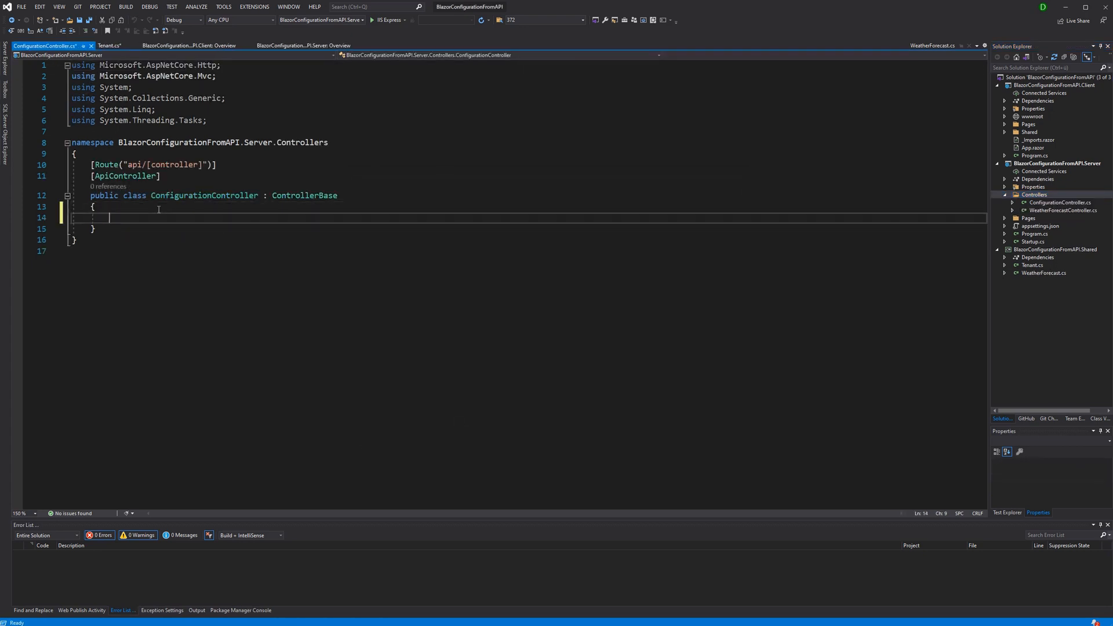
# - Write an [HttpGet] GetConfiguration action returning new JsonResult(), then begin a Tenant declaration
pyautogui.write('[H')
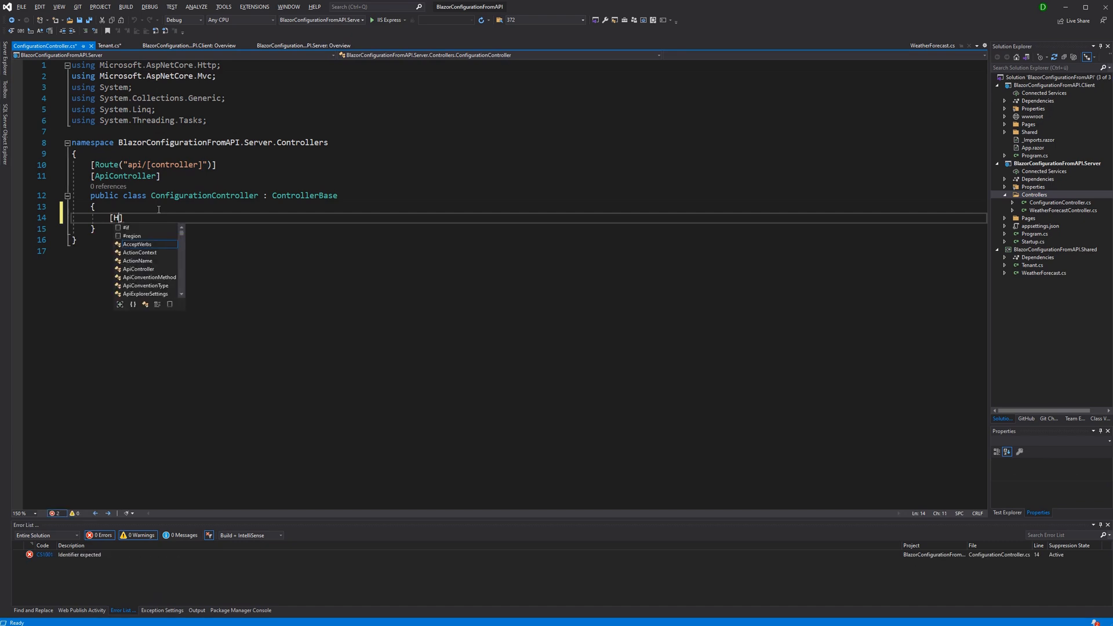
pyautogui.write('ttpGe')
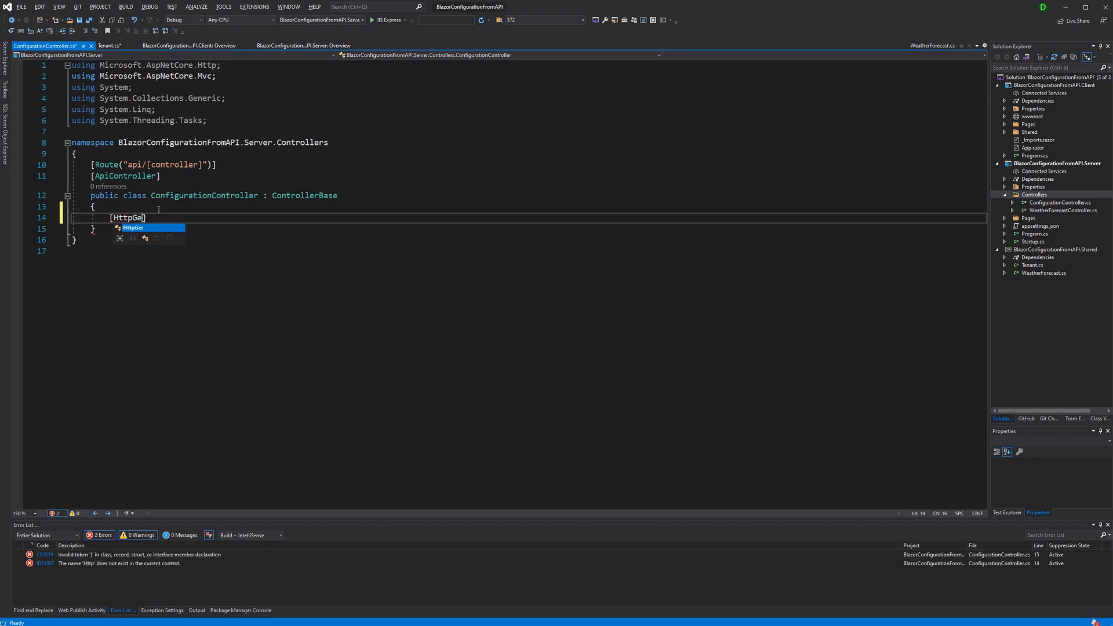
pyautogui.press('Enter')
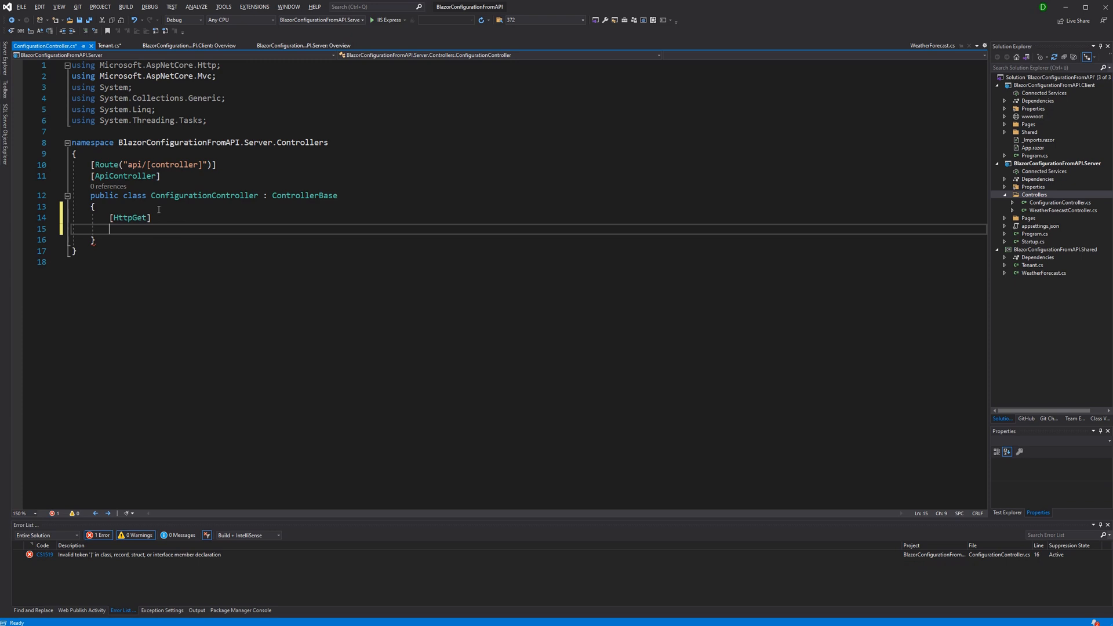
pyautogui.write('public')
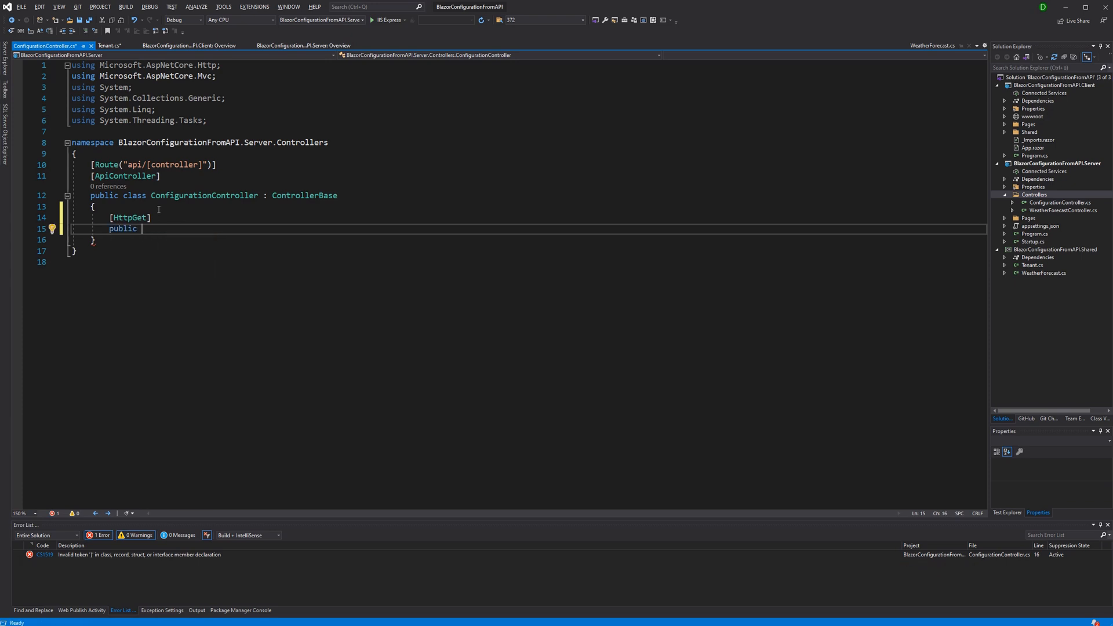
pyautogui.write('ActionResult')
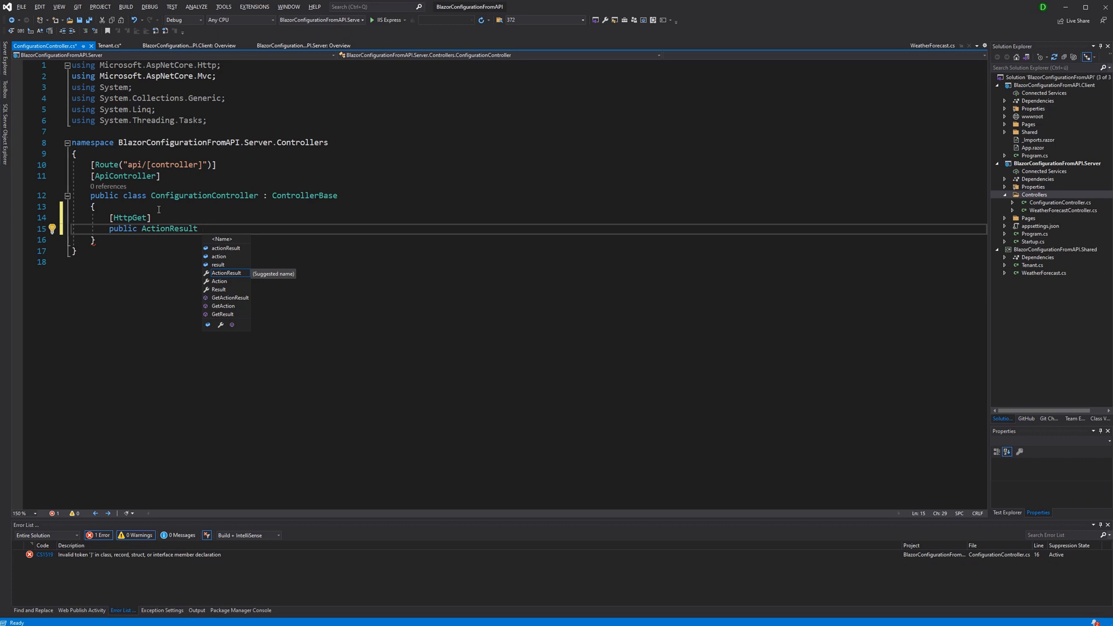
pyautogui.write('GetConfiguration(')
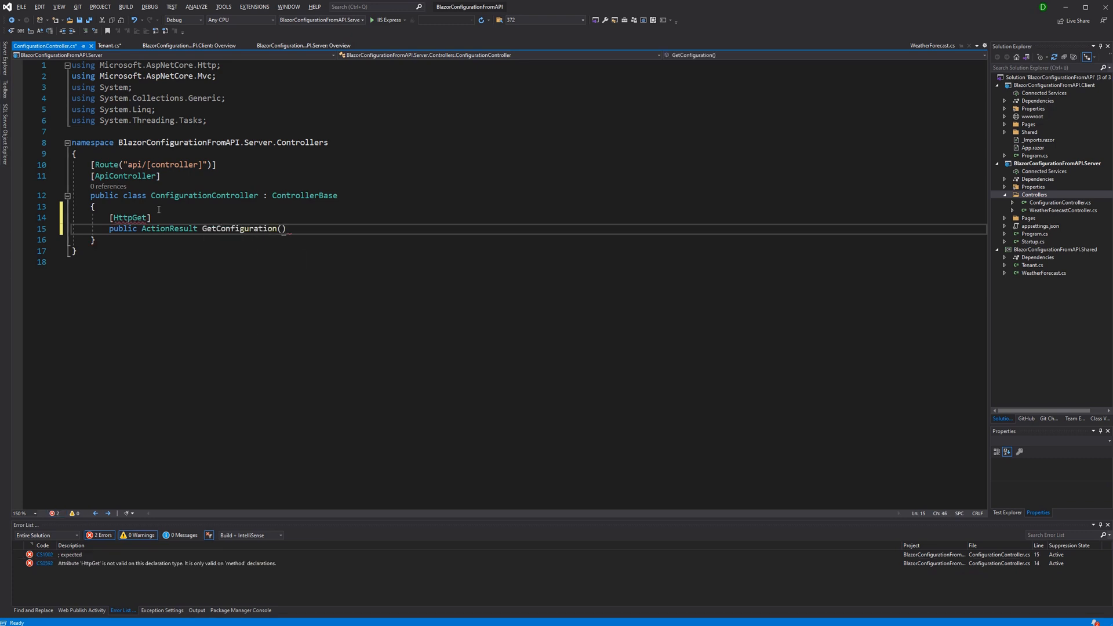
pyautogui.write('re')
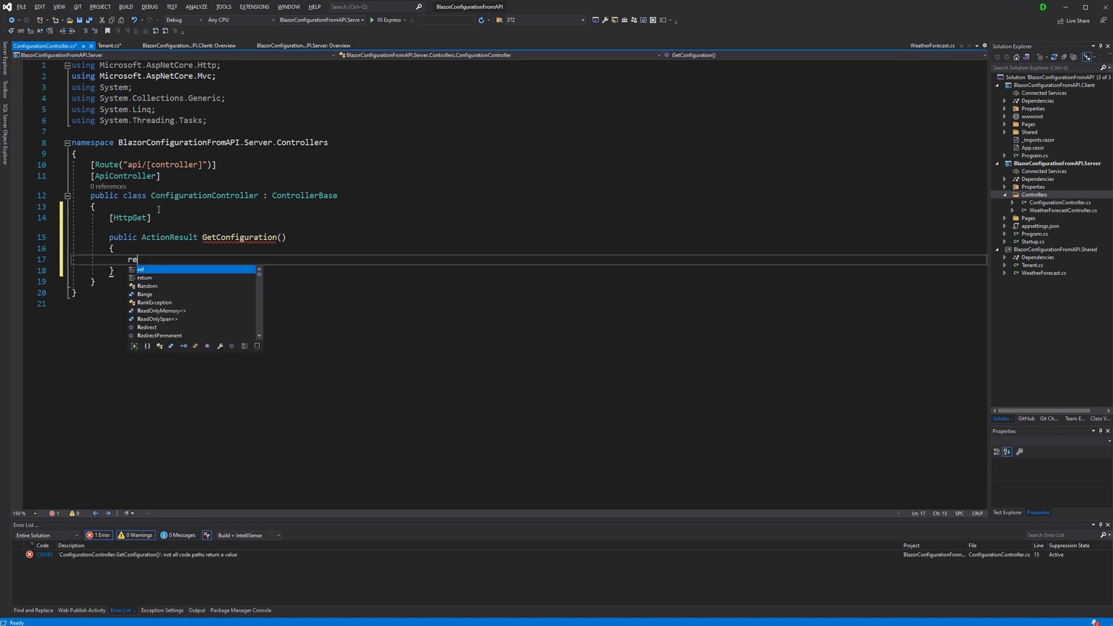
pyautogui.write('turn new Json')
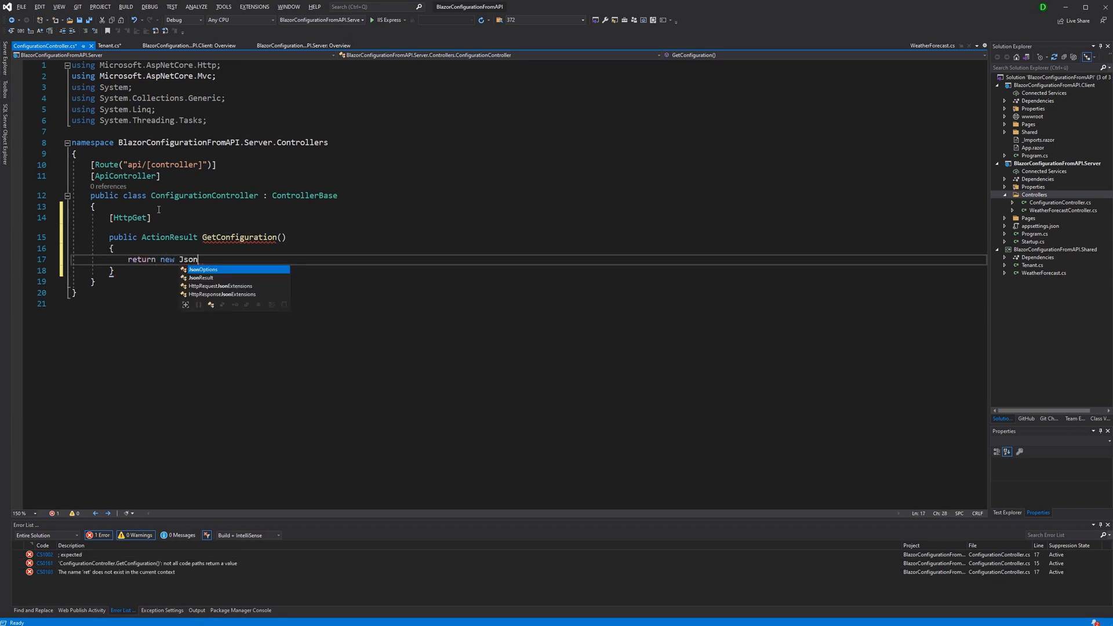
pyautogui.write('Result();')
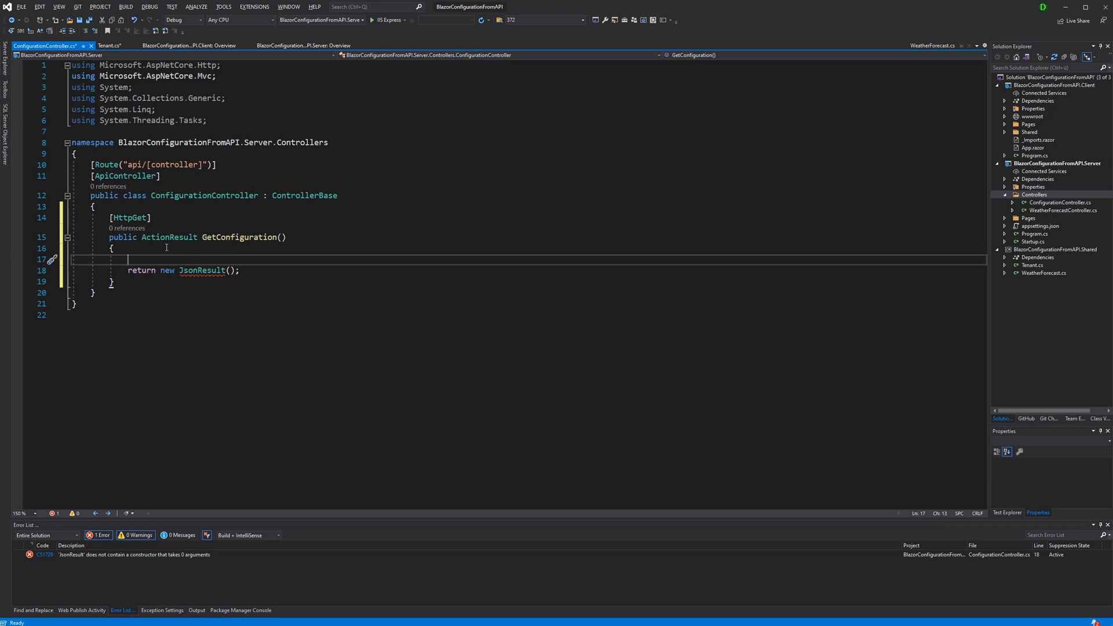
pyautogui.write('Tenant')
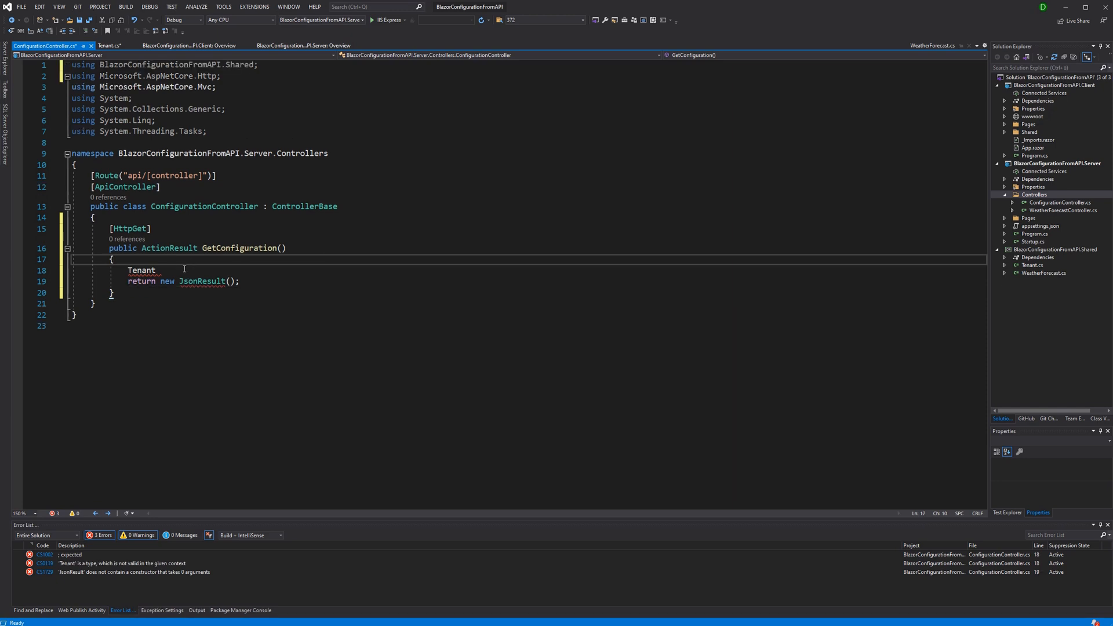
# - Initialize a Tenant named 'Regional Bank' with colors blue and white, naming the variable tenant
pyautogui.write('tenath = new Tenant')
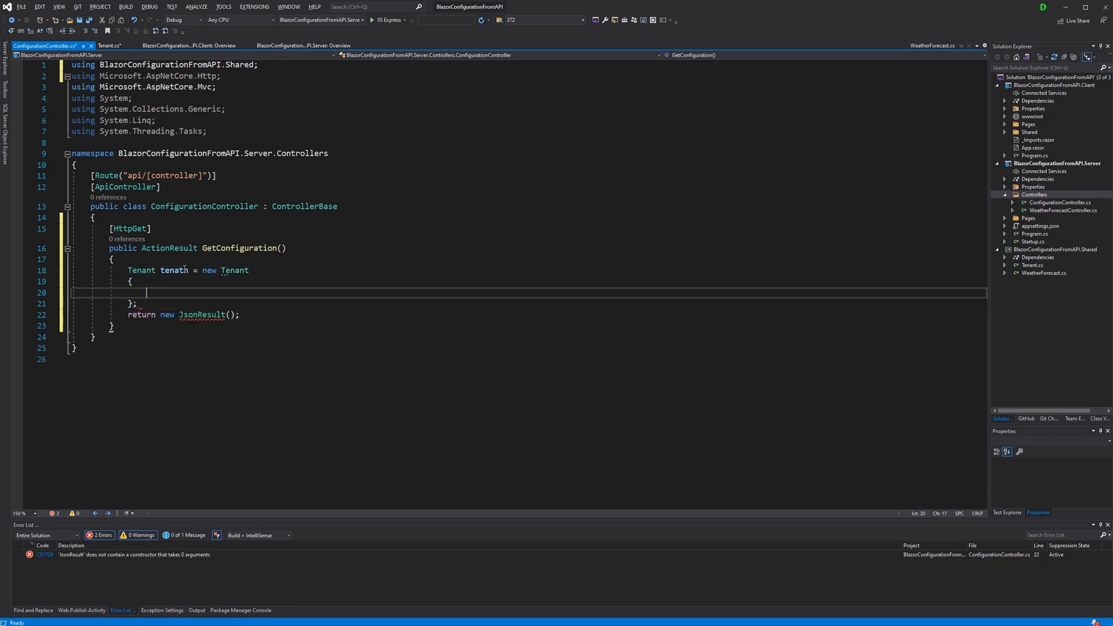
pyautogui.write('Name = "')
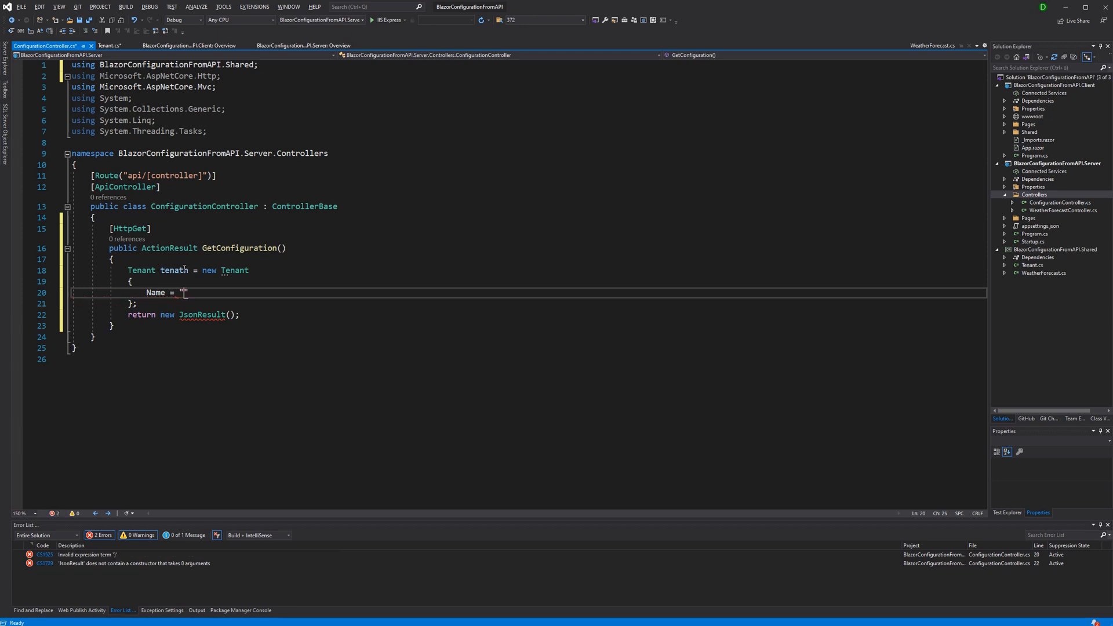
pyautogui.write('Regional Bank')
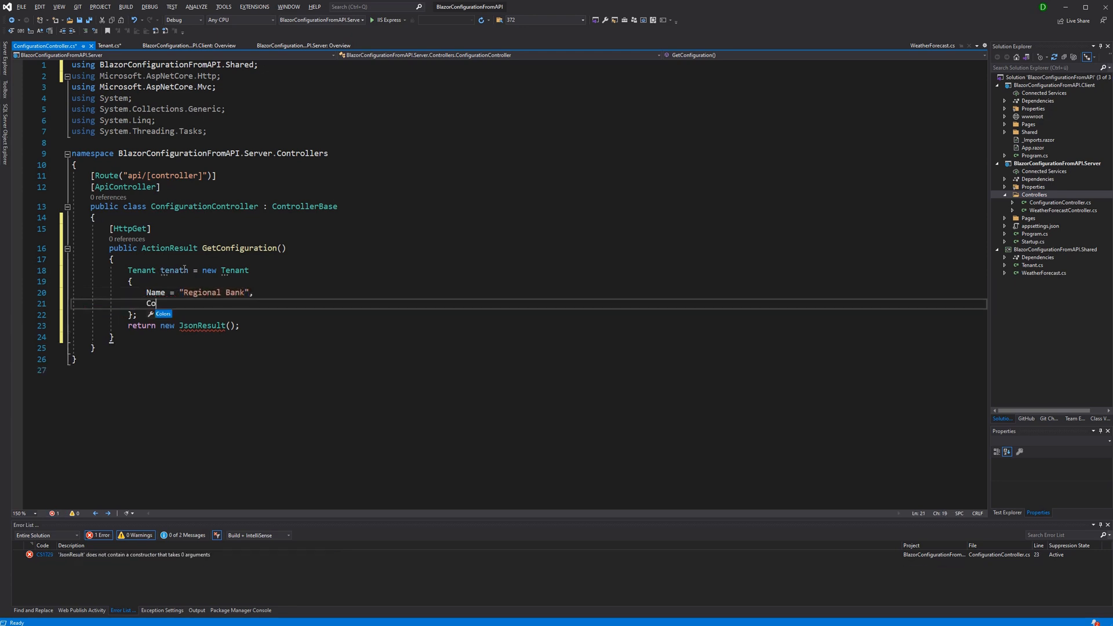
pyautogui.write('lors = new string')
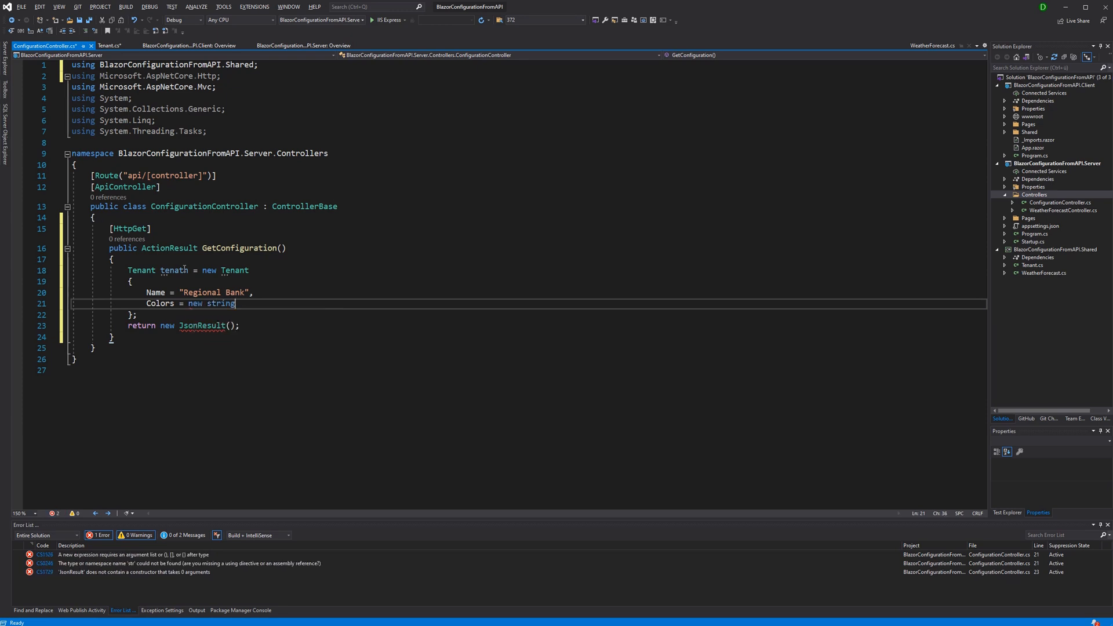
pyautogui.write('[] {""}')
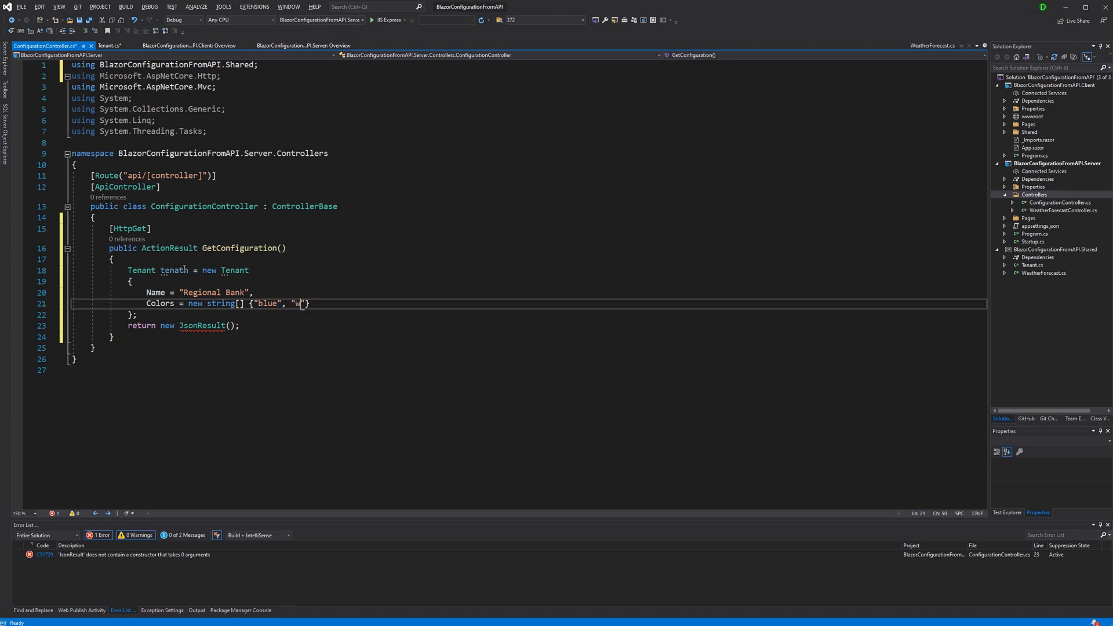
pyautogui.write('hite')
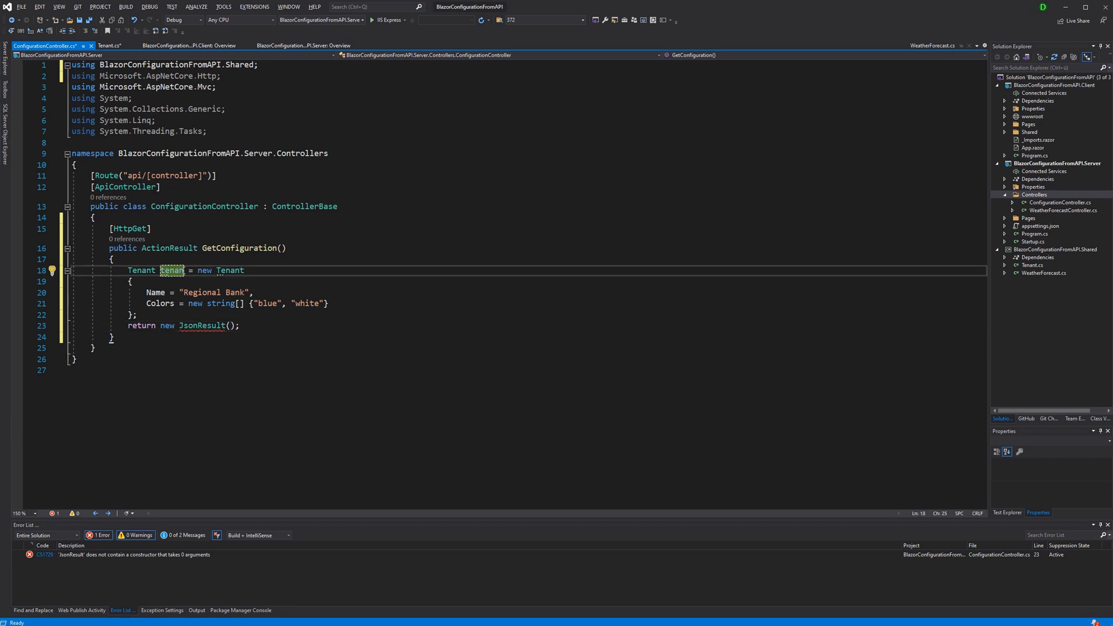
pyautogui.doubleClick(171, 271)
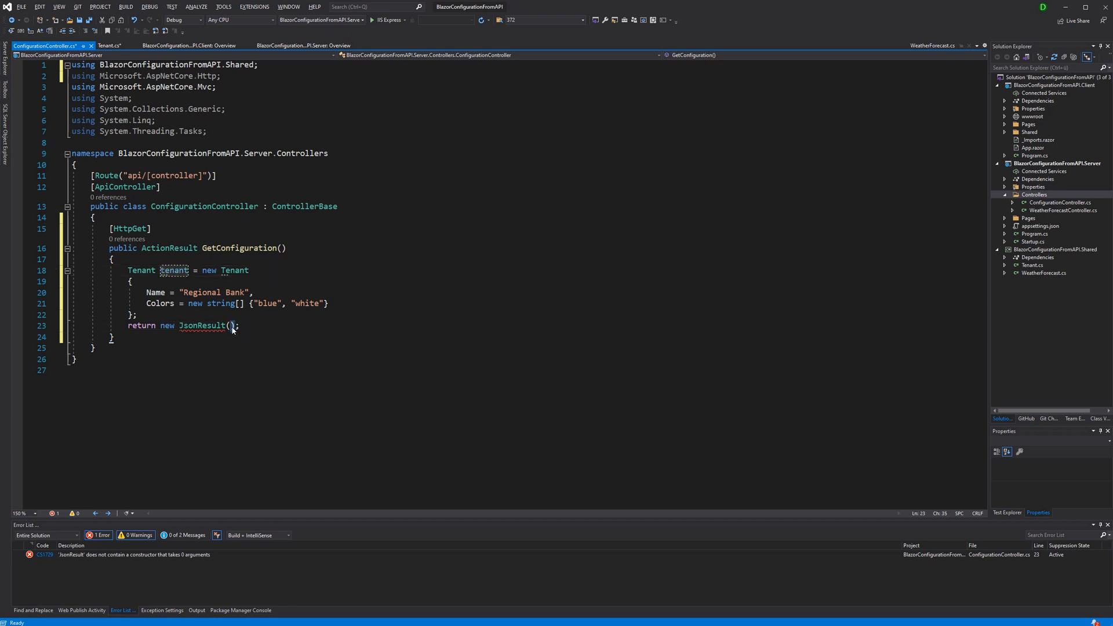
pyautogui.write('tenant')
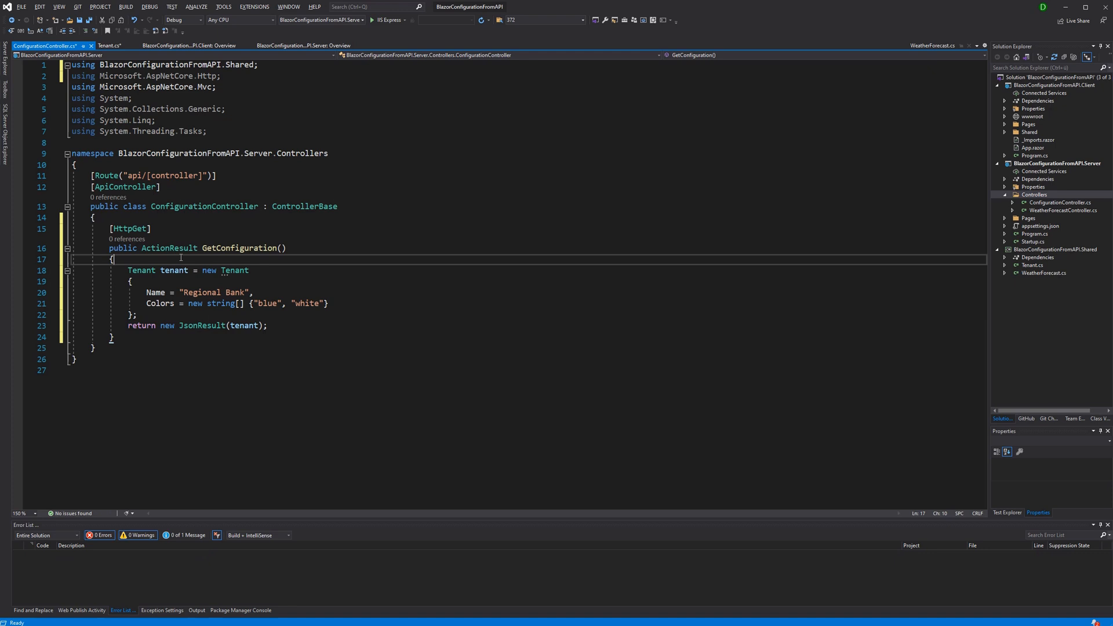
# - Add a // comment about loading the user's configuration via HttpContext.User
pyautogui.write('//C')
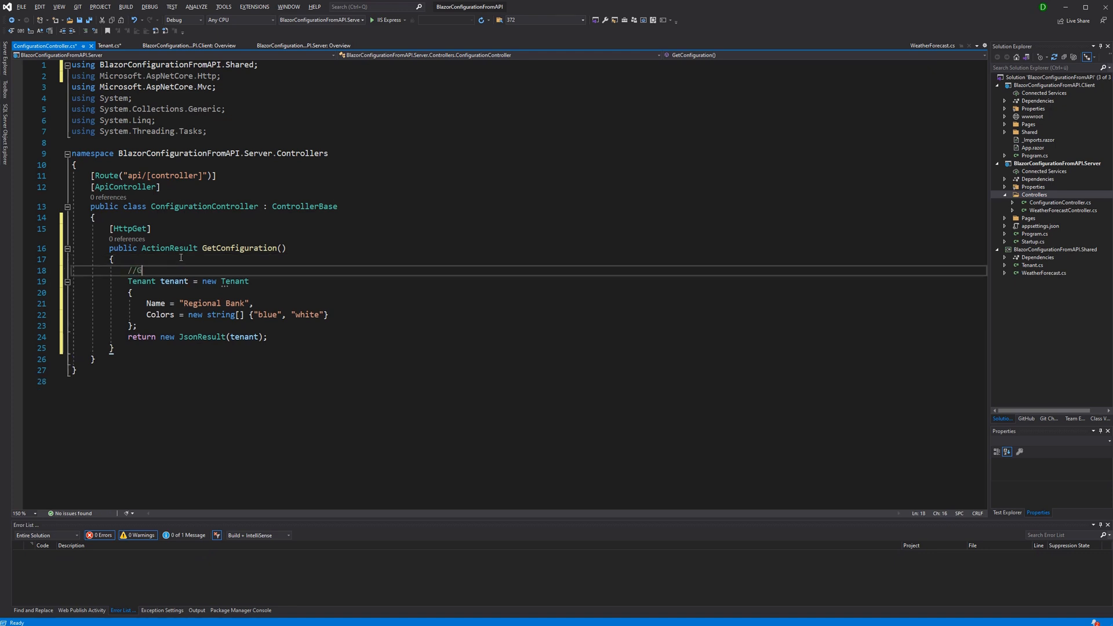
pyautogui.write('Ht')
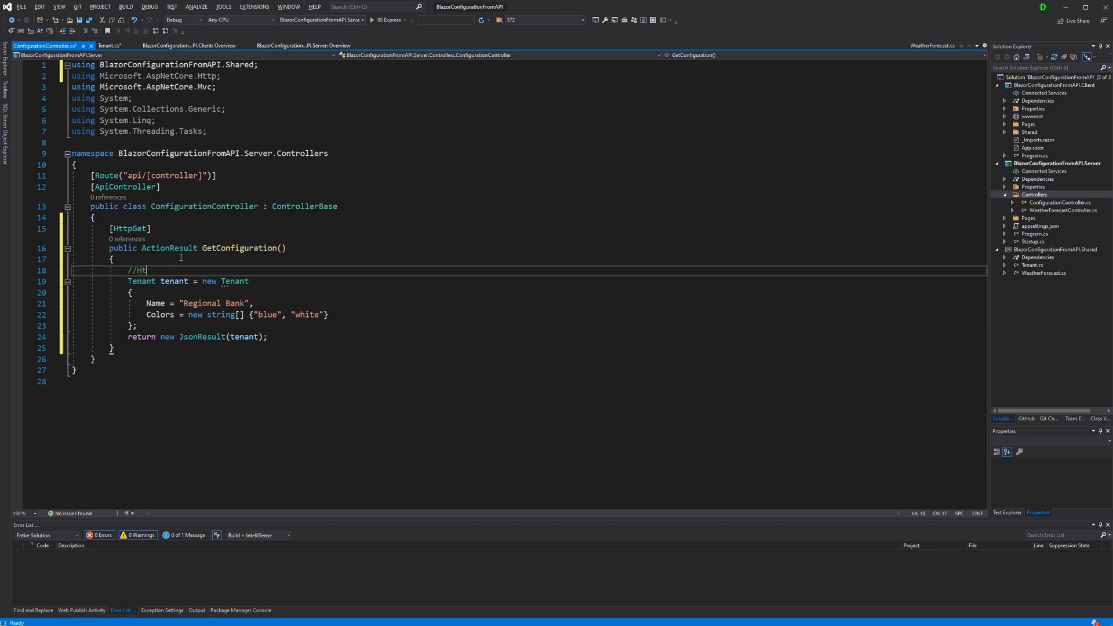
pyautogui.write('tpContext.Usre => get Id => lo')
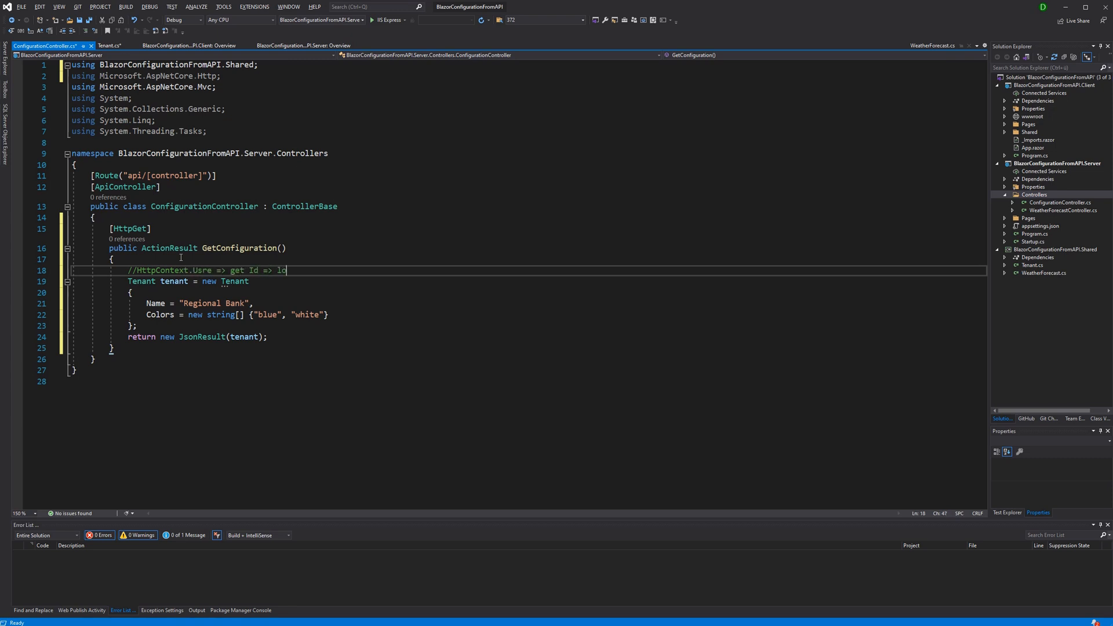
pyautogui.write('ad his/h')
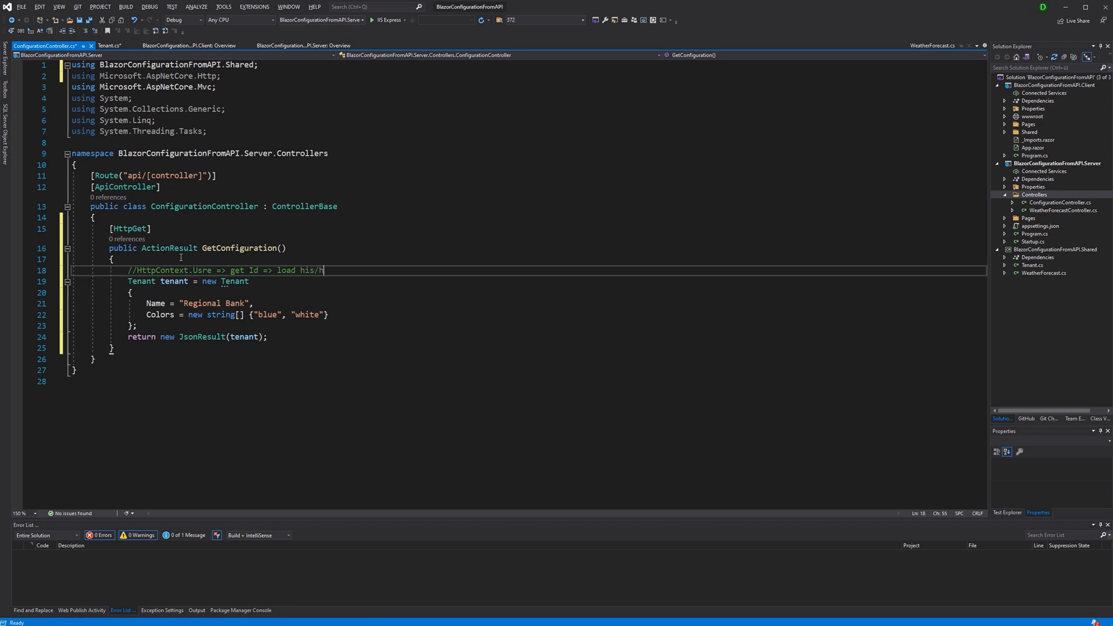
pyautogui.write('er configuraiton')
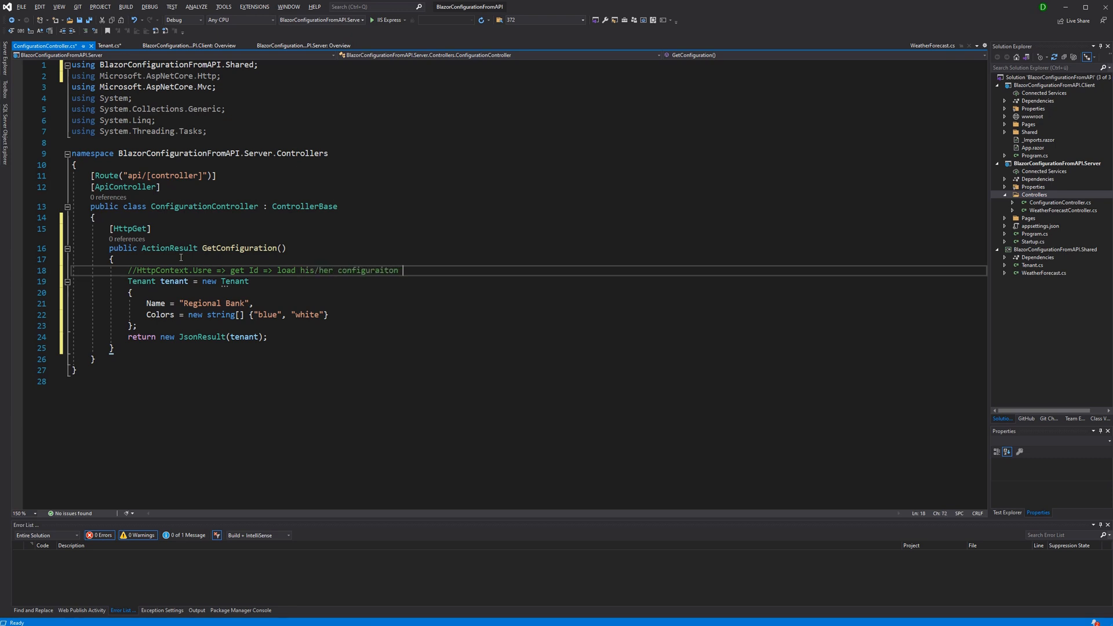
pyautogui.press('Backspace')
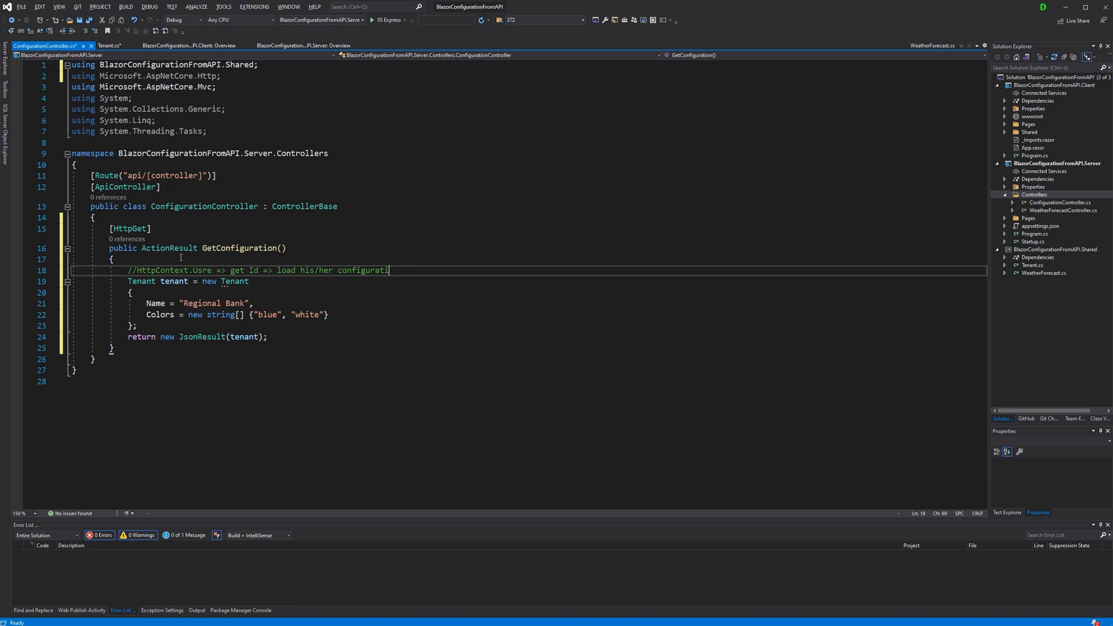
pyautogui.write('on')
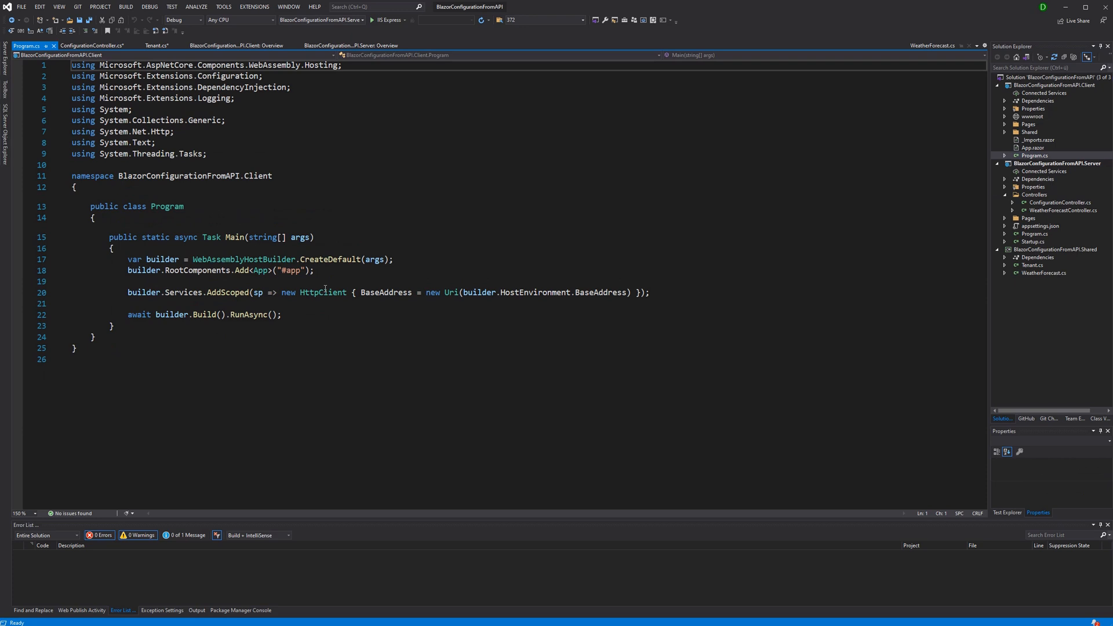
# - Declare httpClient = builder.Services.BuildServiceProvider().GetRequiredService<HttpClient>() in Main
pyautogui.press('enter')
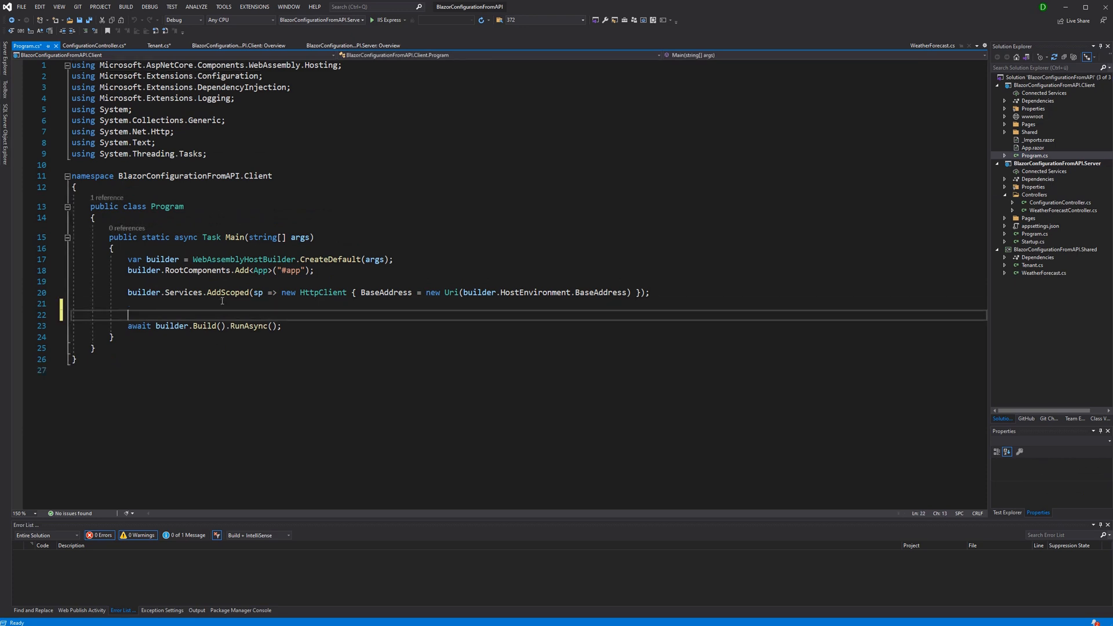
pyautogui.press('enter')
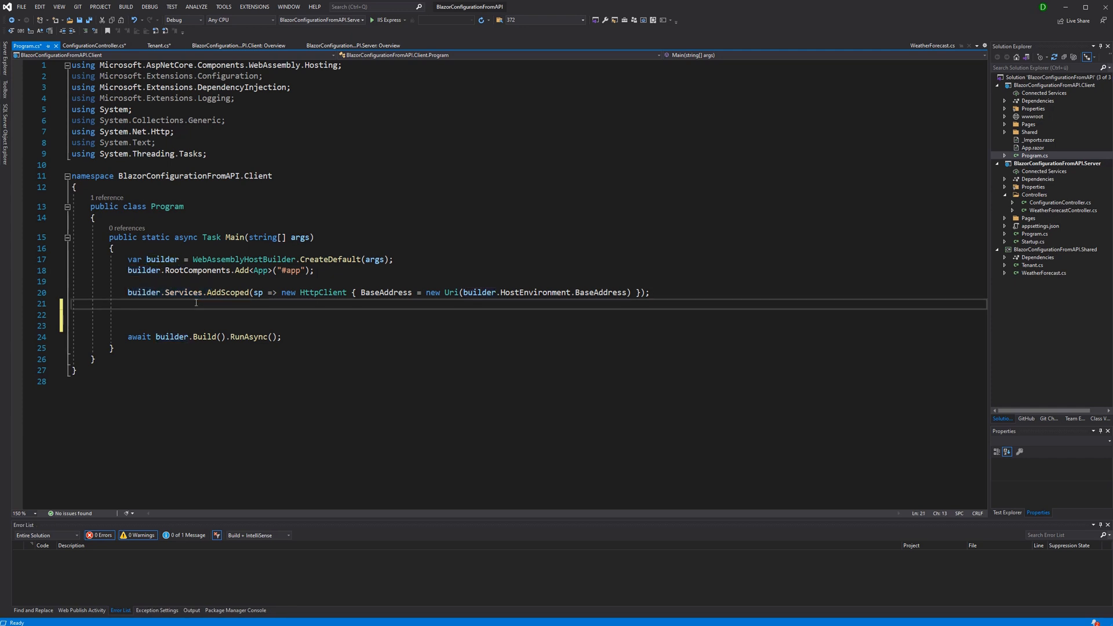
pyautogui.moveTo(279, 291); pyautogui.dragTo(496, 292)
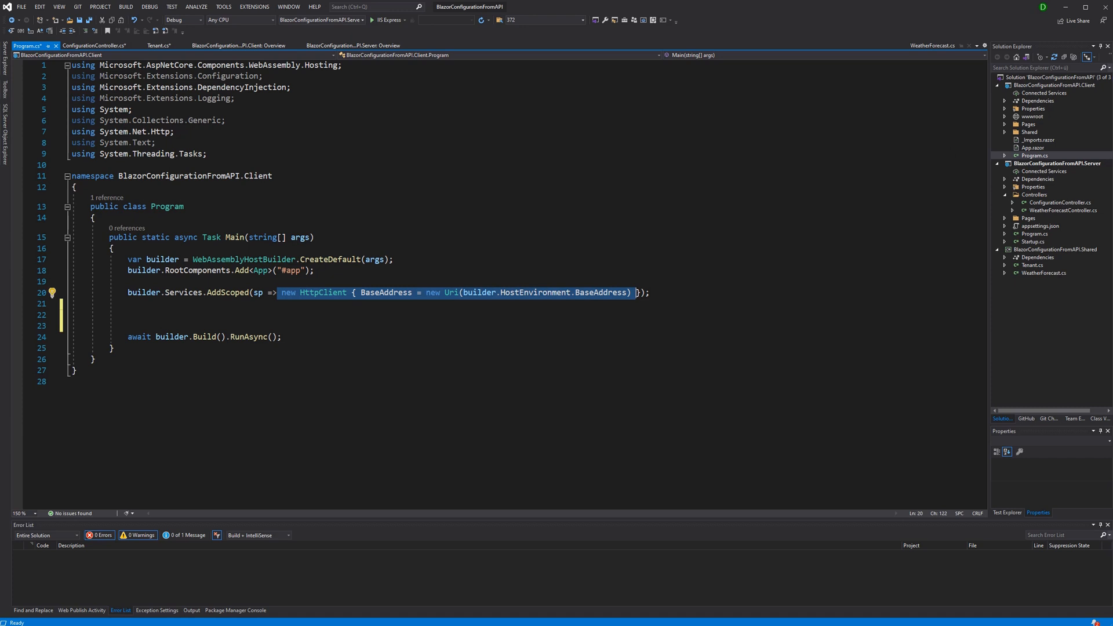
pyautogui.click(170, 303)
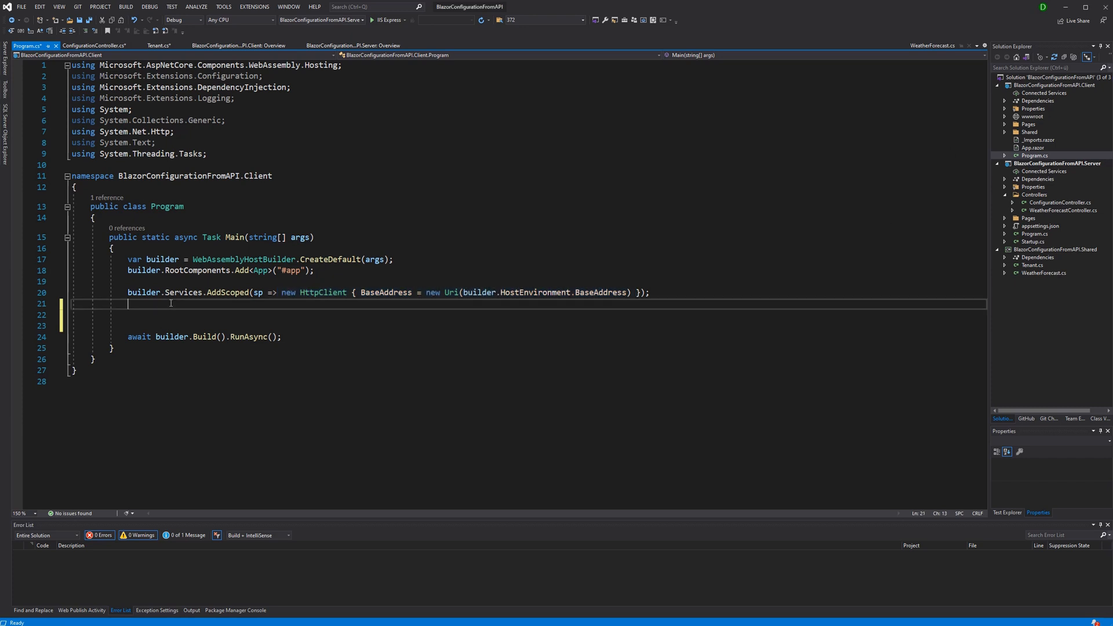
pyautogui.write('HttpClient h')
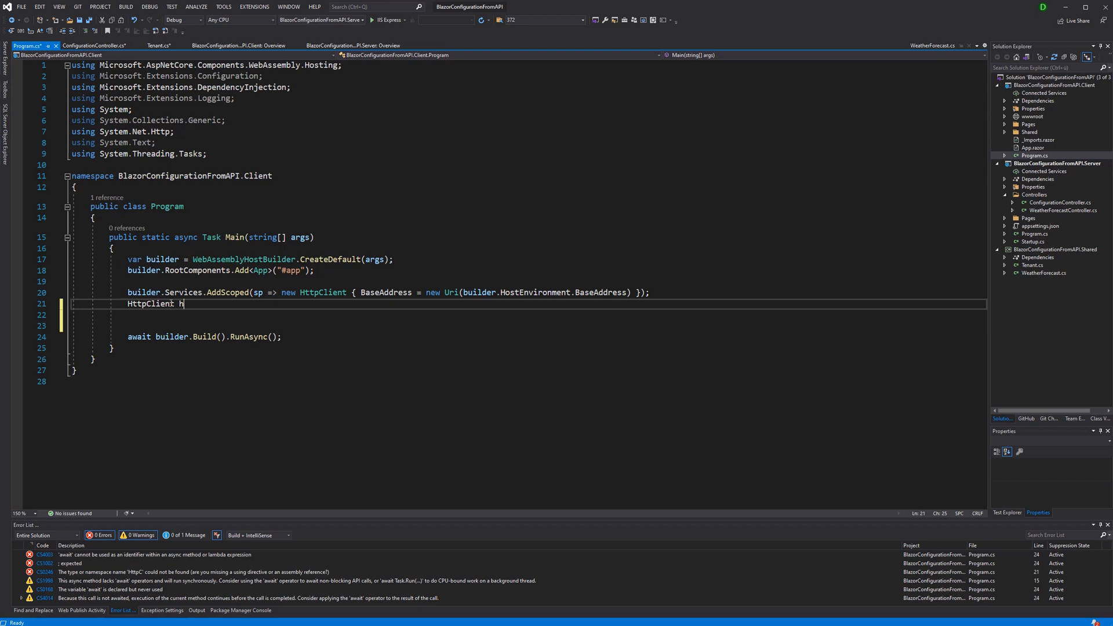
pyautogui.write('ttpClient =')
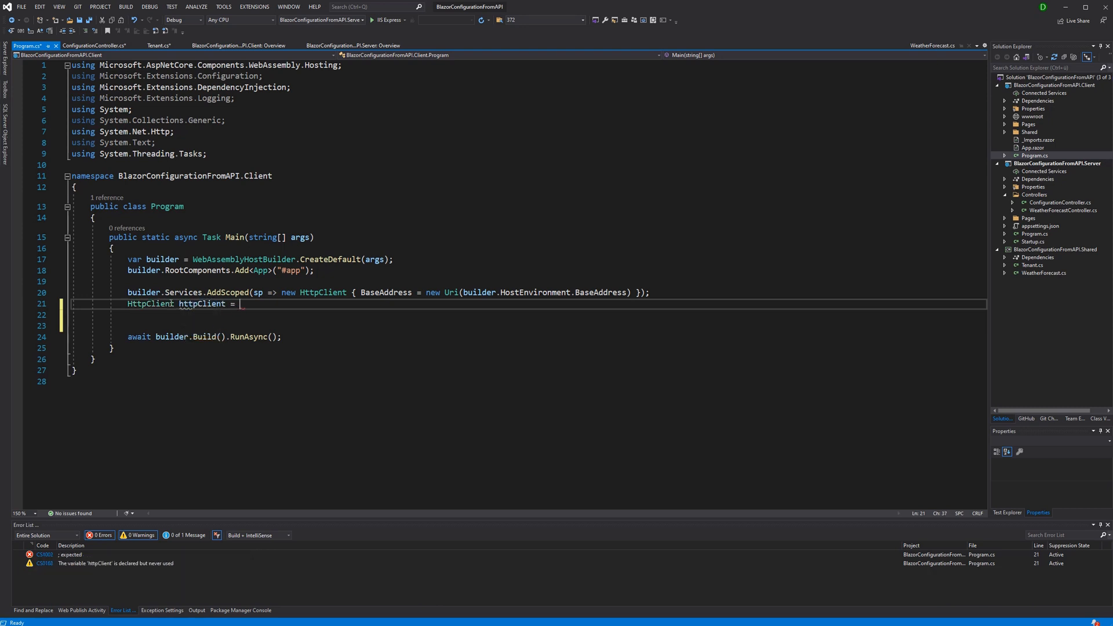
pyautogui.write('builder')
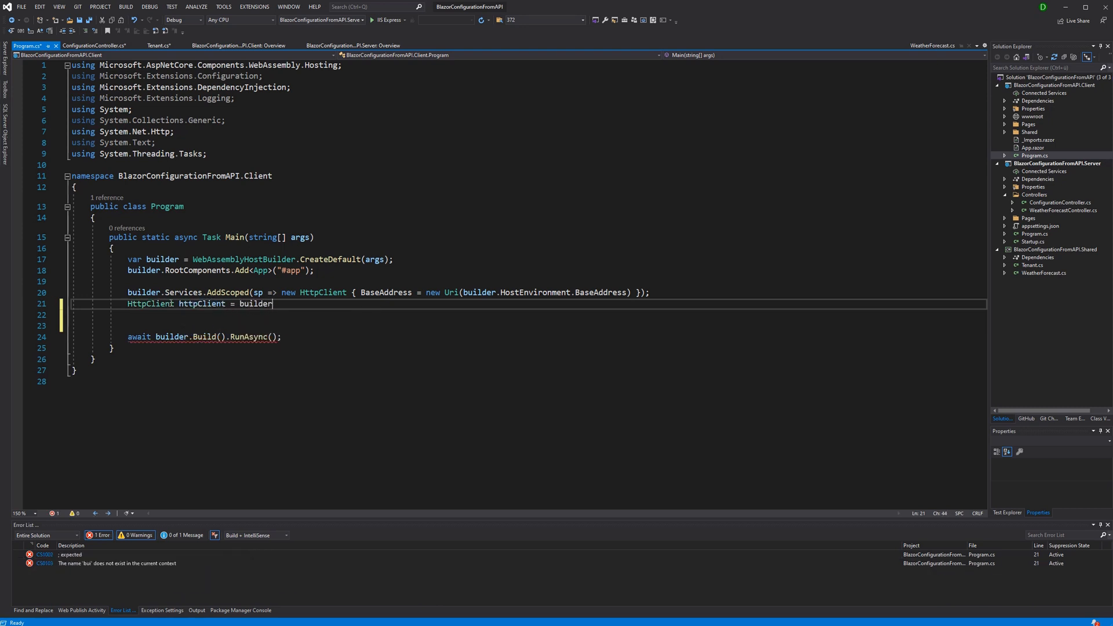
pyautogui.write('.Services.BuildServiceProvider(')
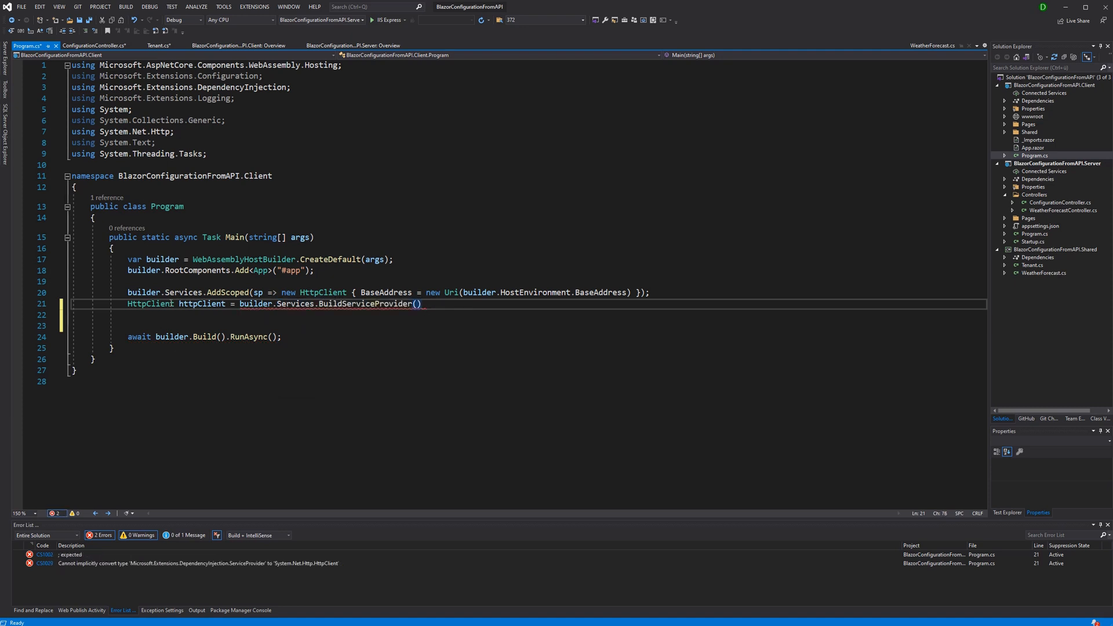
pyautogui.write('.GetRequiredService<>')
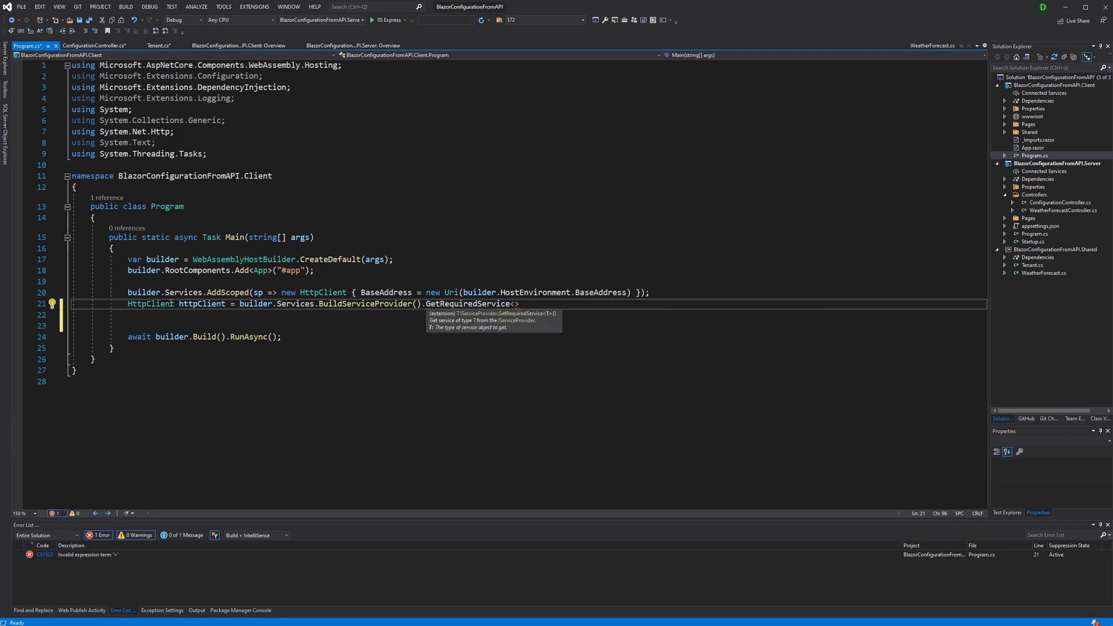
pyautogui.write('HttpClient')
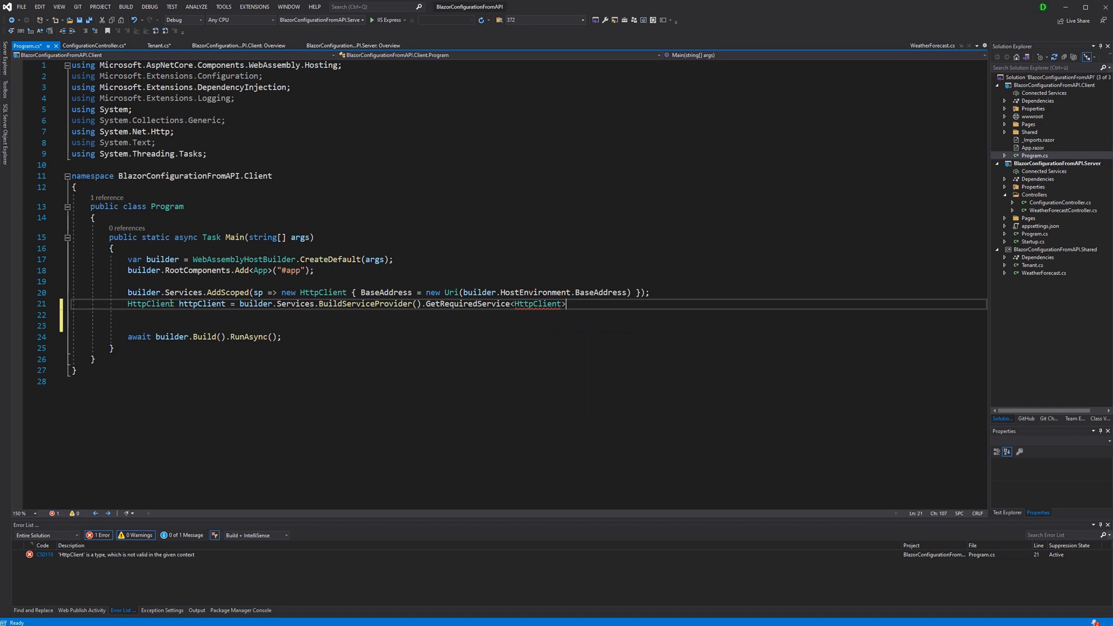
pyautogui.write('();')
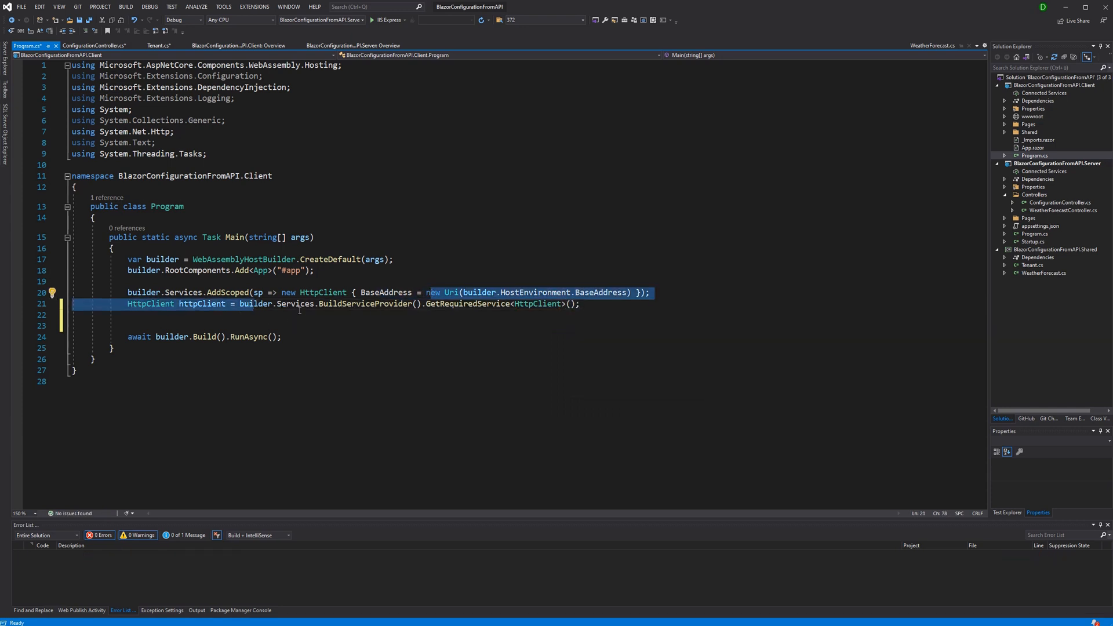
# - Add builder.Configuration.AddJsonStream(await httpClient.GetStreamAsync("api/configuration")) to Main
pyautogui.write('b')
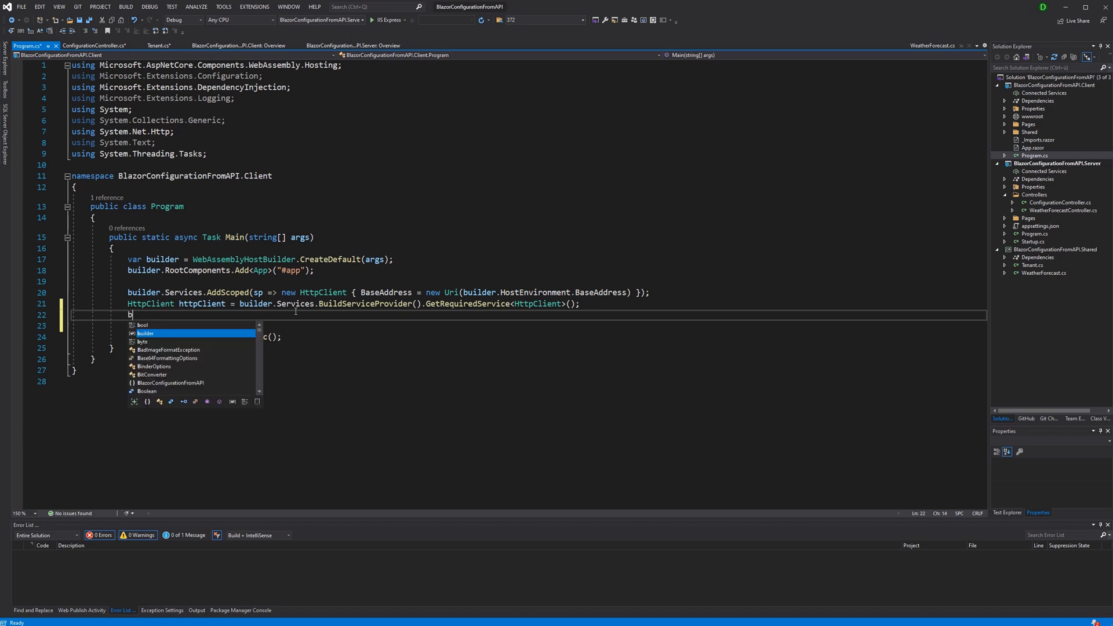
pyautogui.write('uilder.Configuration')
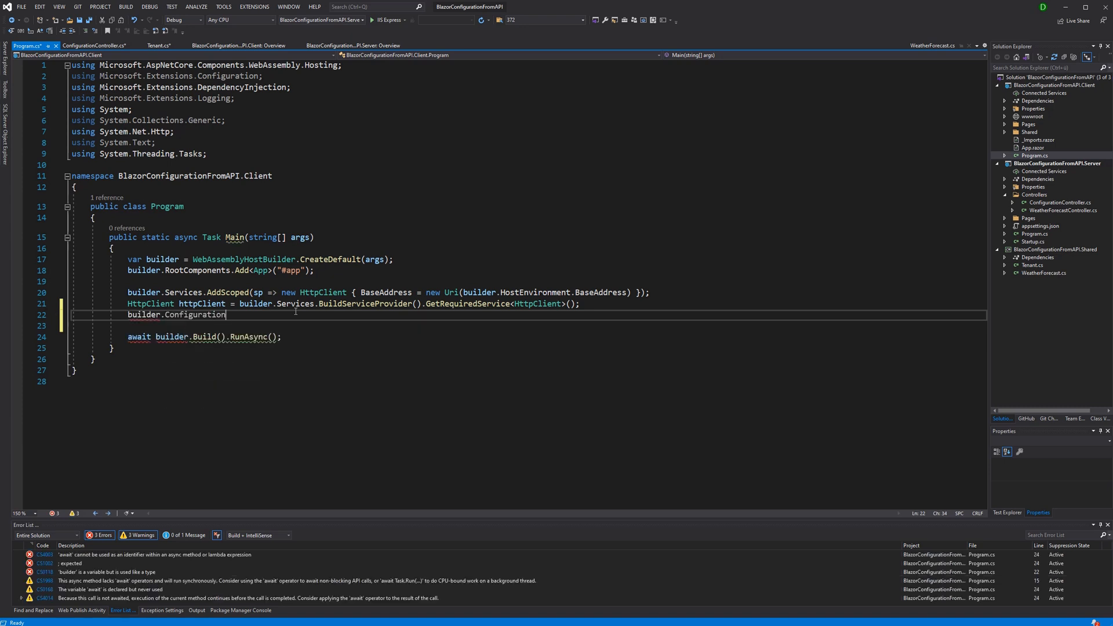
pyautogui.write('.AddJsonStream(')
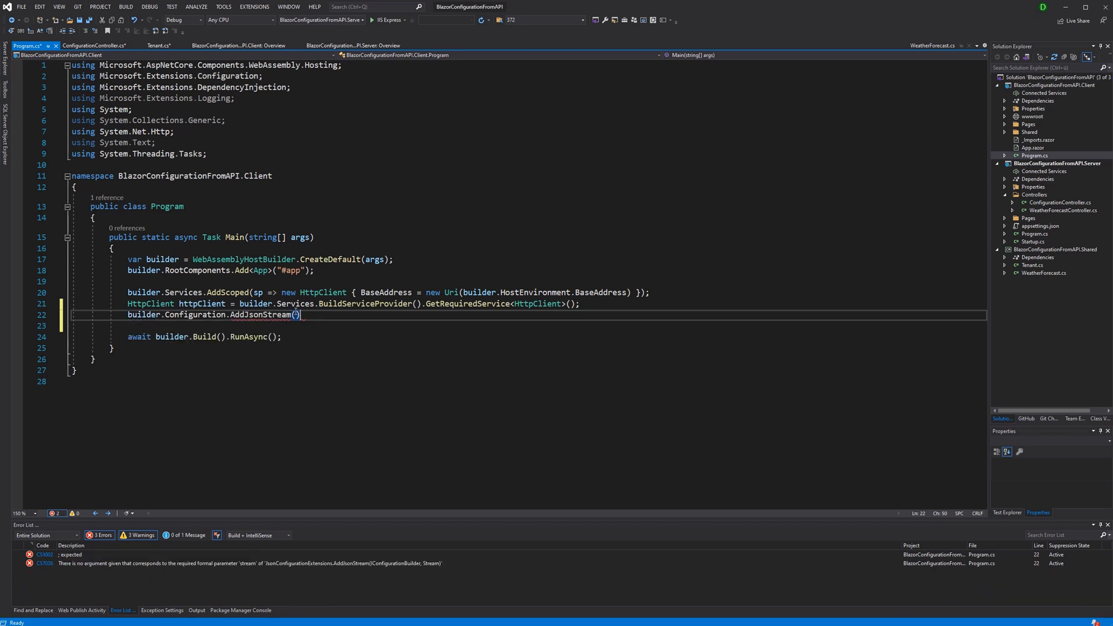
pyautogui.write(';')
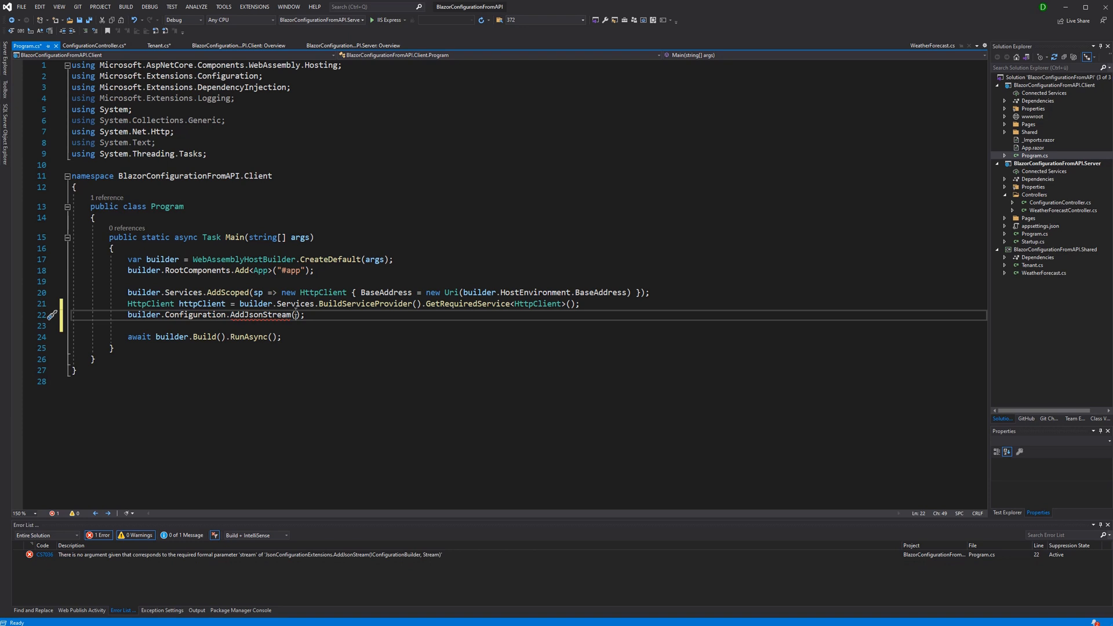
pyautogui.write('await httpClient.')
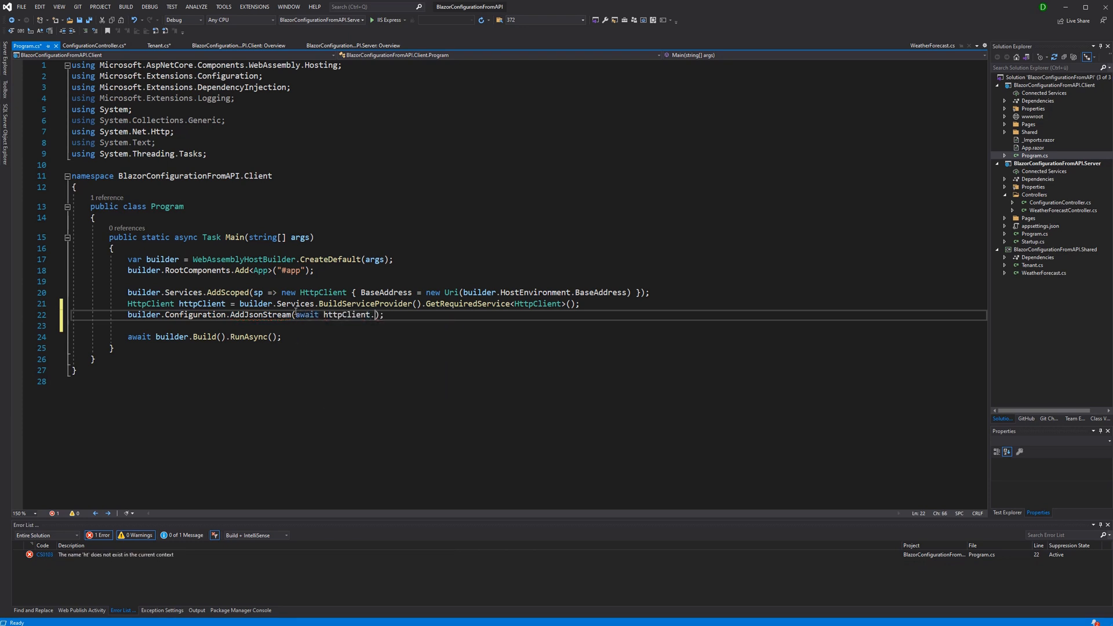
pyautogui.write('GetStreamAsync()')
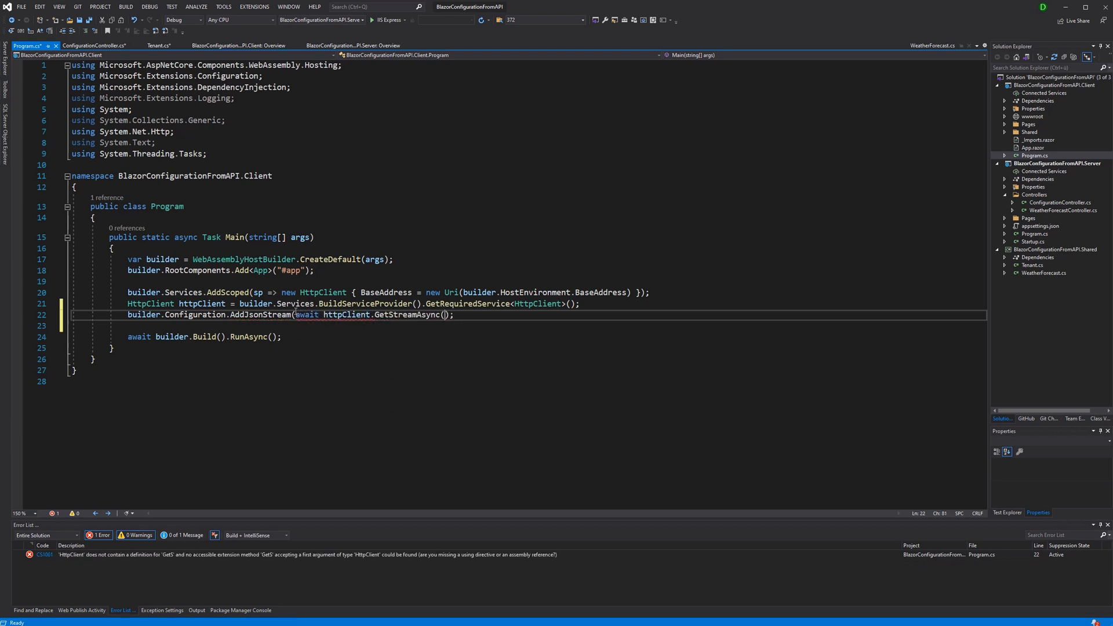
pyautogui.write('"")')
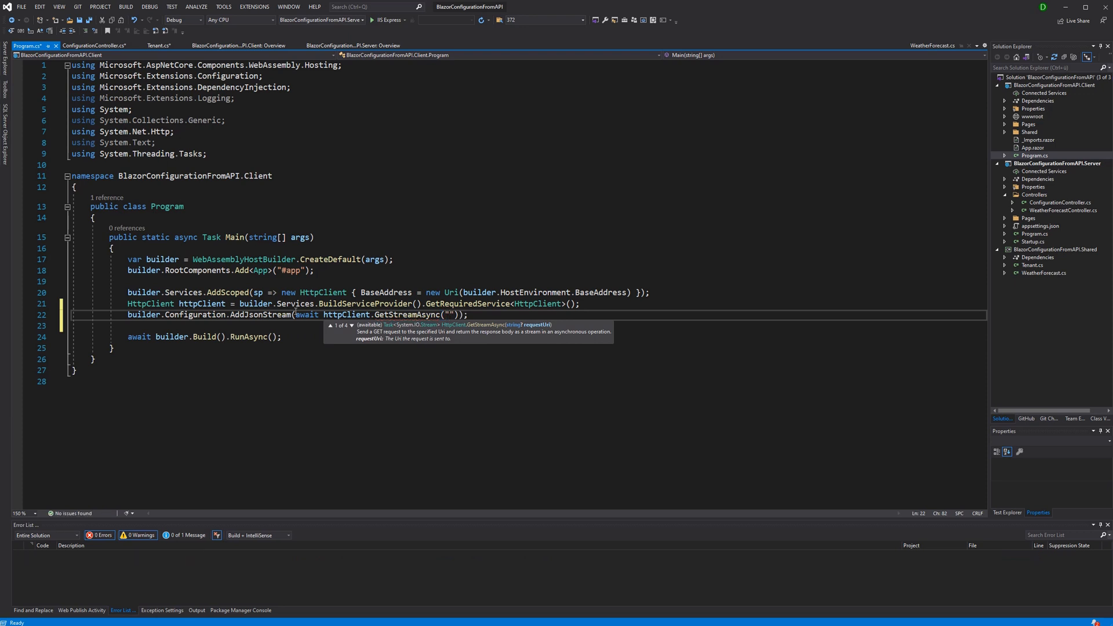
pyautogui.write('api/')
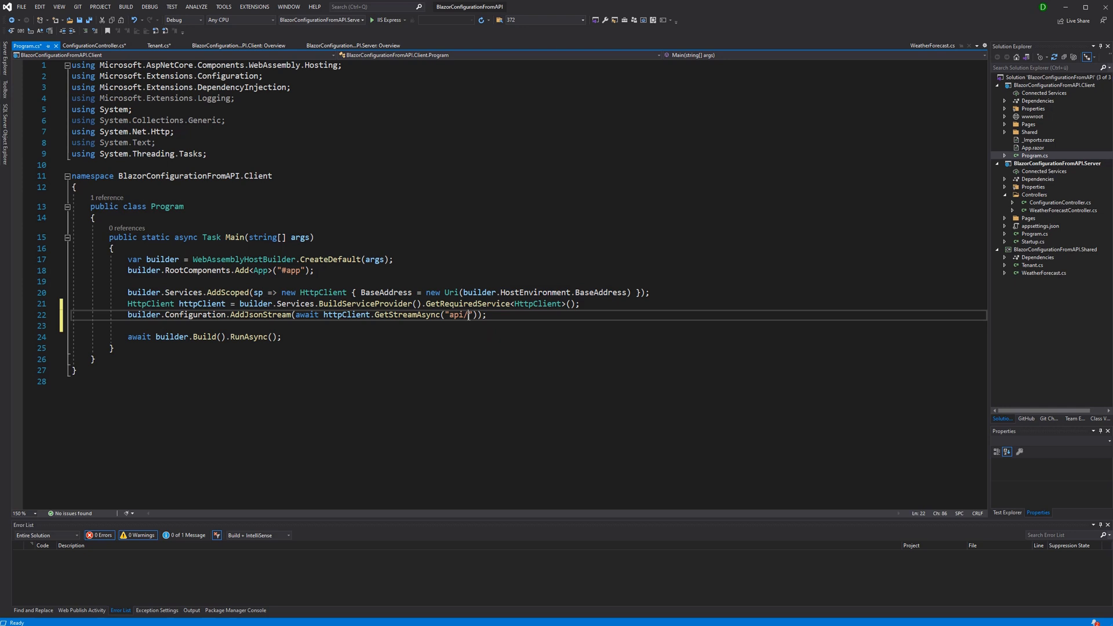
pyautogui.write('config')
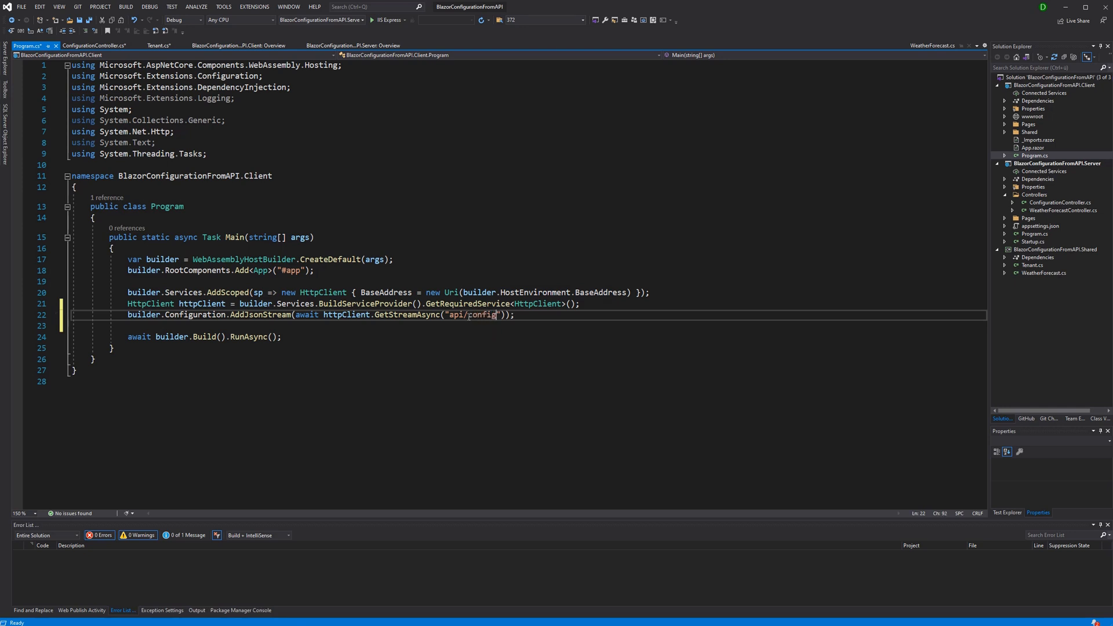
pyautogui.write('uration')
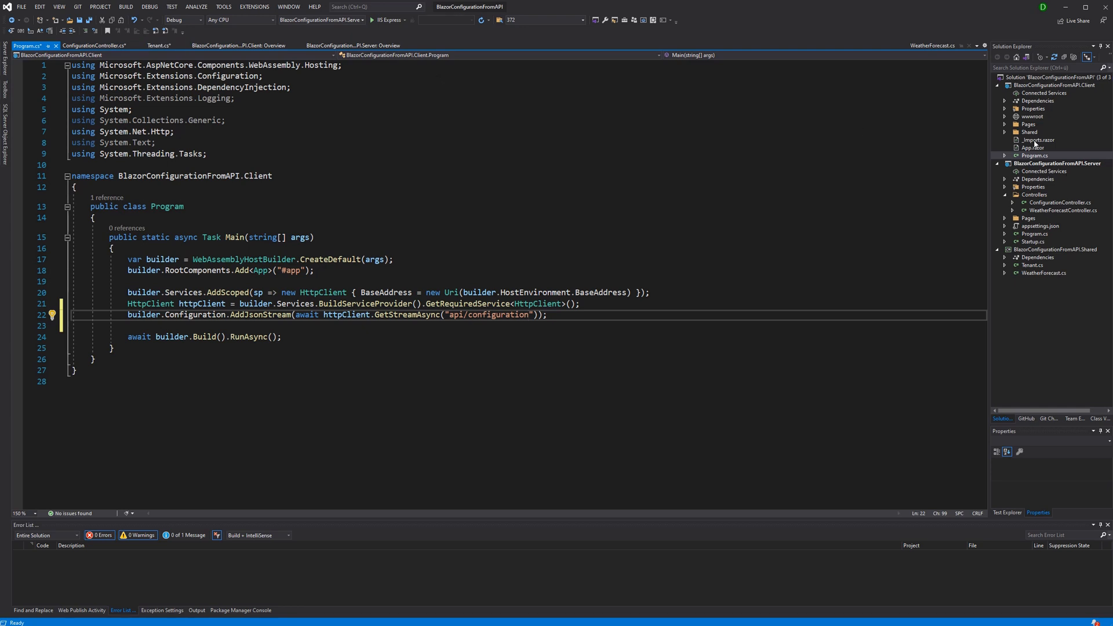
pyautogui.click(1040, 148)
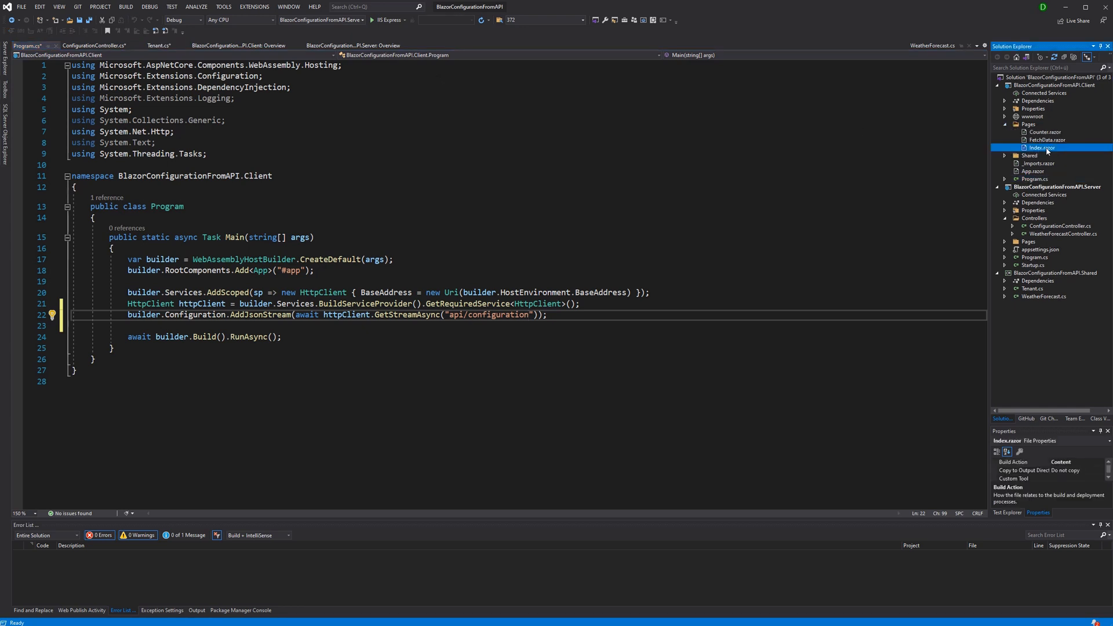
pyautogui.doubleClick(1041, 148)
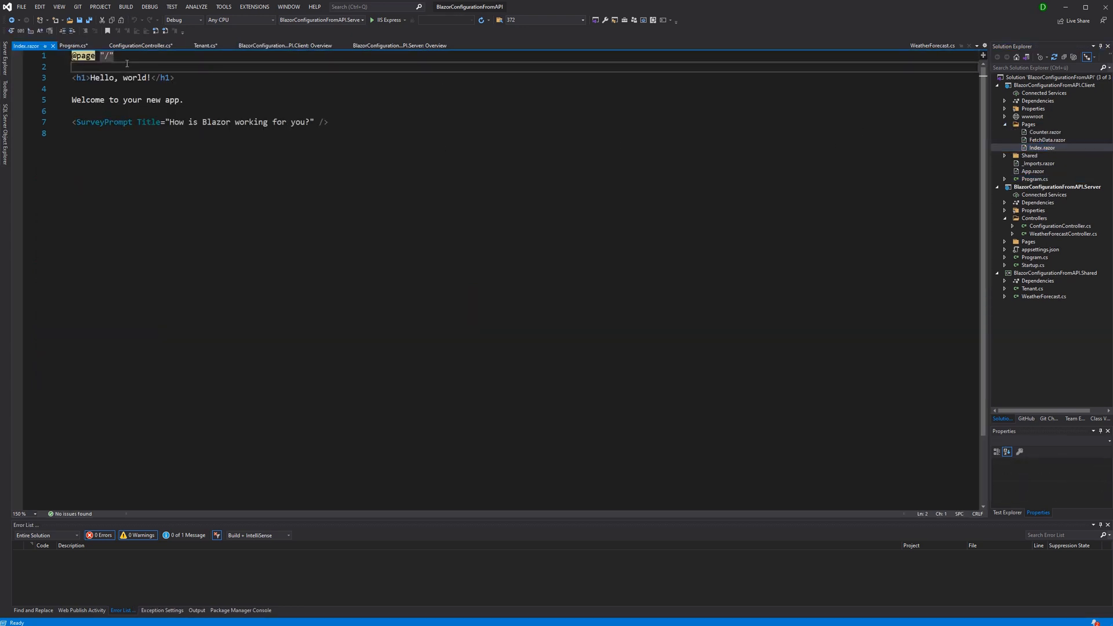
pyautogui.write('@using')
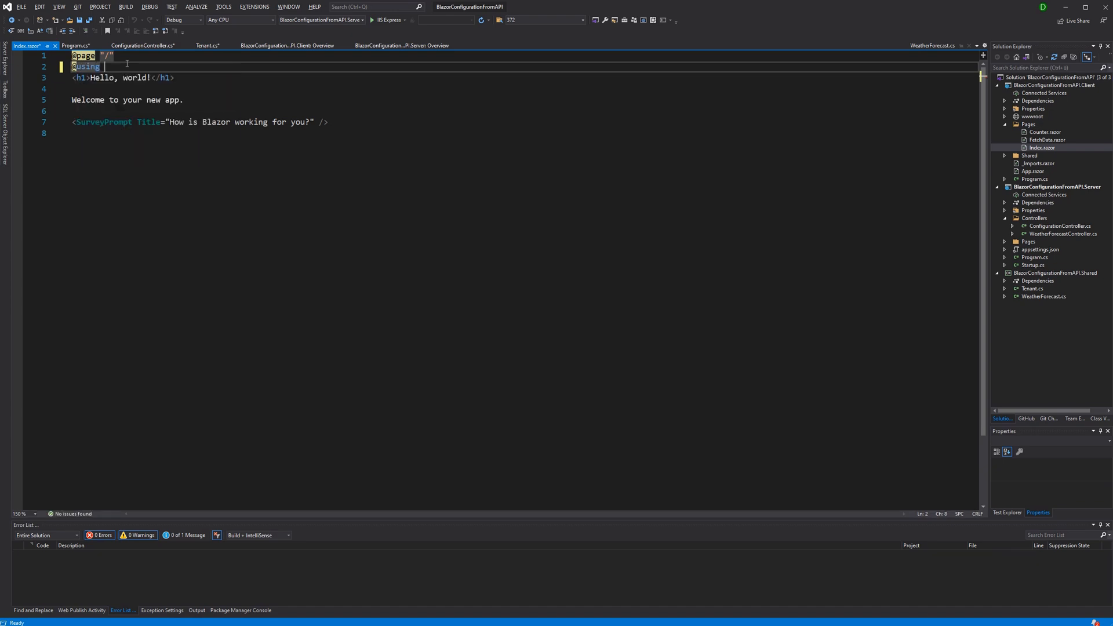
pyautogui.write('Microsoft.')
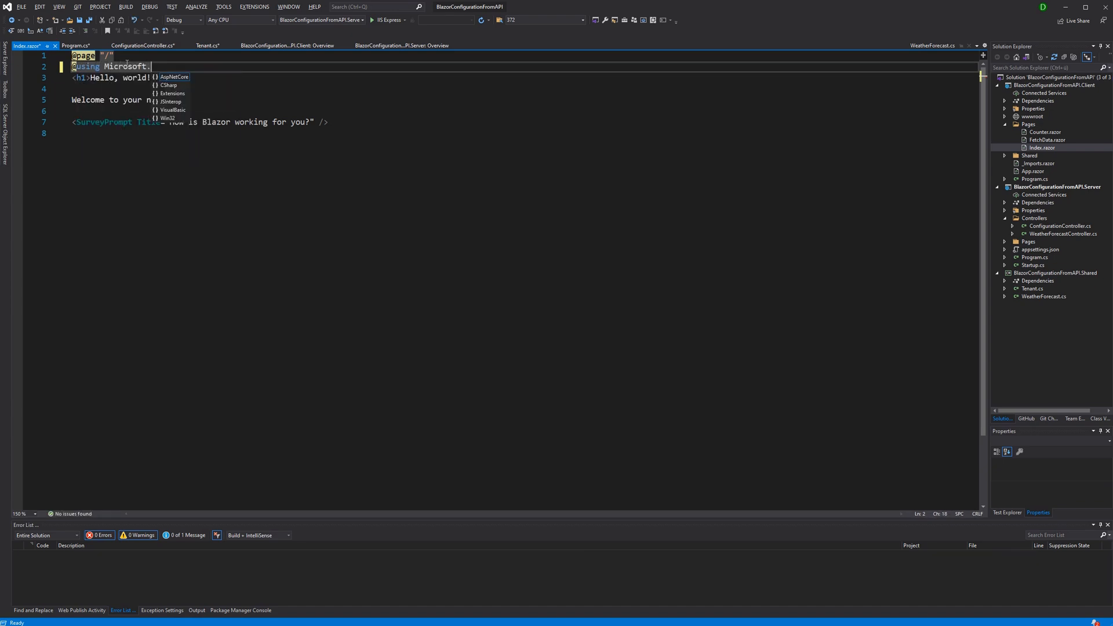
pyautogui.write('Extensions.Configuration')
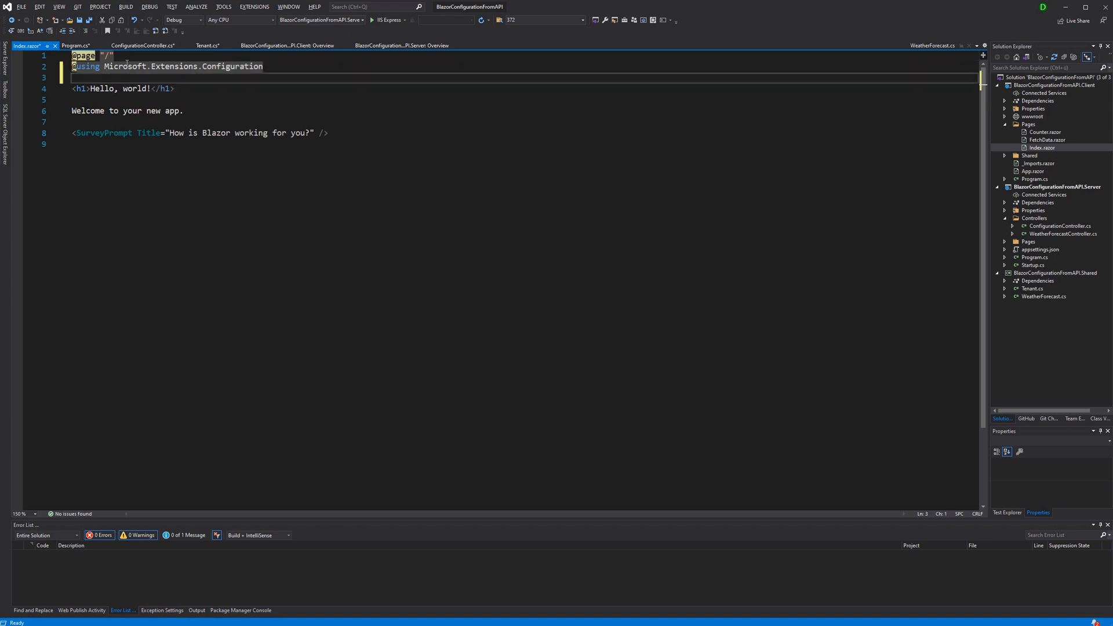
pyautogui.write('@inject IConfigu')
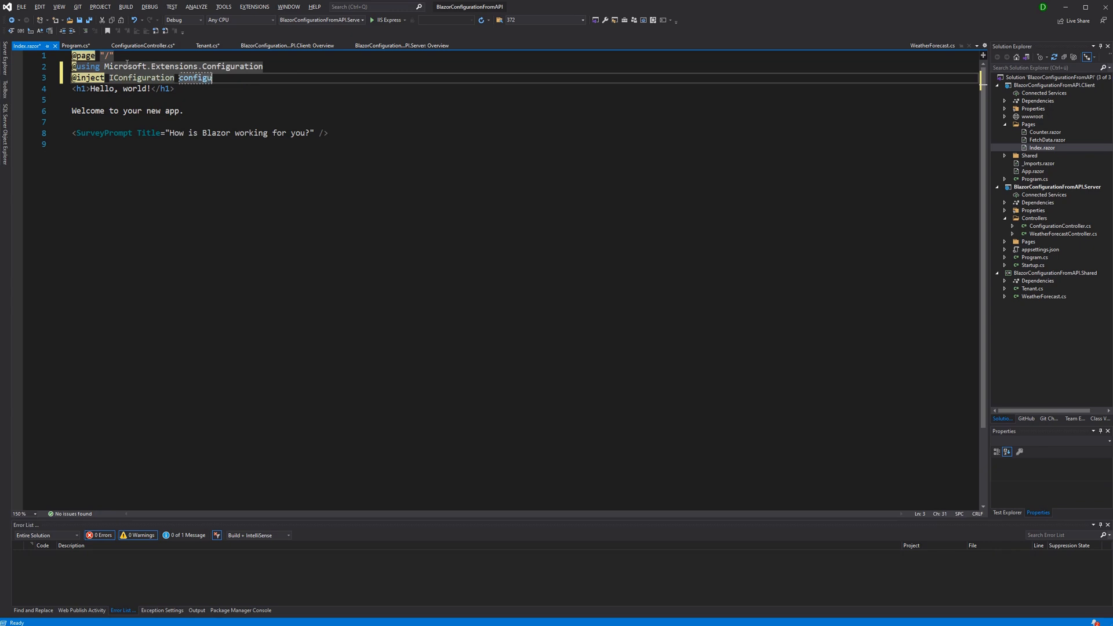
pyautogui.write('ration')
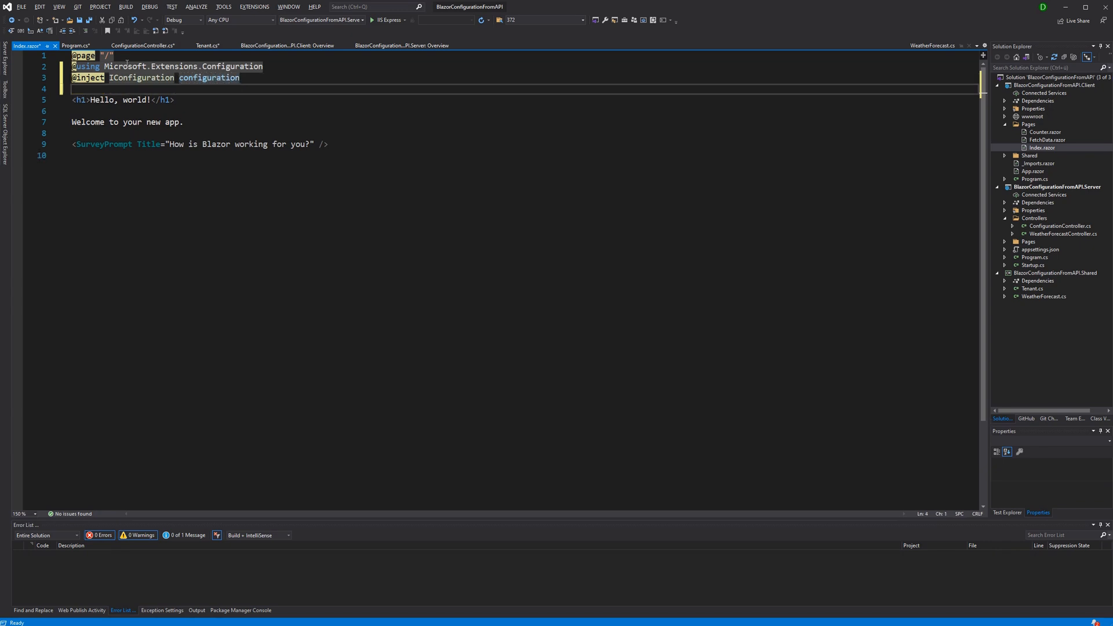
pyautogui.moveTo(140, 77)
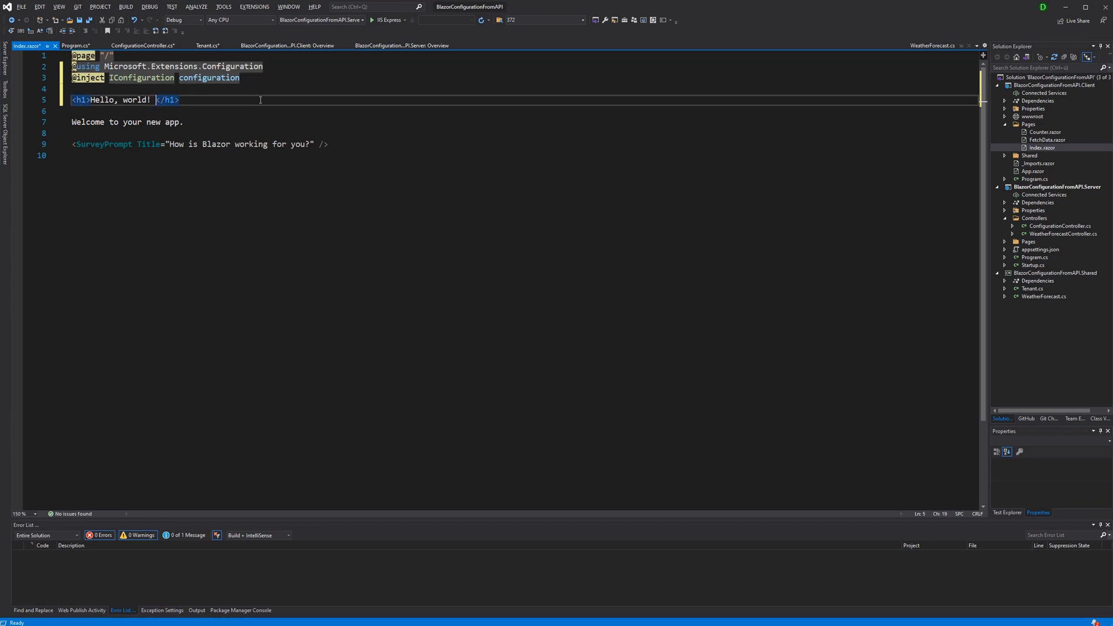
pyautogui.write('@conf')
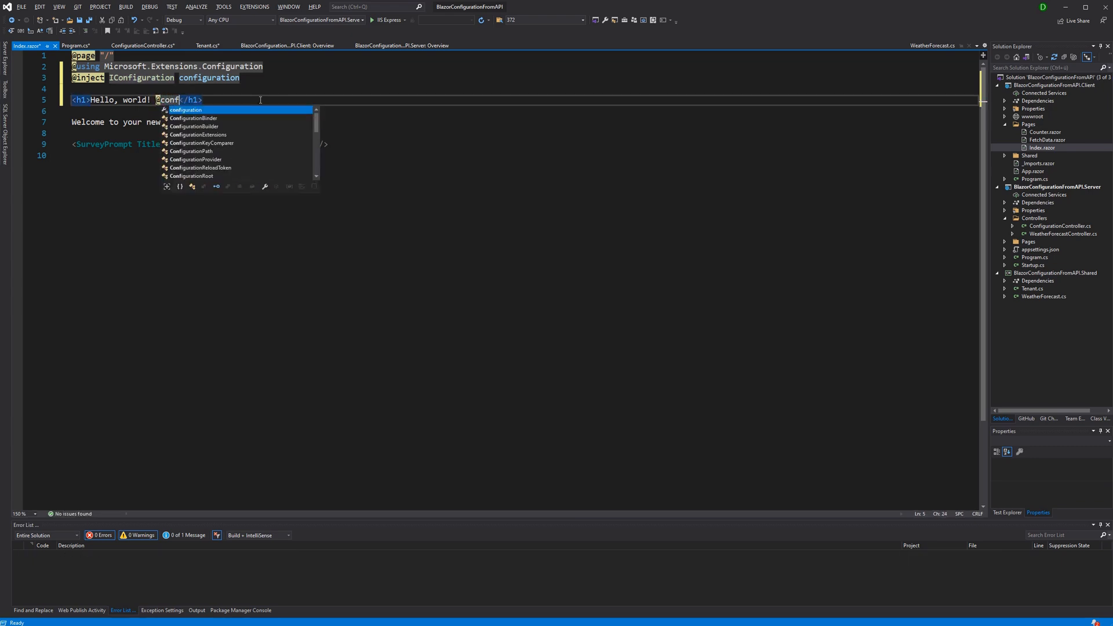
pyautogui.press('Tab')
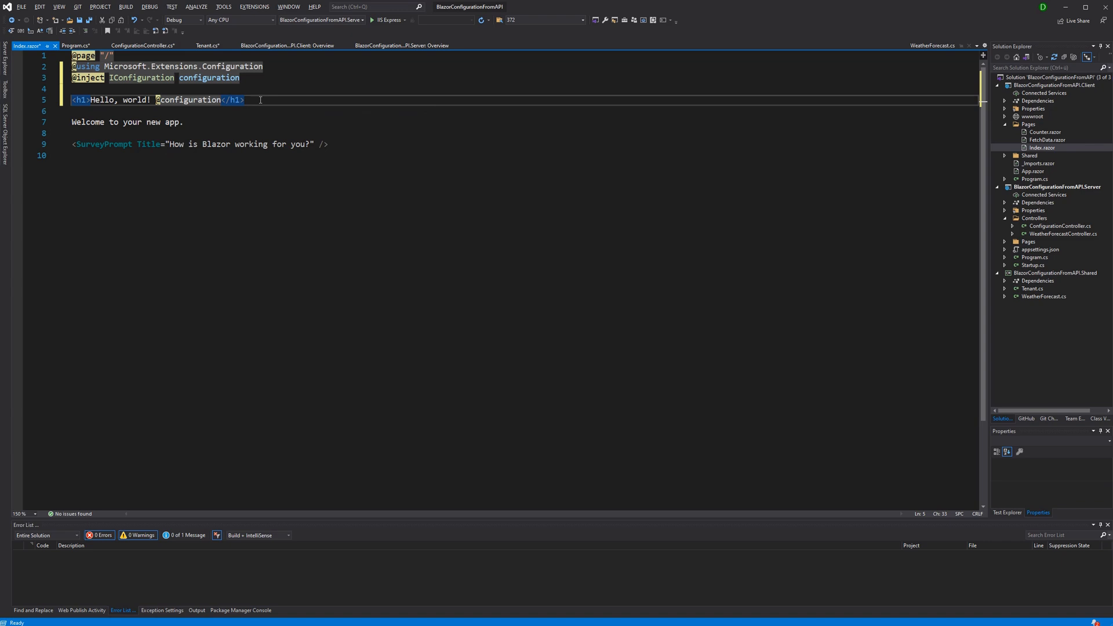
pyautogui.write('[""]')
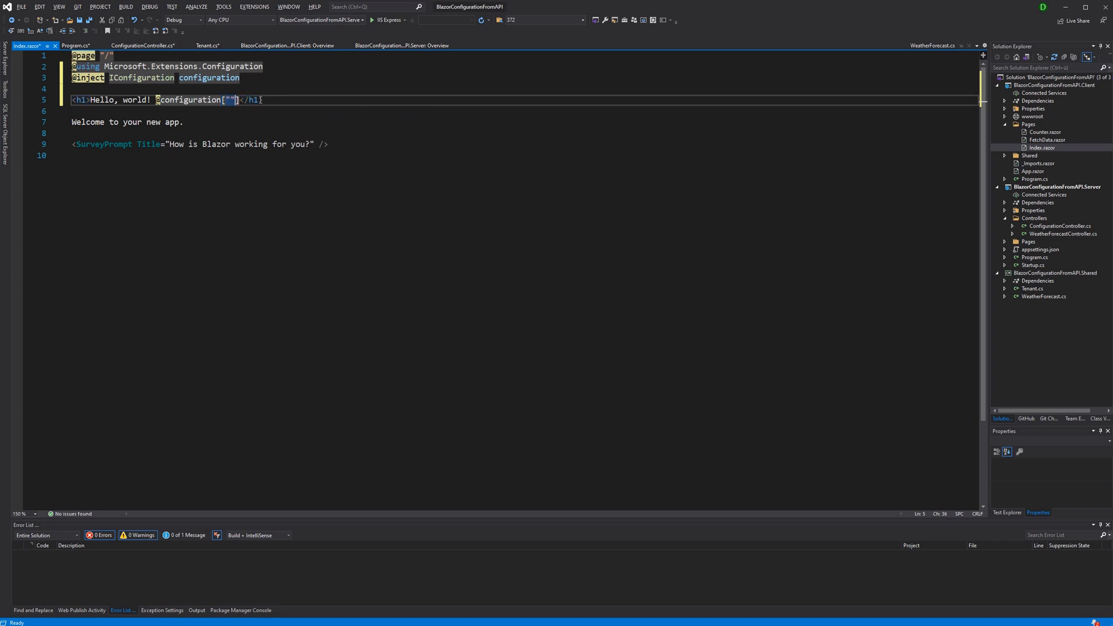
pyautogui.write('Name')
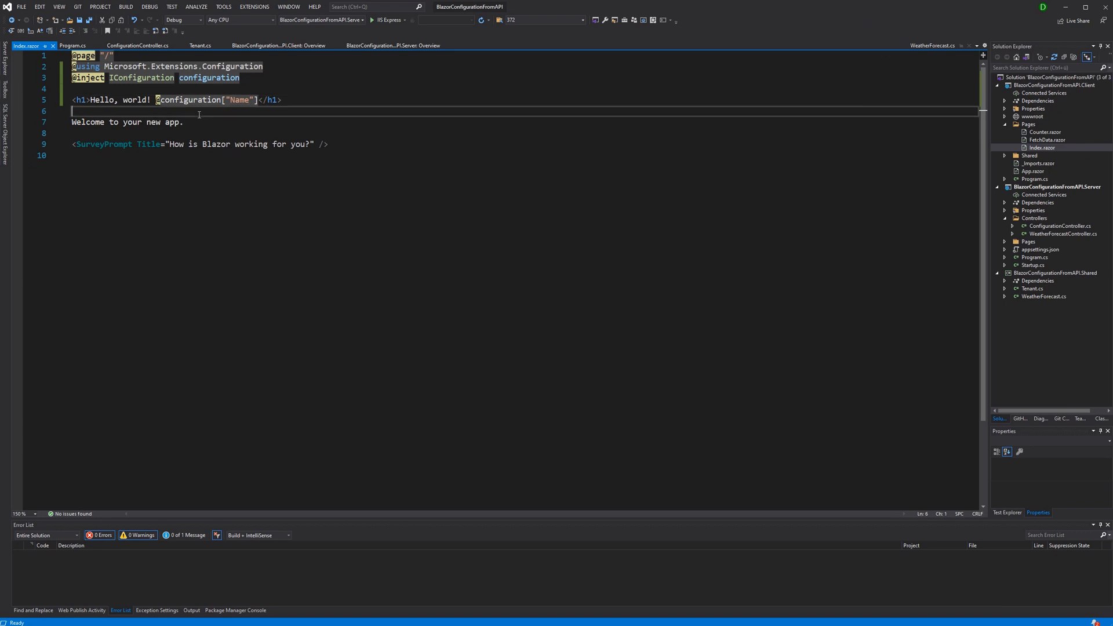
pyautogui.press('enter')
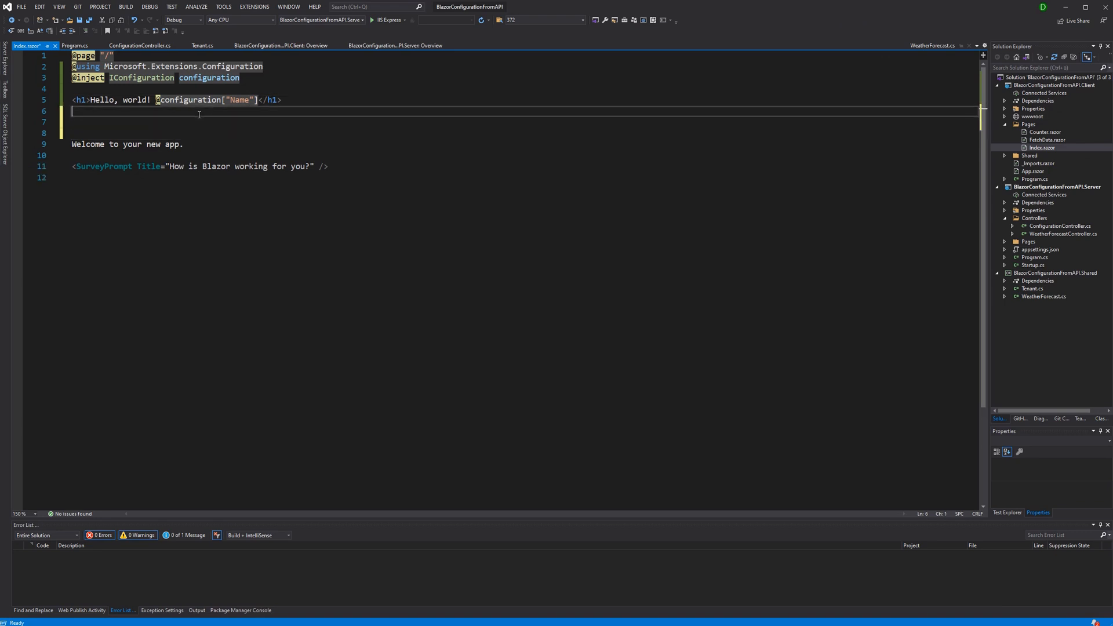
pyautogui.write('@foreach(var')
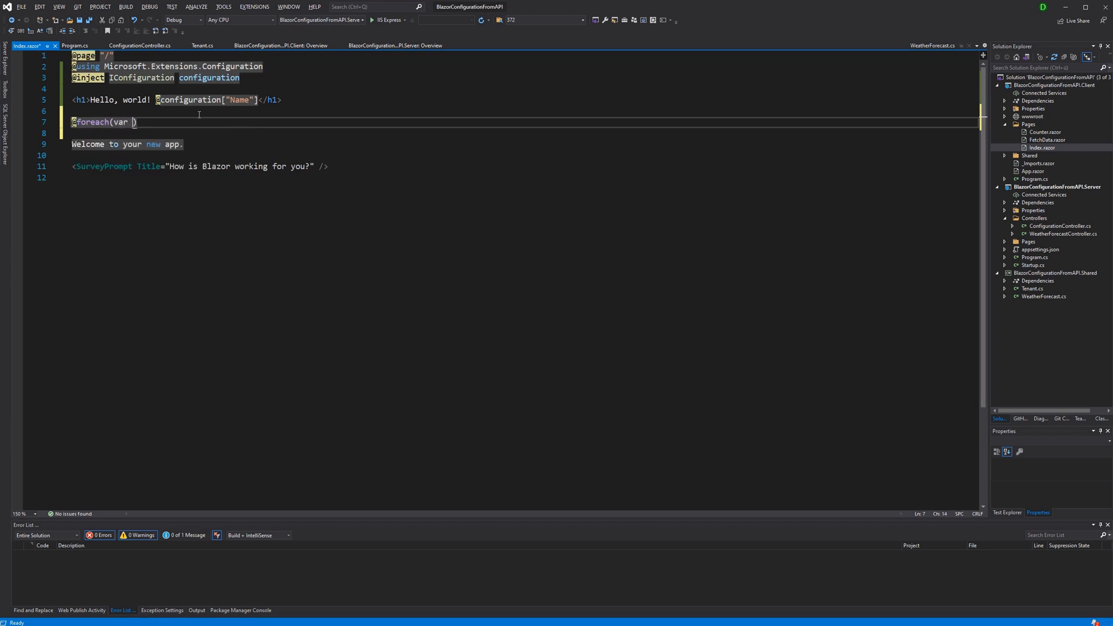
pyautogui.write('color in configuration.GetSection')
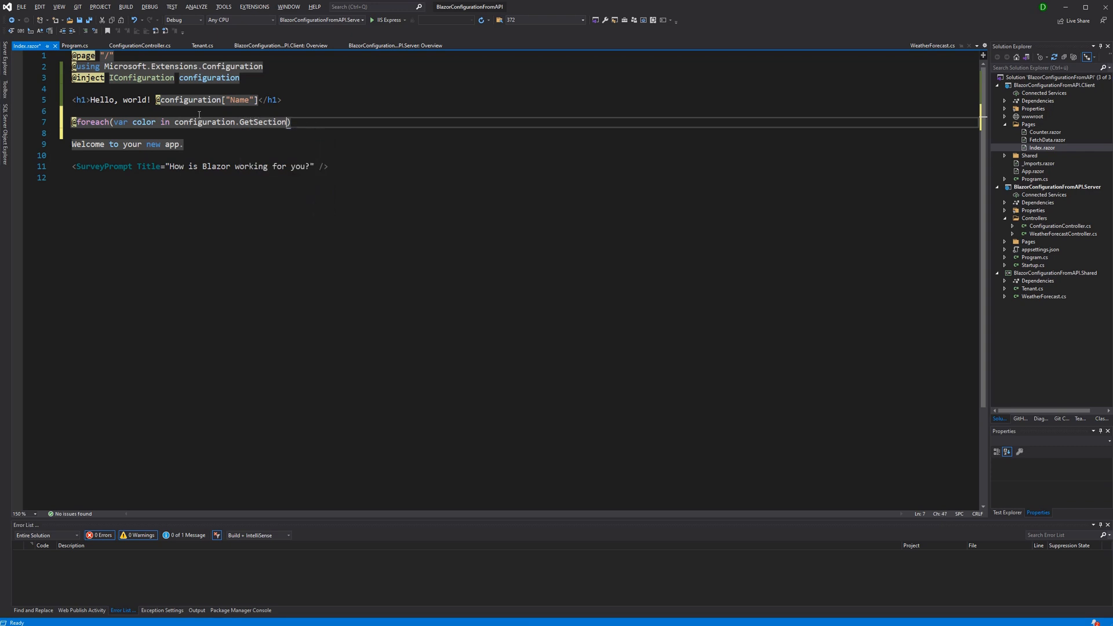
pyautogui.write('""')
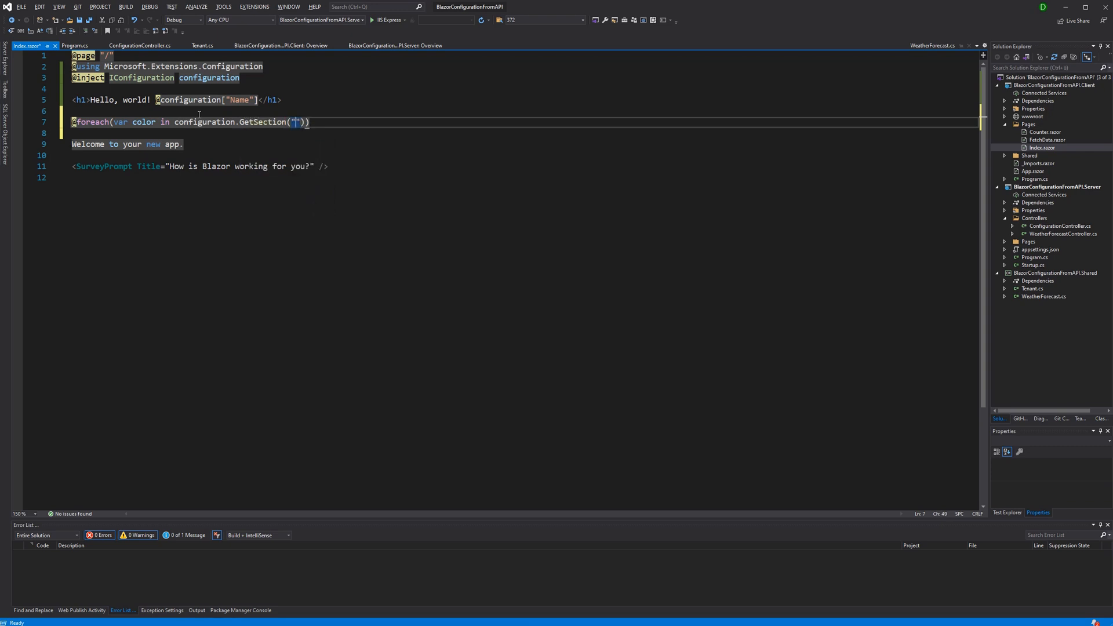
pyautogui.write('Color')
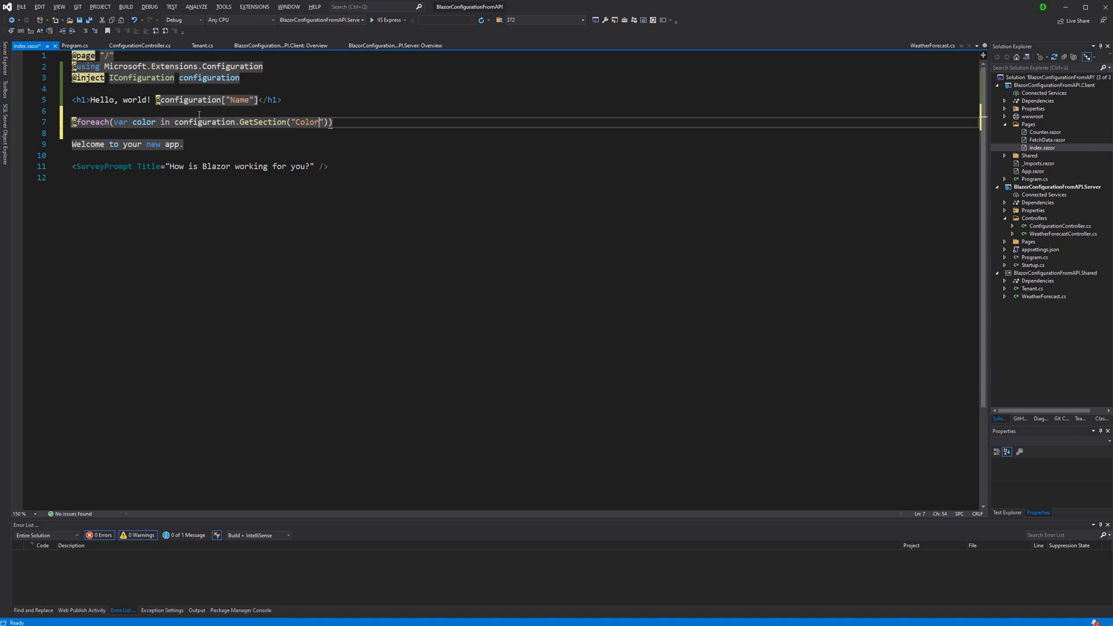
pyautogui.write('s')
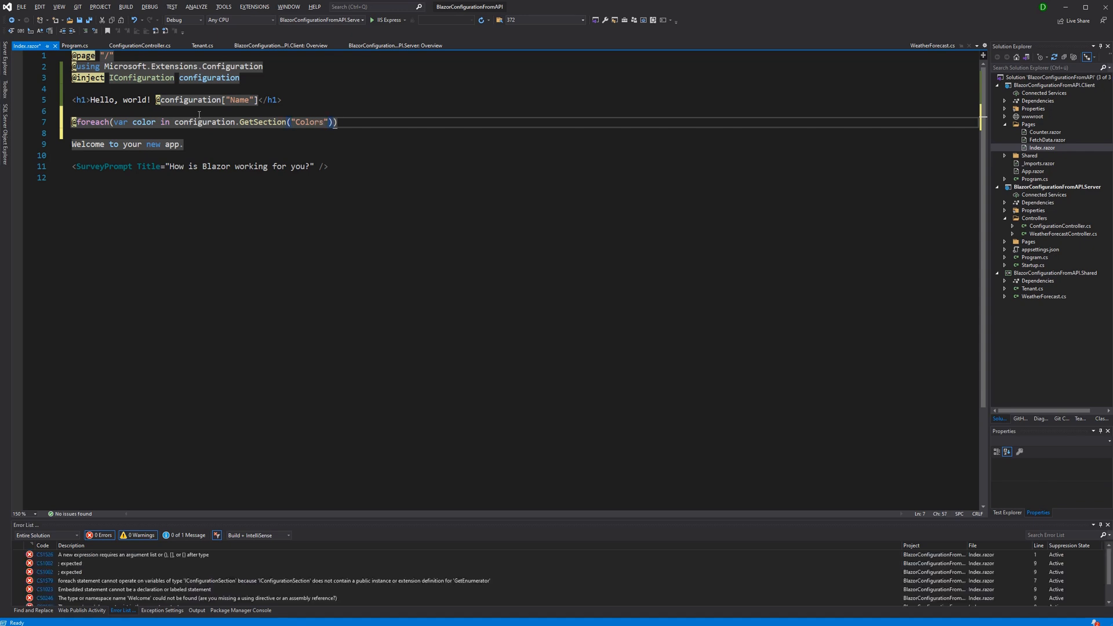
pyautogui.write('.Get')
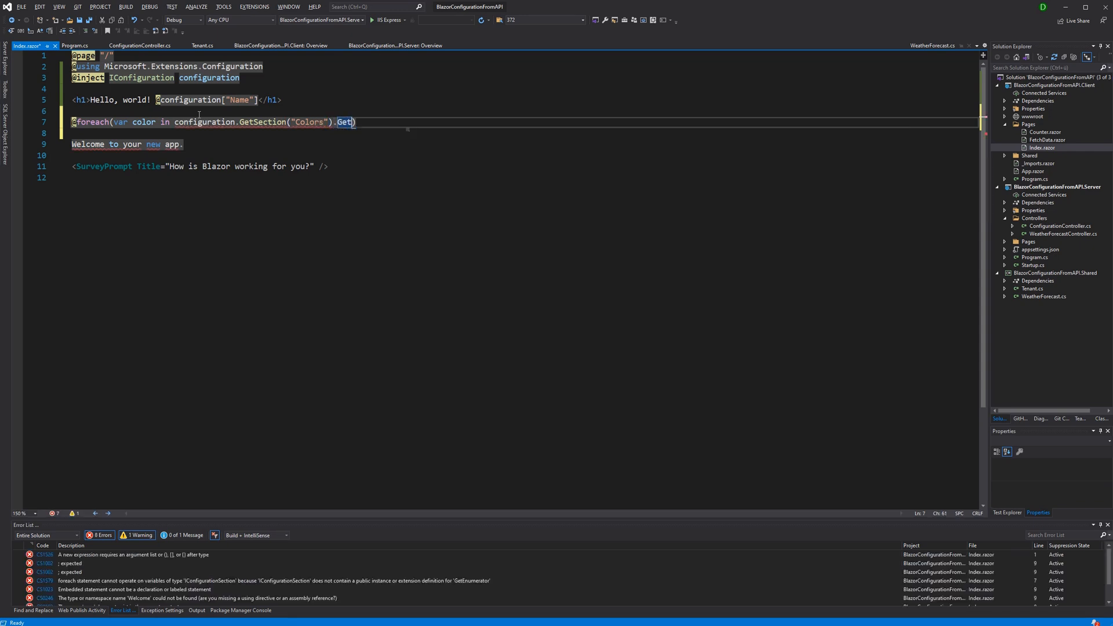
pyautogui.write('<string>')
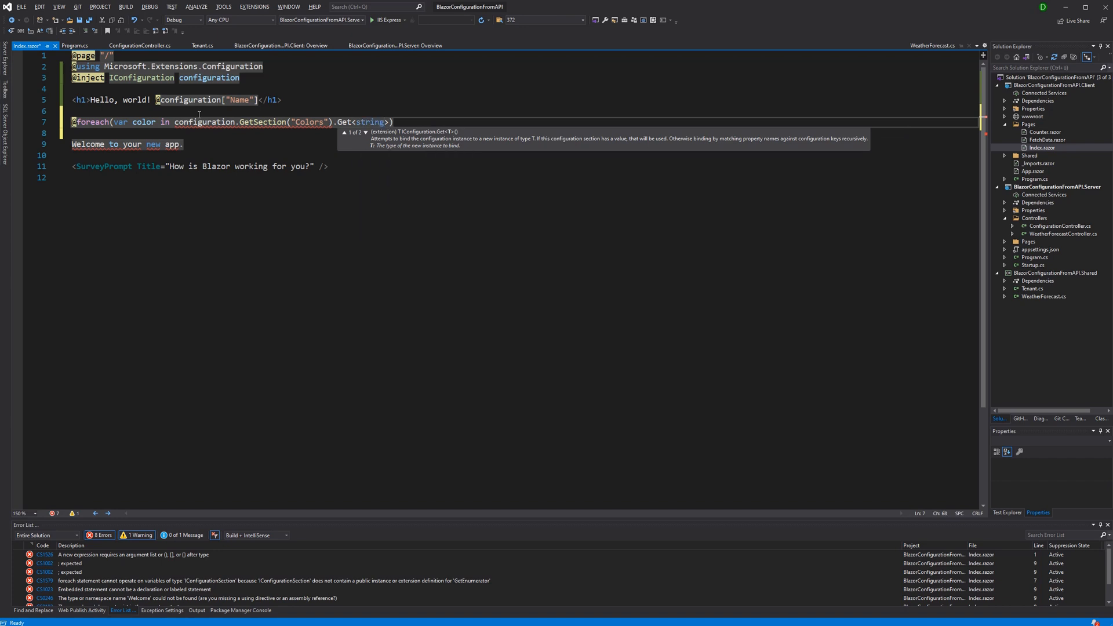
pyautogui.write('[]>()')
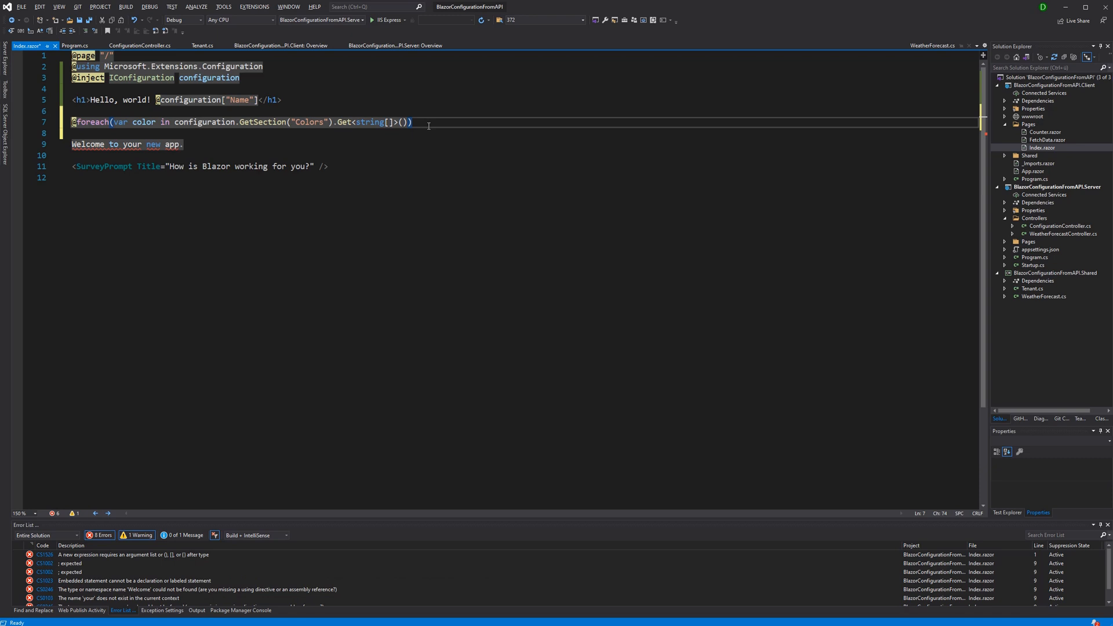
pyautogui.write('{')
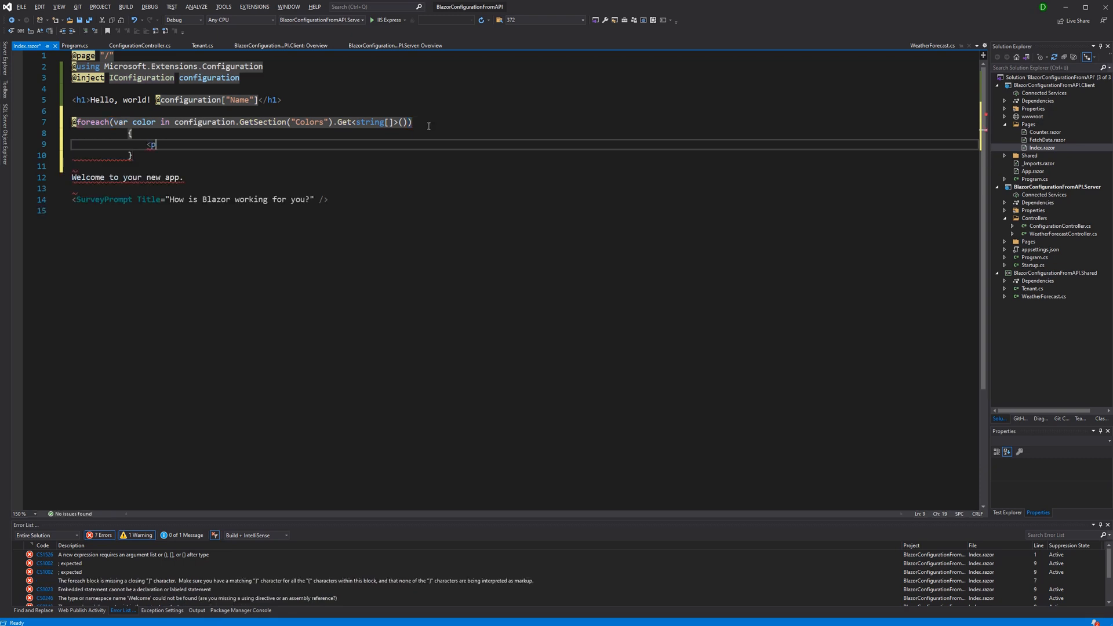
pyautogui.write('>@</p>')
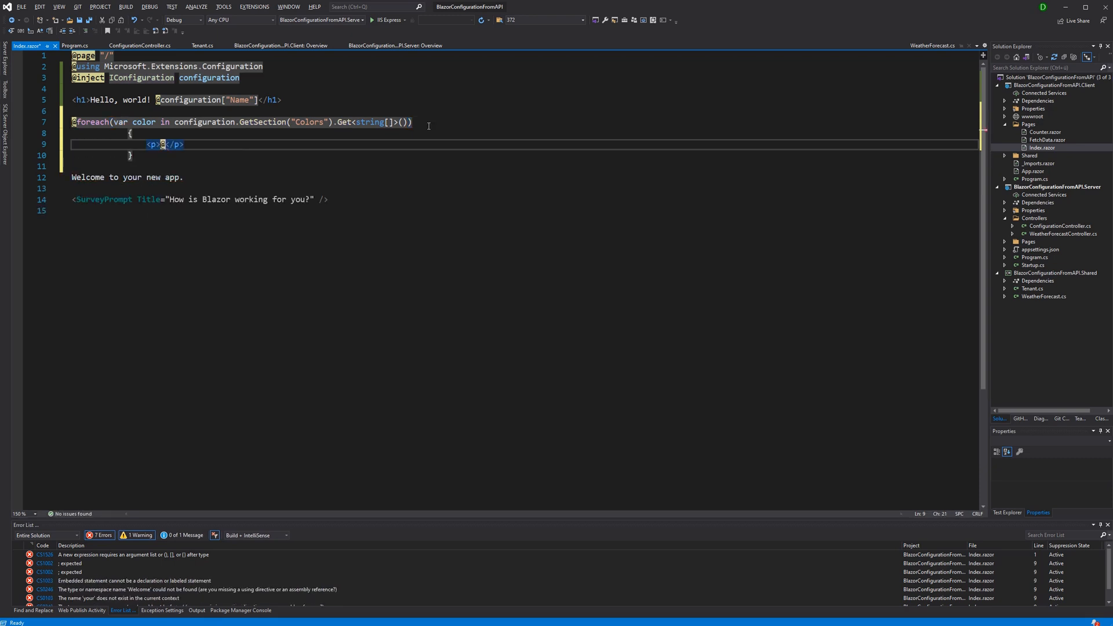
pyautogui.write('color')
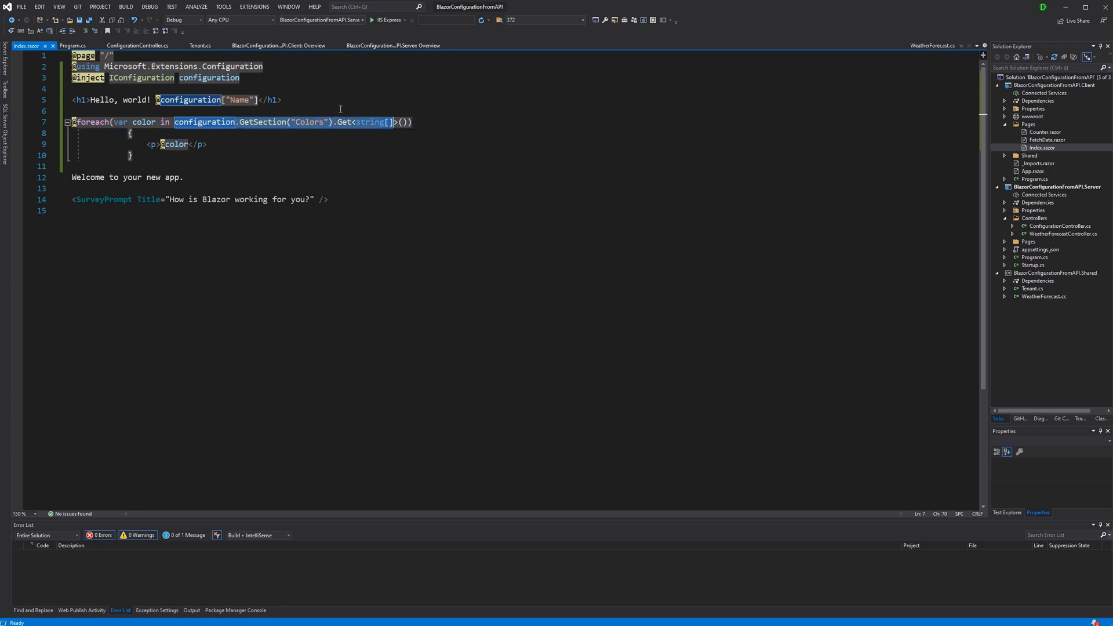
pyautogui.click(72, 46)
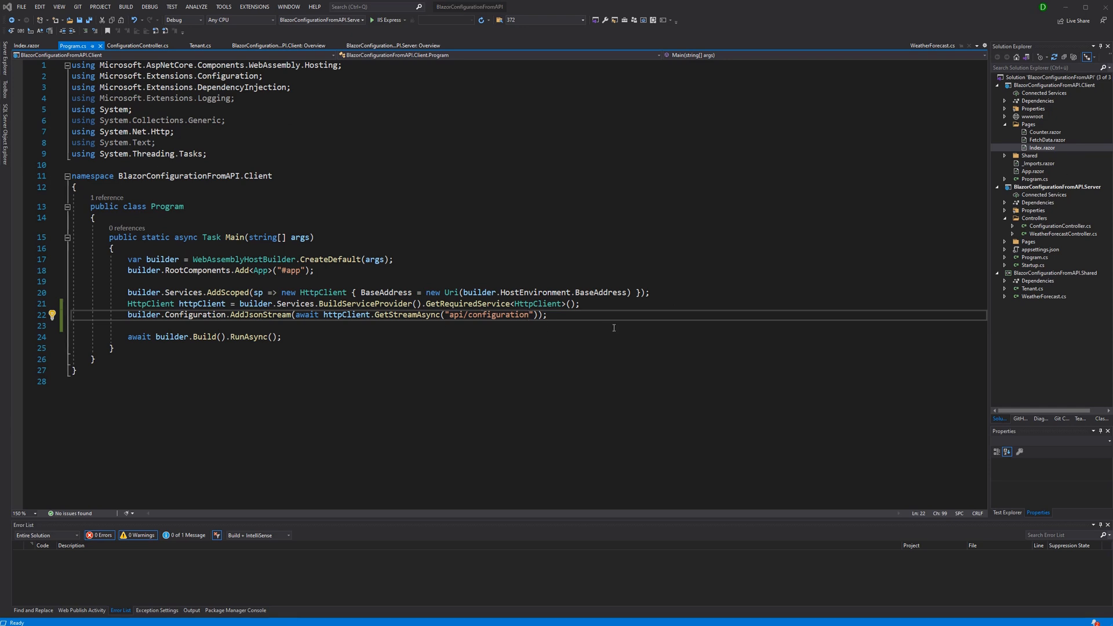
# - Begin builder.Services.AddScoped(serviceProvider => { }); below the AddJsonStream line
pyautogui.write('b')
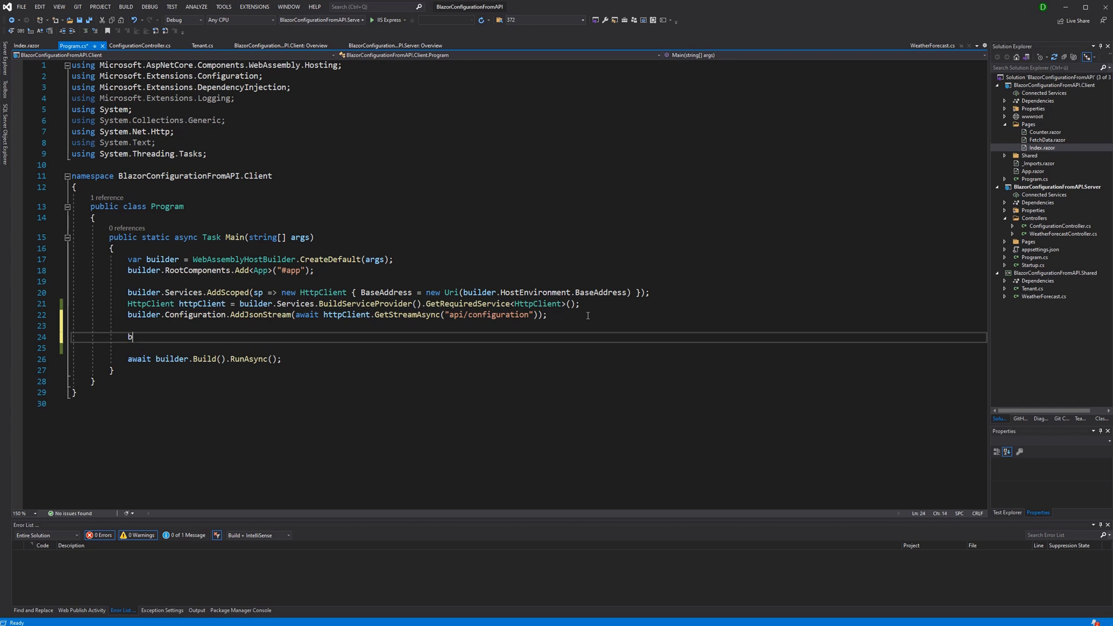
pyautogui.write('uilder.Ser')
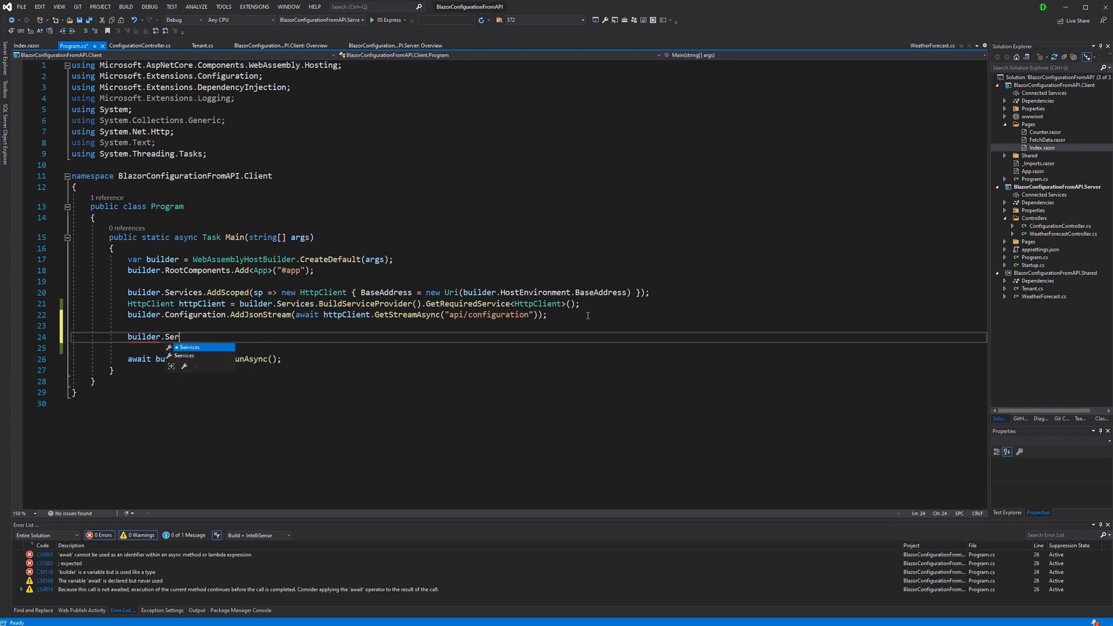
pyautogui.write('vices.AddScoped')
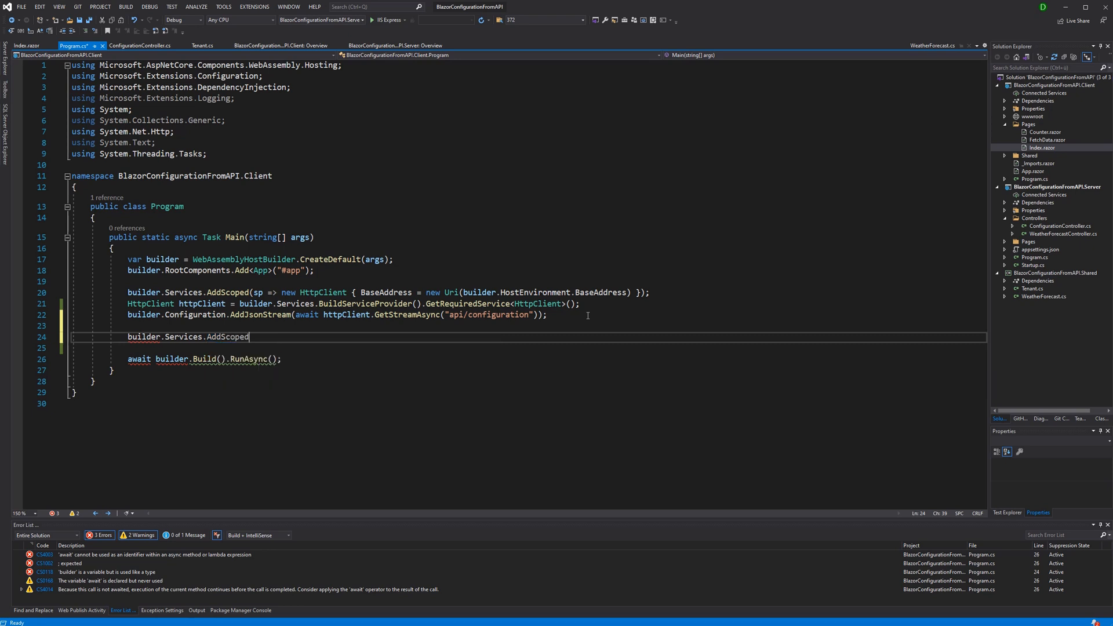
pyautogui.write('()')
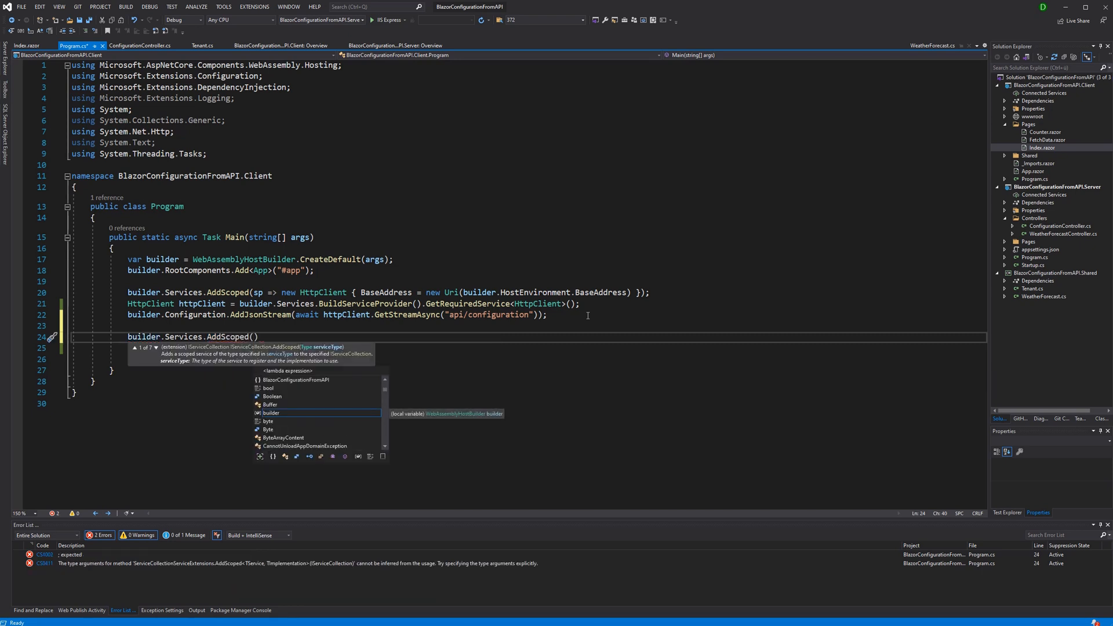
pyautogui.write('serviceProvider =>')
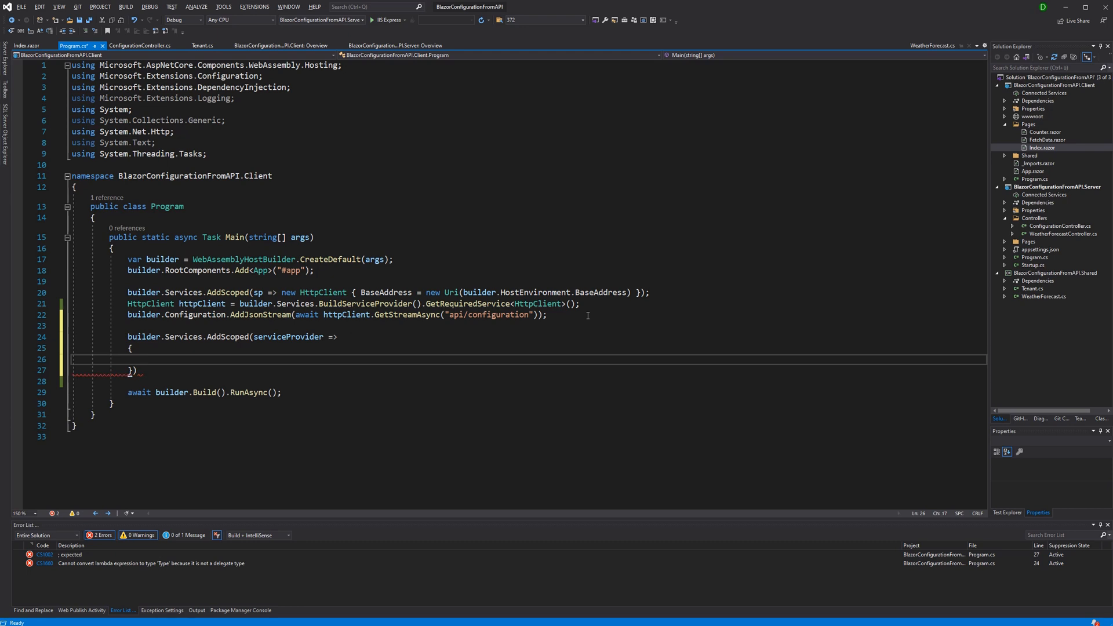
pyautogui.write(';')
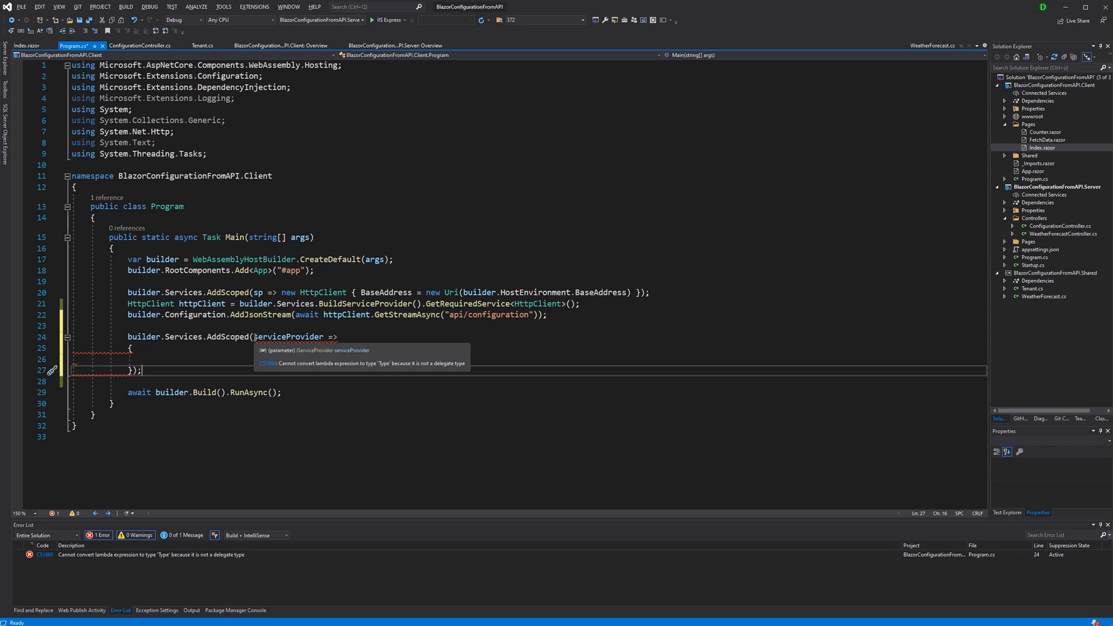
pyautogui.moveTo(209, 358)
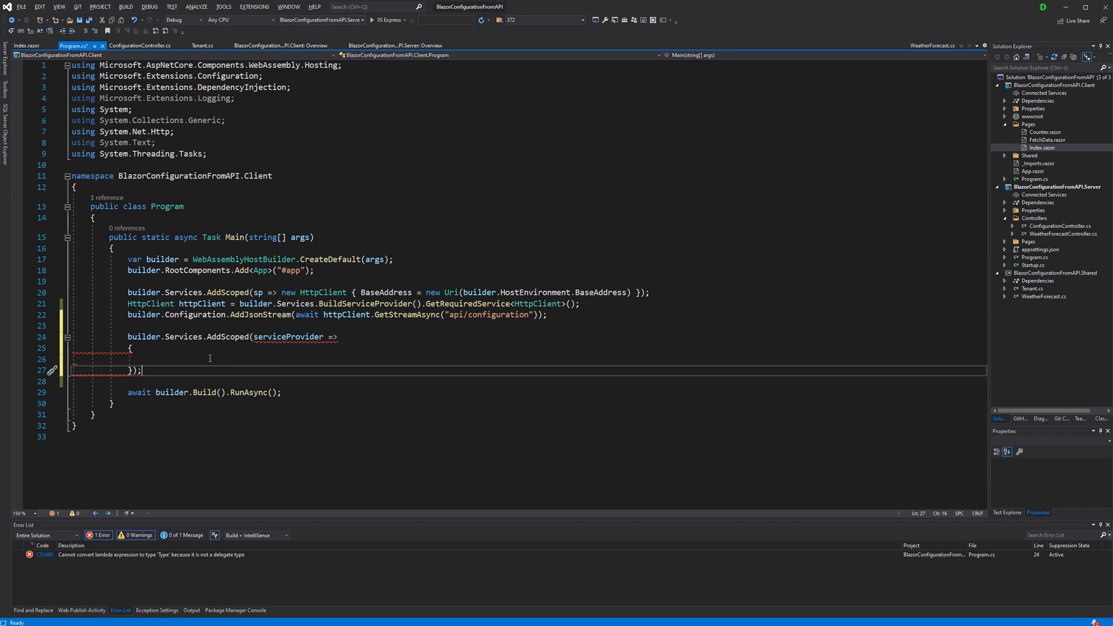
# - Write the AddScoped factory body: create currentTenant as a new Tenant and return it
pyautogui.write('Tenatn')
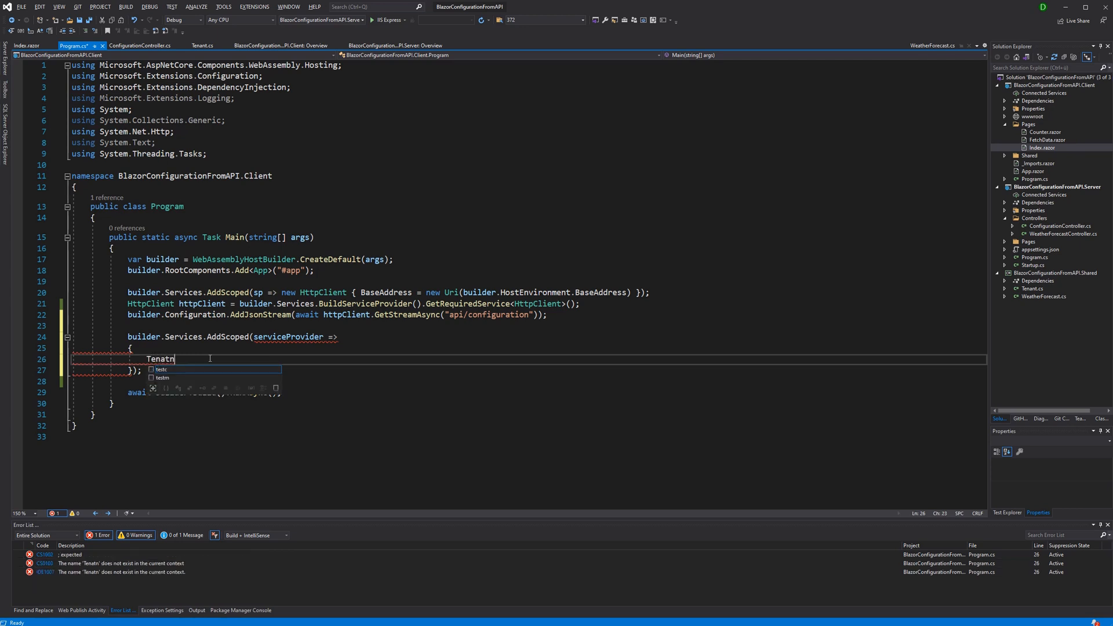
pyautogui.write('Tenant t')
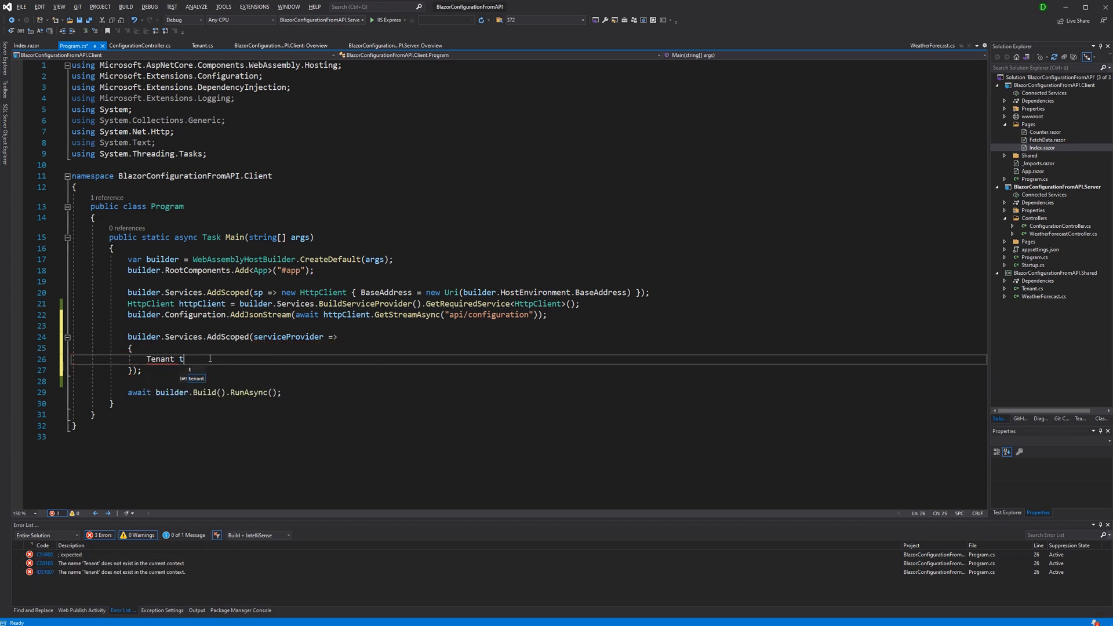
pyautogui.write('currentTenant')
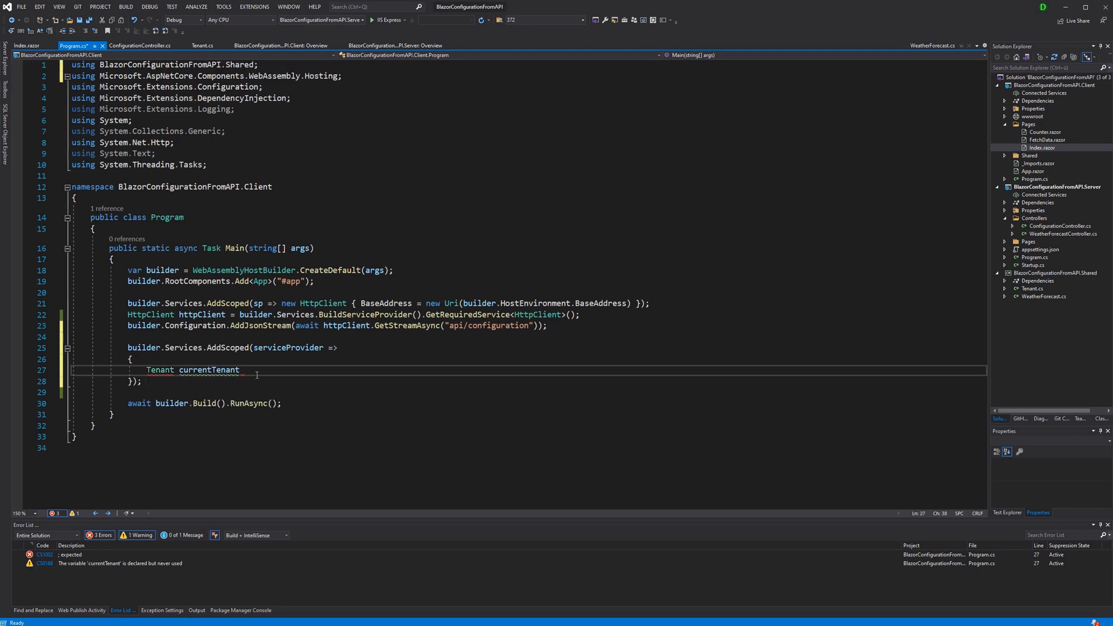
pyautogui.write('= new')
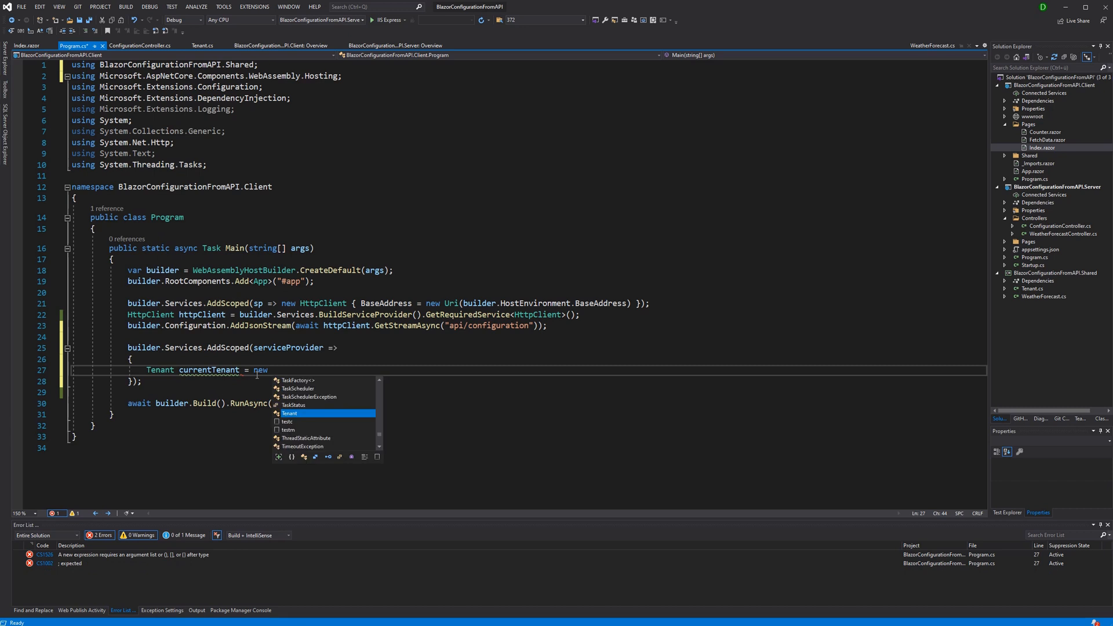
pyautogui.write('Tenant();')
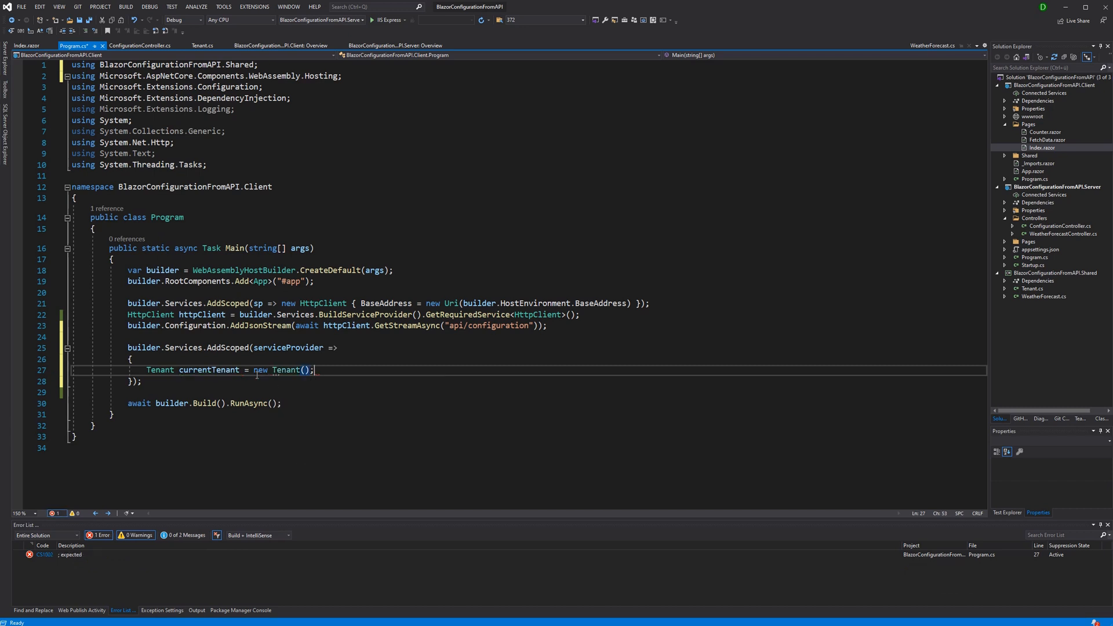
pyautogui.press('enter')
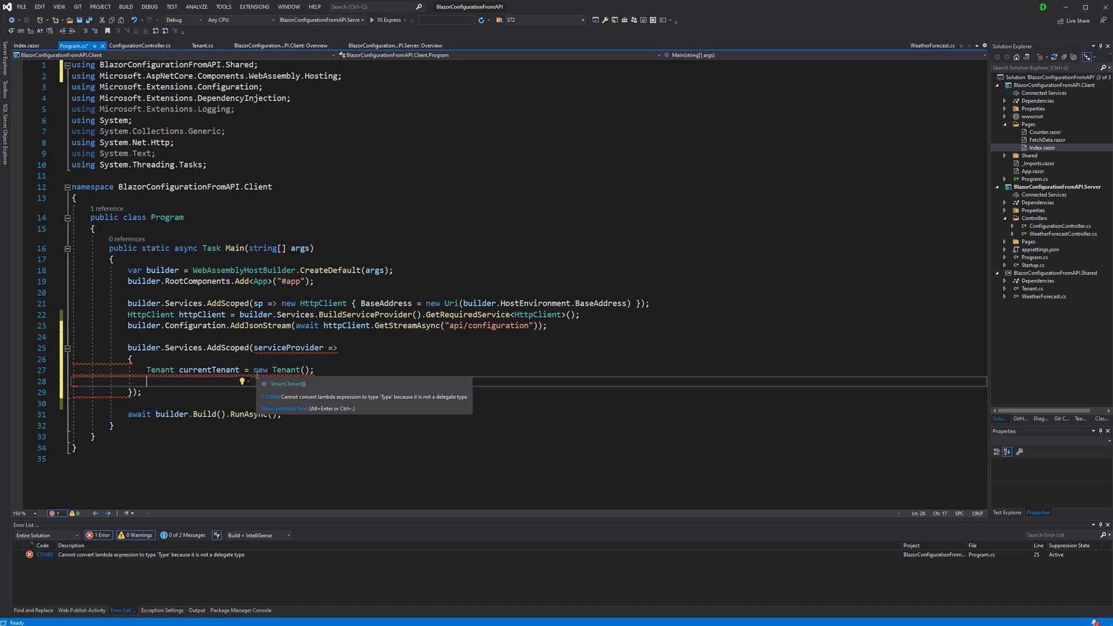
pyautogui.write('return')
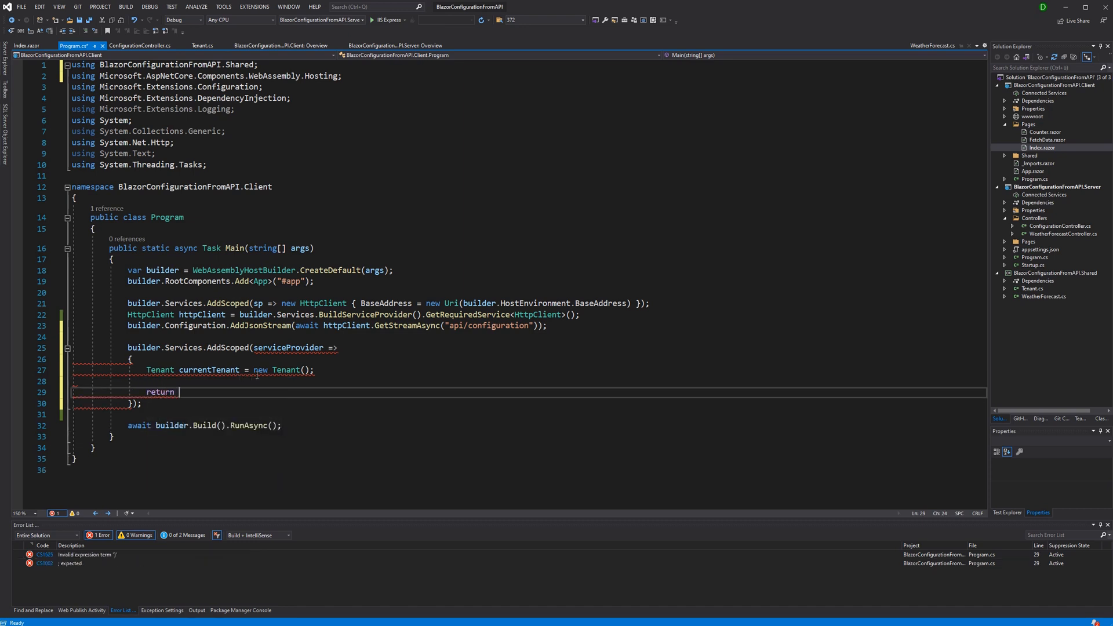
pyautogui.write('currentTenant;')
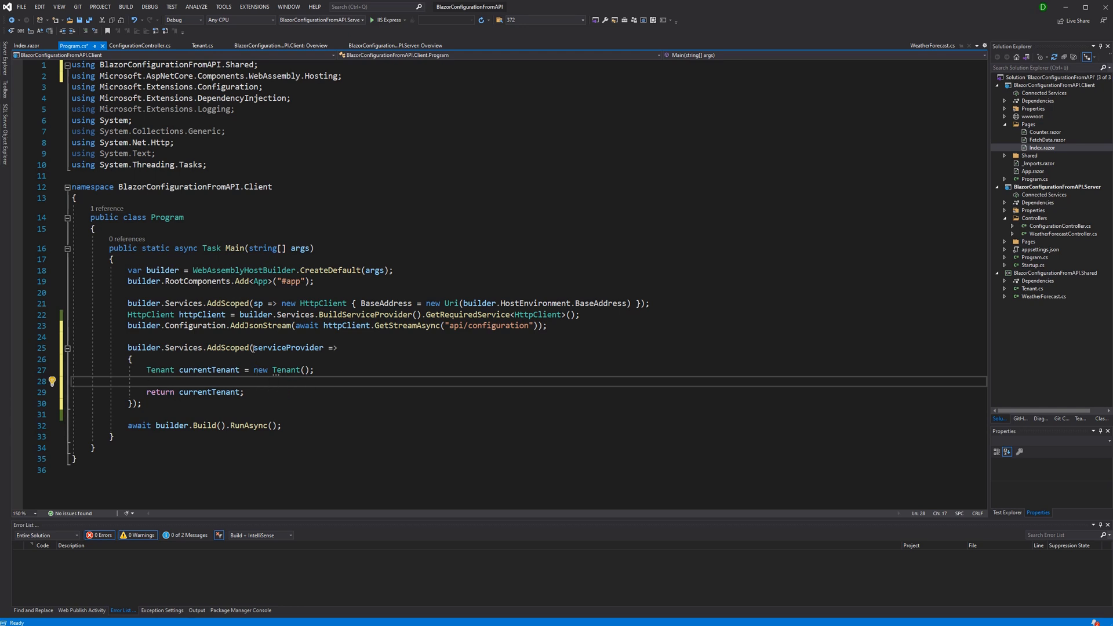
pyautogui.doubleClick(288, 347)
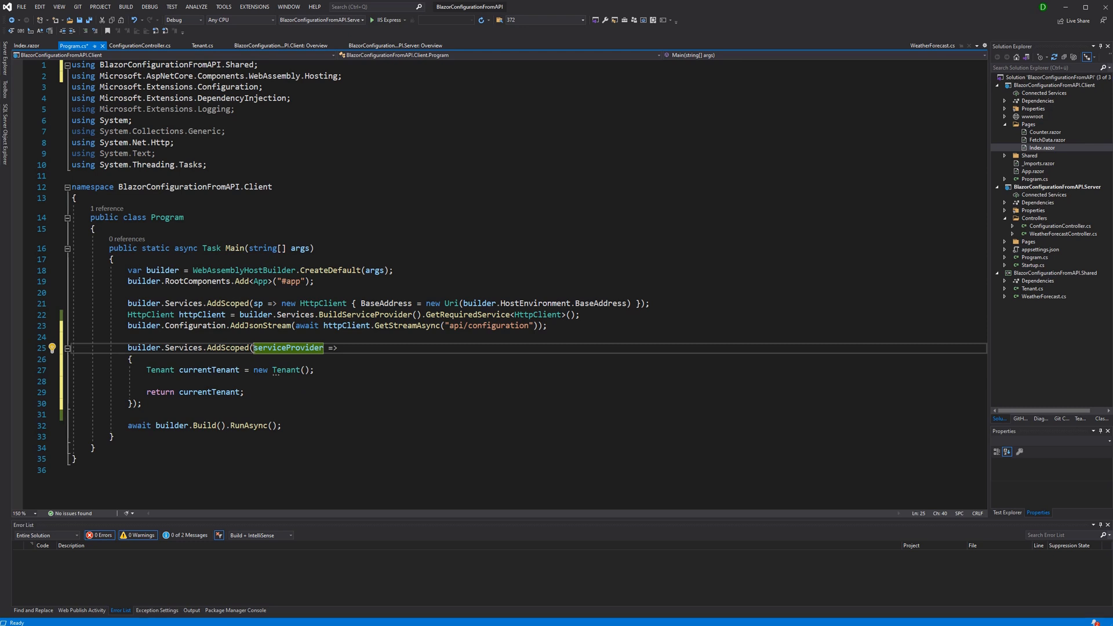
pyautogui.doubleClick(287, 347)
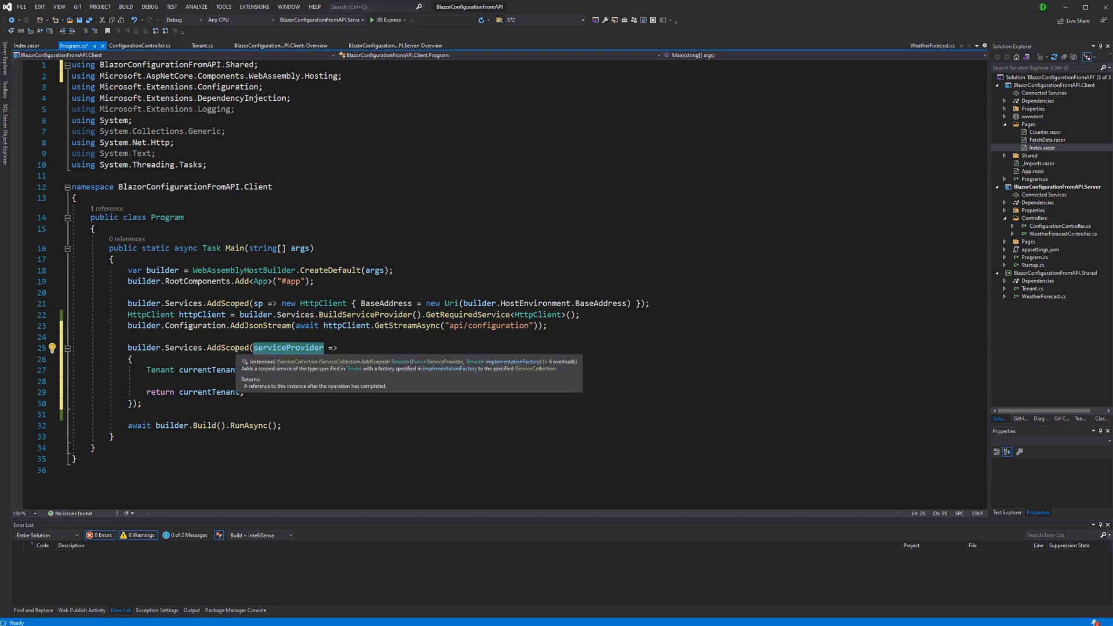
pyautogui.click(145, 381)
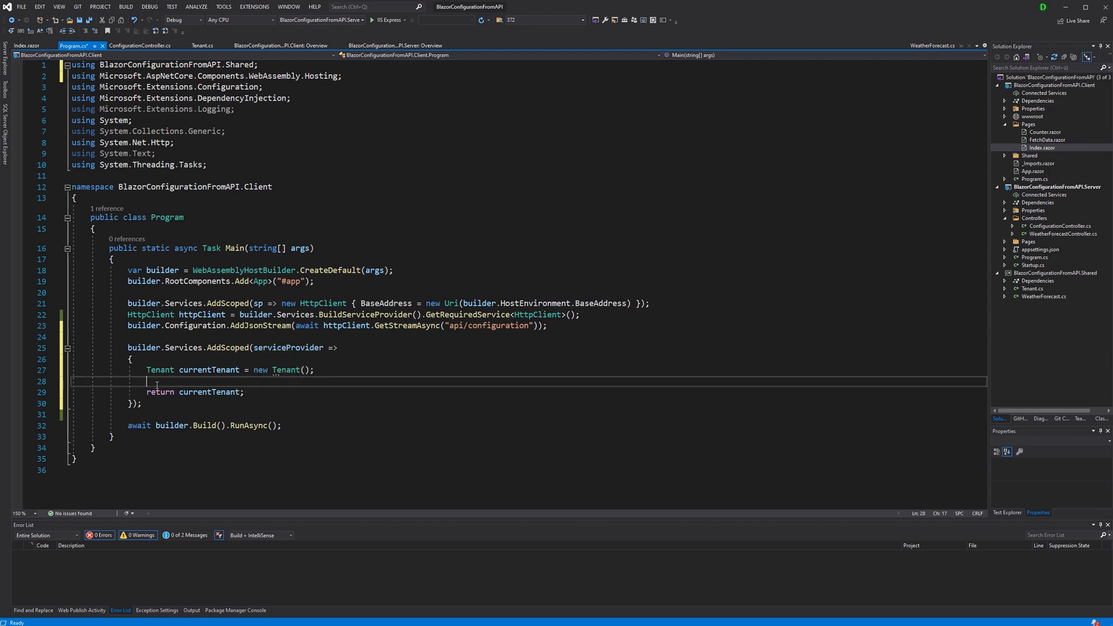
# - Add builder.Configuration.Bind(currentTenant); on the empty line before the return
pyautogui.write('builder.Con')
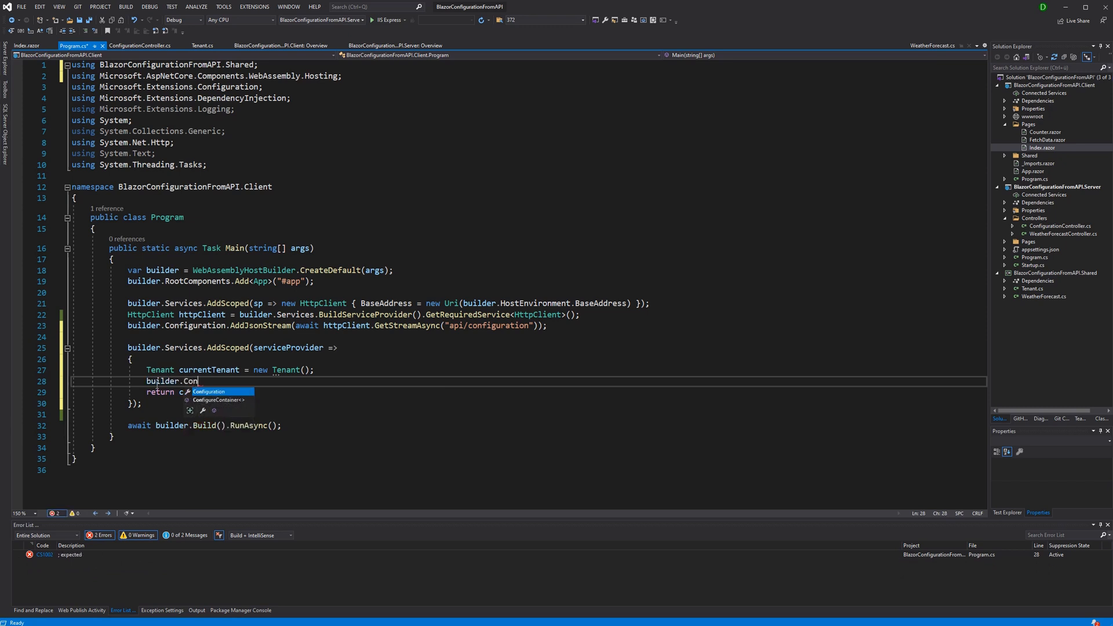
pyautogui.write('figuration.Bind')
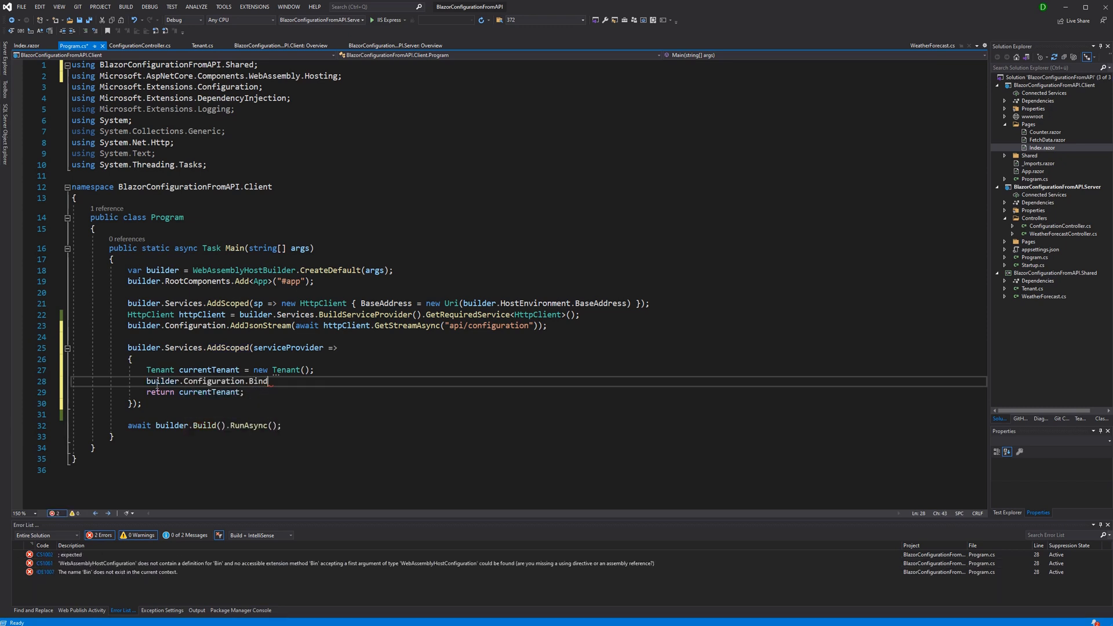
pyautogui.write('(c')
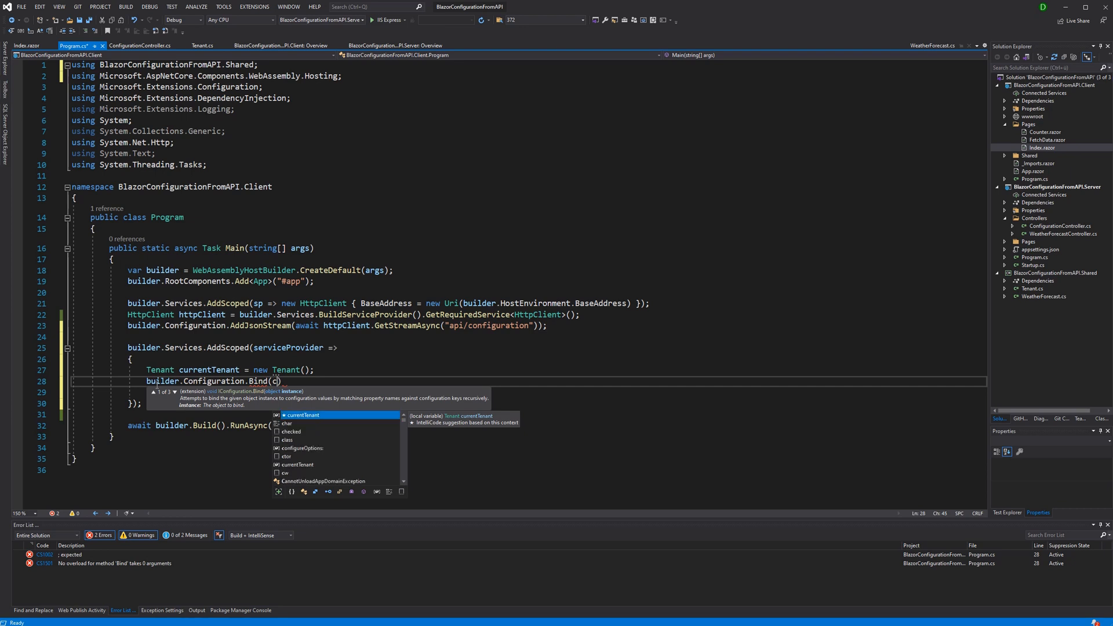
pyautogui.write('currentTenant')
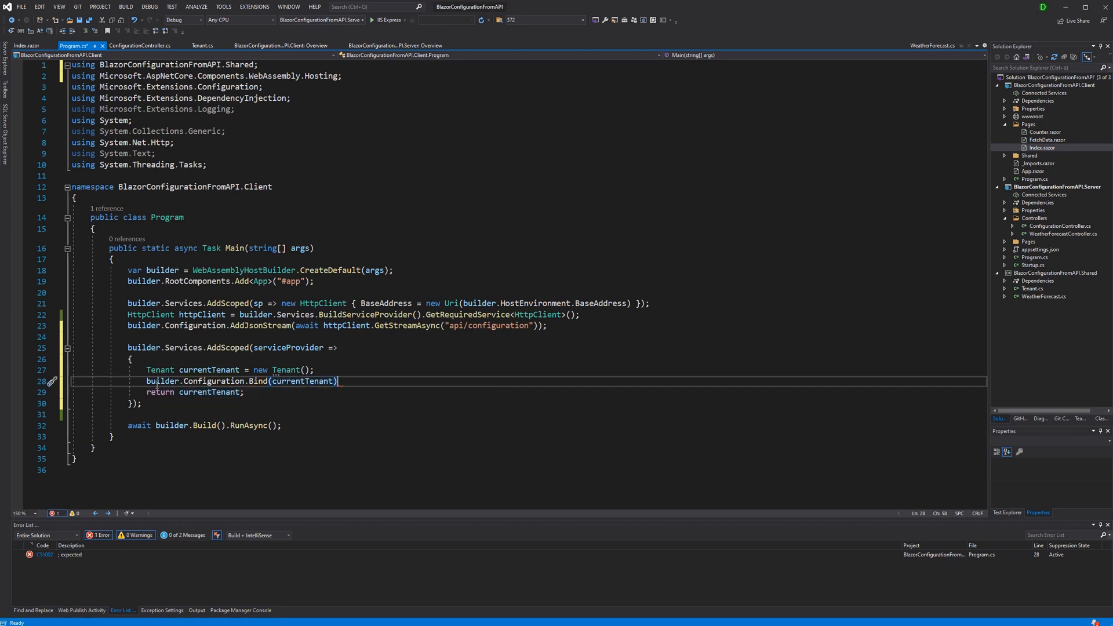
pyautogui.write(';')
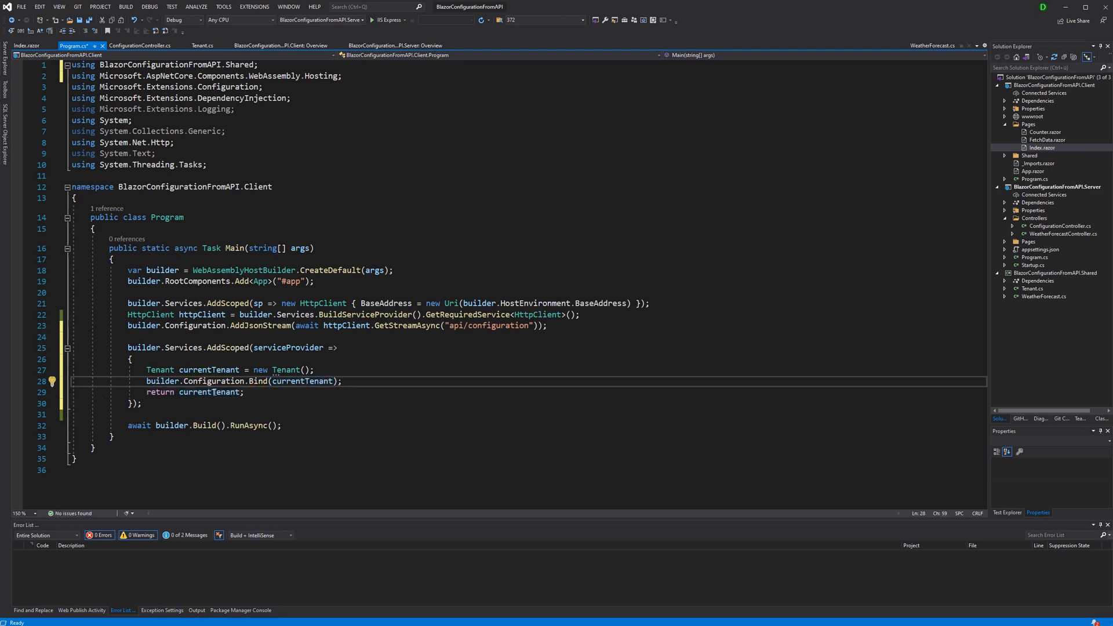
pyautogui.click(26, 46)
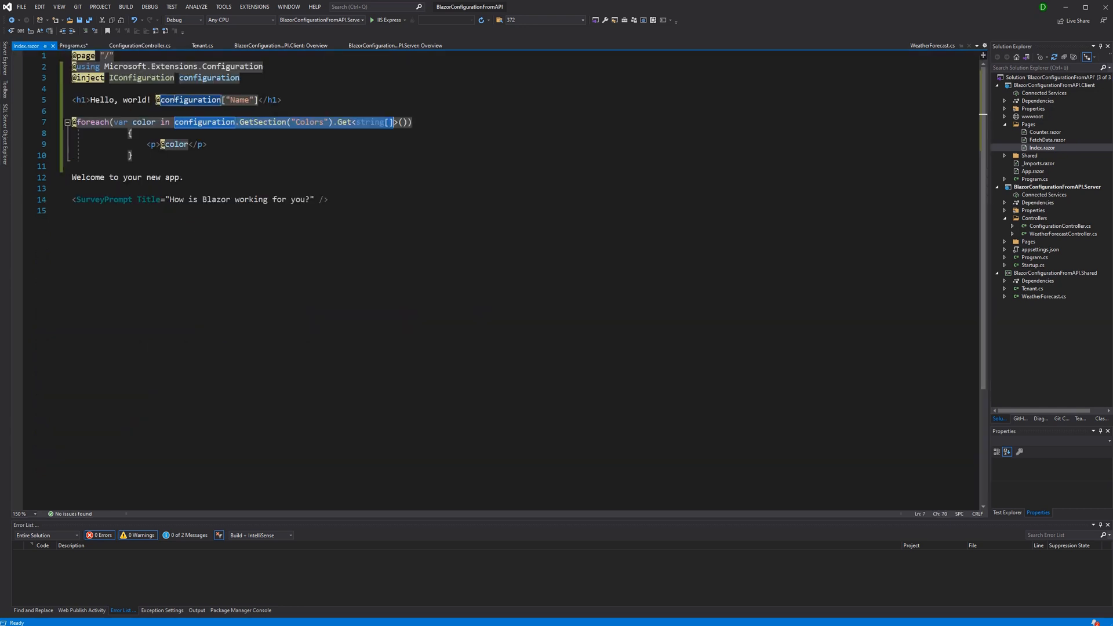
pyautogui.click(241, 77)
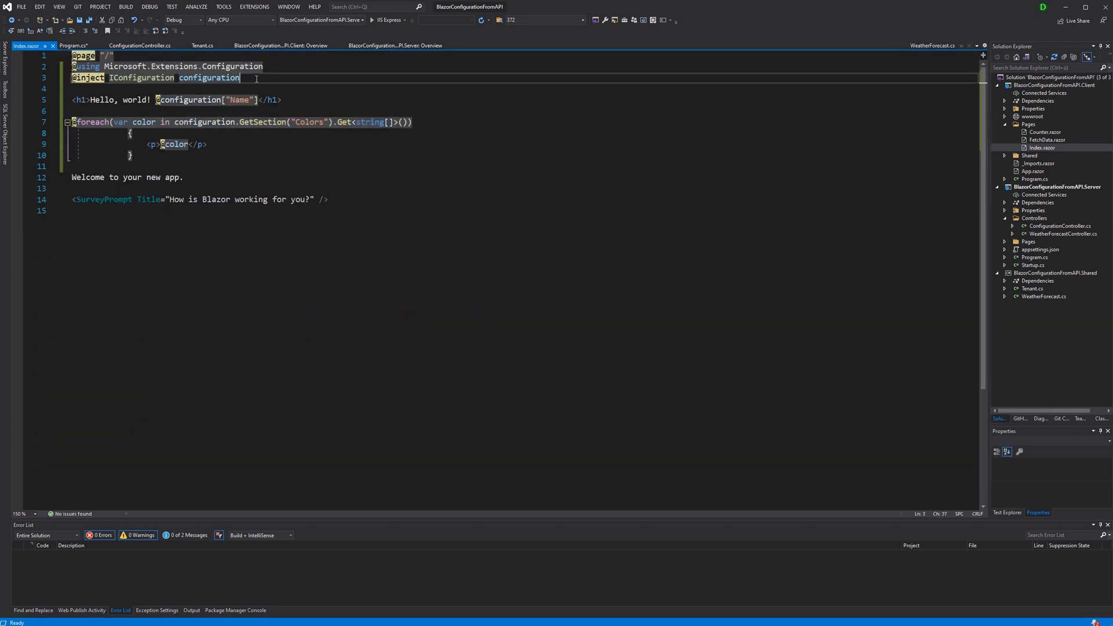
pyautogui.write('@inject Tenant currentTenant')
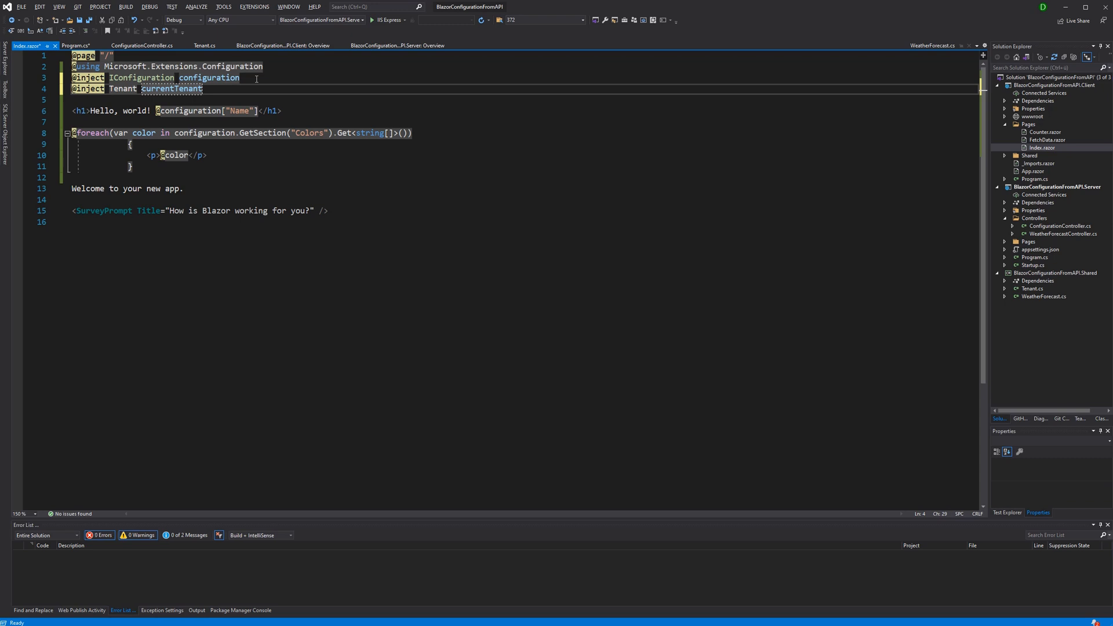
pyautogui.press('enter')
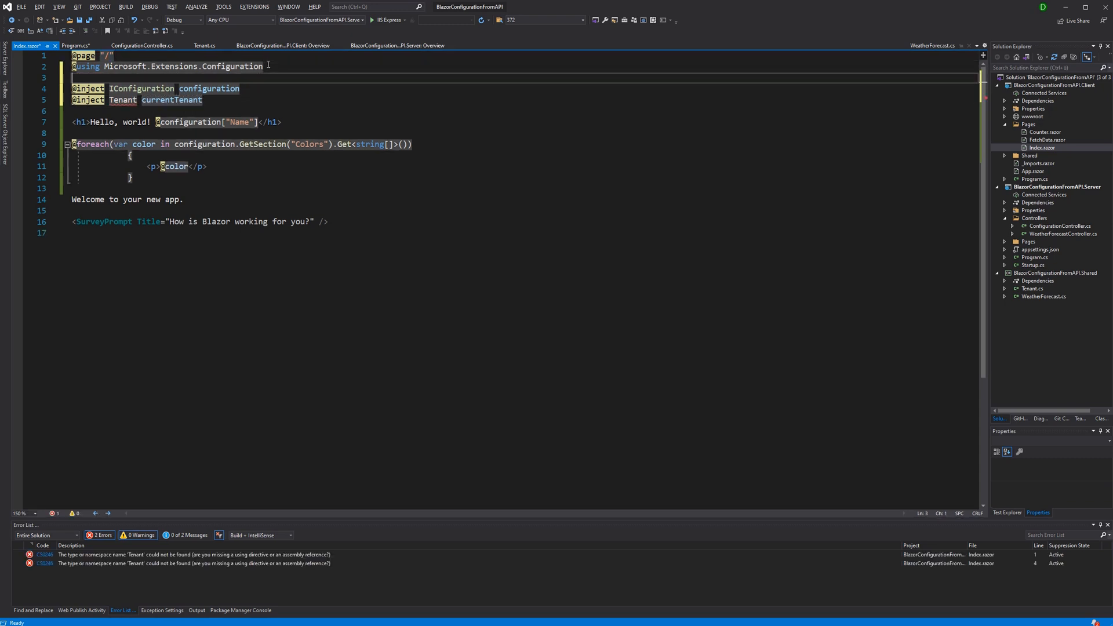
pyautogui.write('using BlazorConfigurationFromAPI')
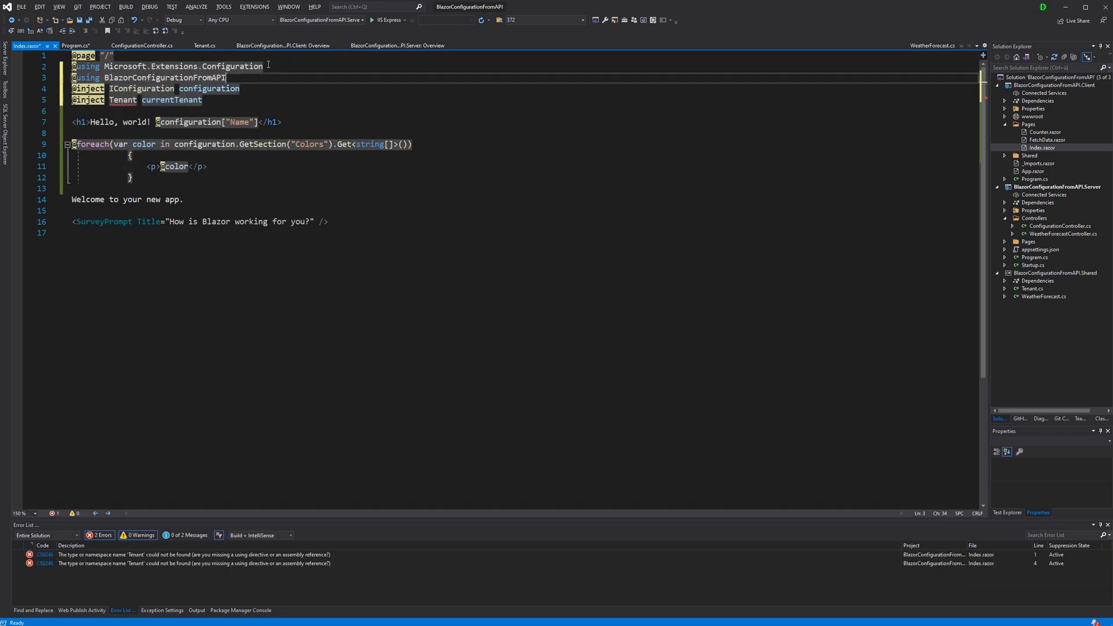
pyautogui.write('.Shared')
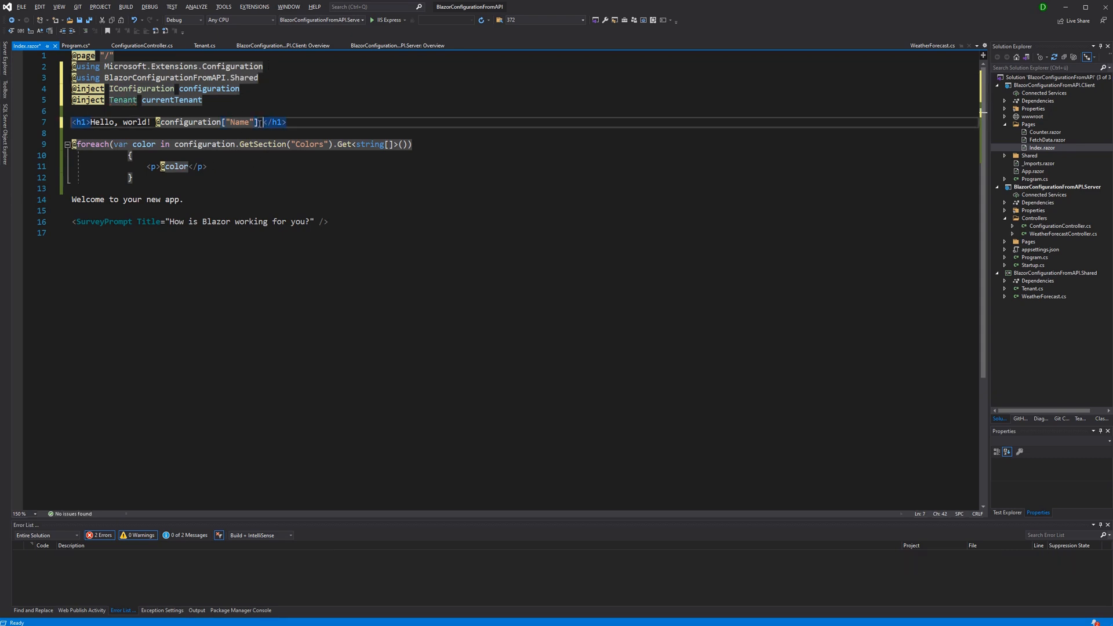
pyautogui.write('@currentTenant.Name')
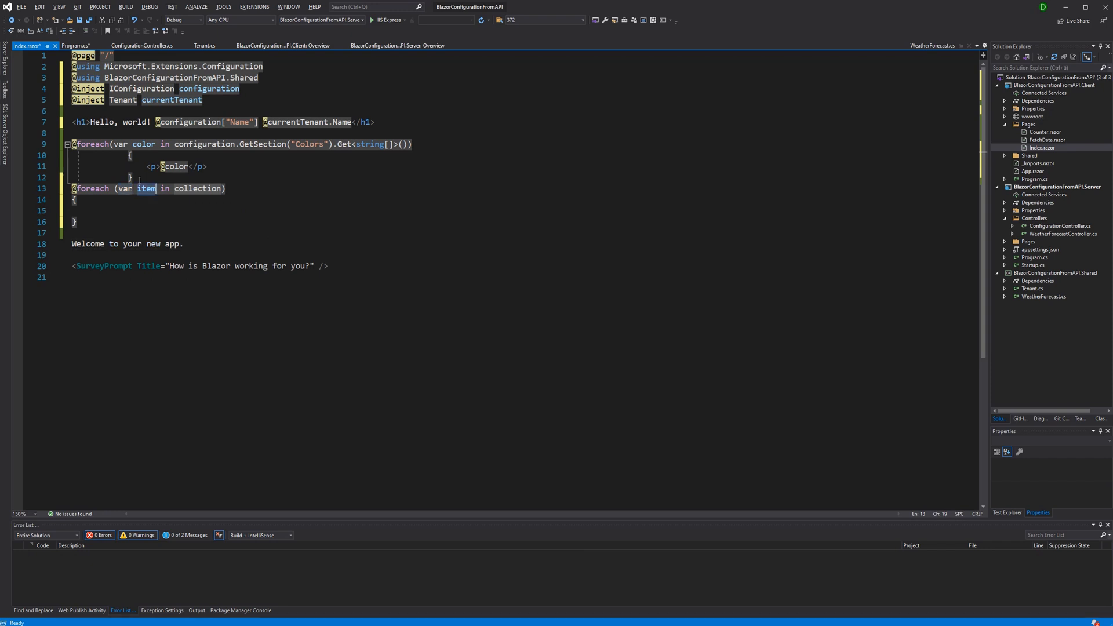
pyautogui.write('currentTenant.C')
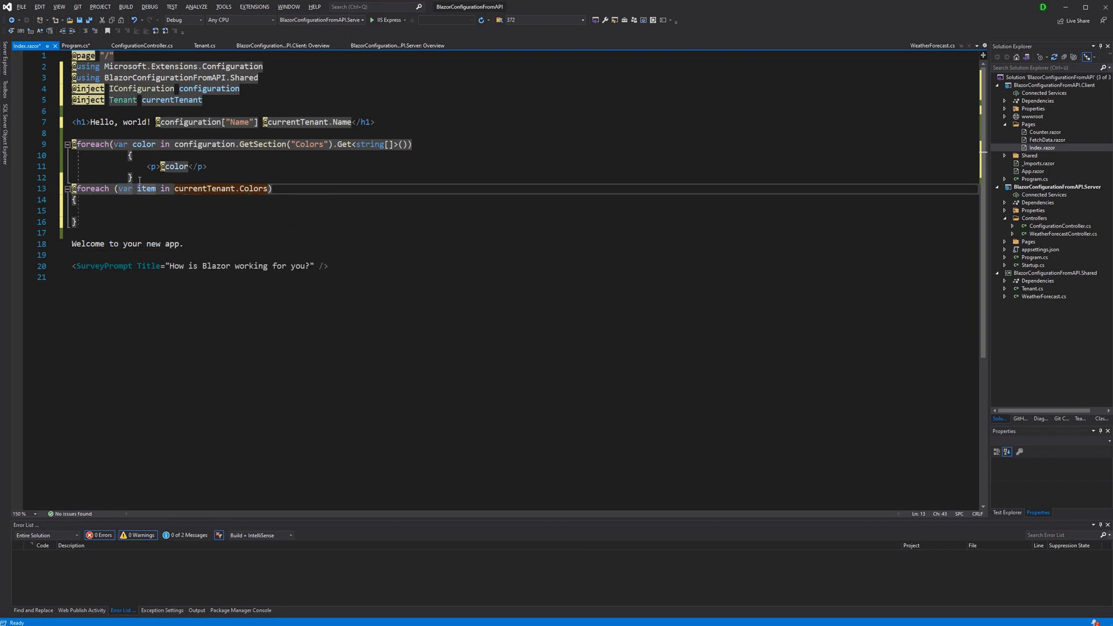
pyautogui.write('<p></p>')
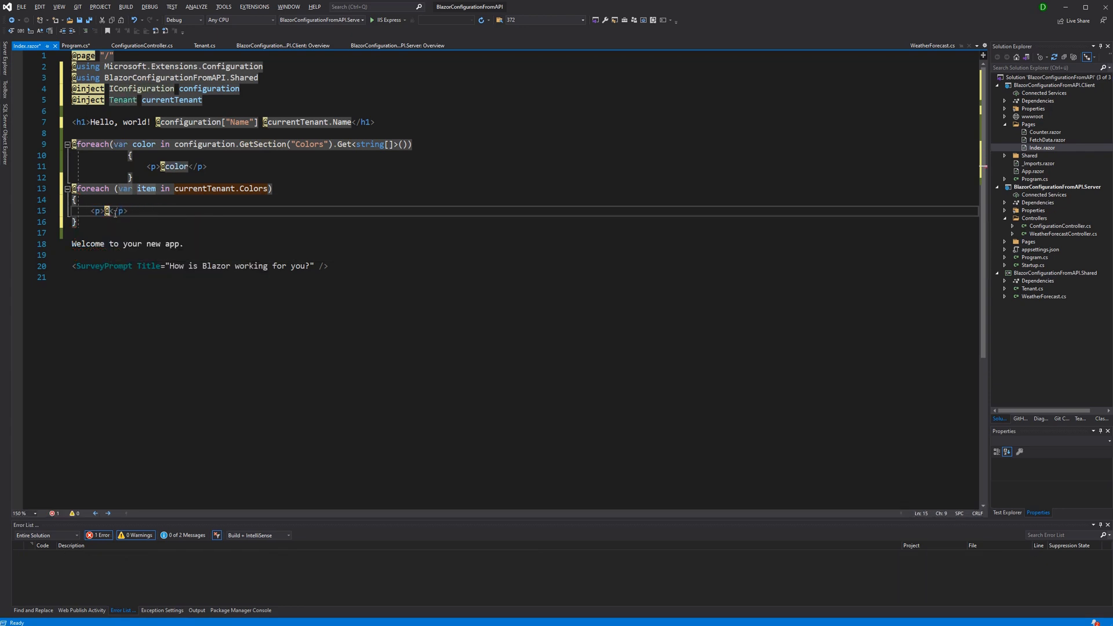
pyautogui.write('item')
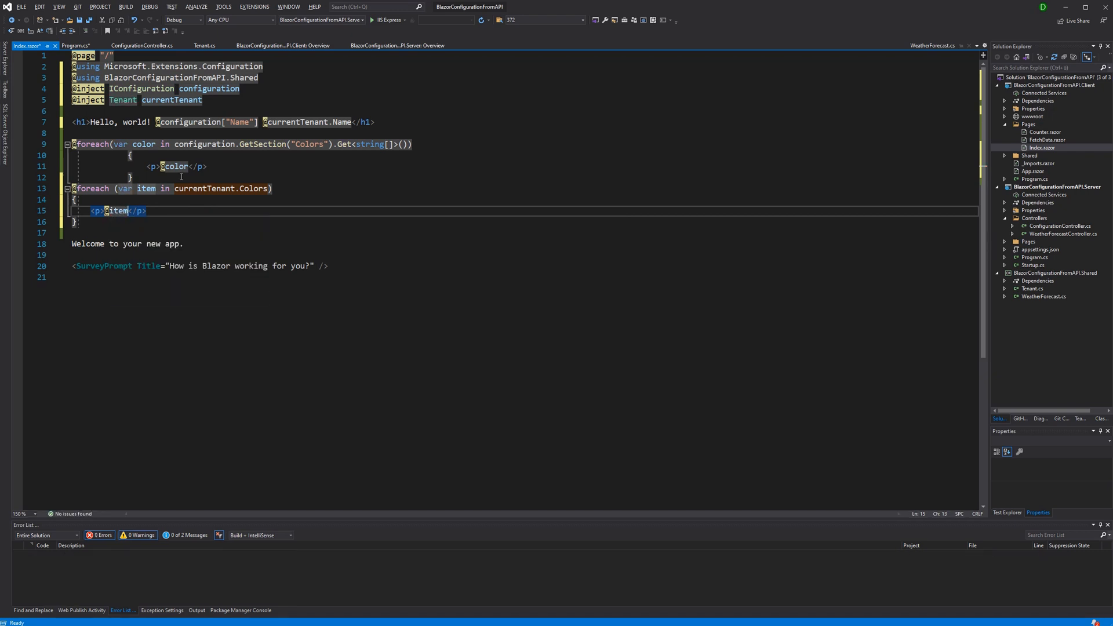
pyautogui.moveTo(585, 260)
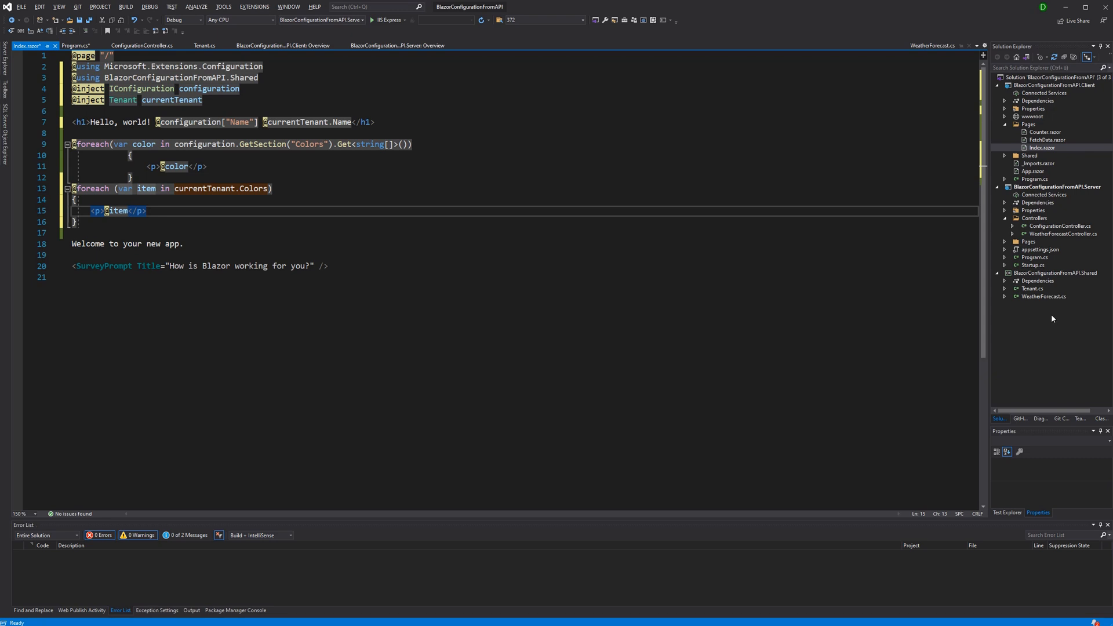
# - Review Tenant.cs and ConfigurationController.cs, highlighting the per-user configuration comment
pyautogui.click(1031, 288)
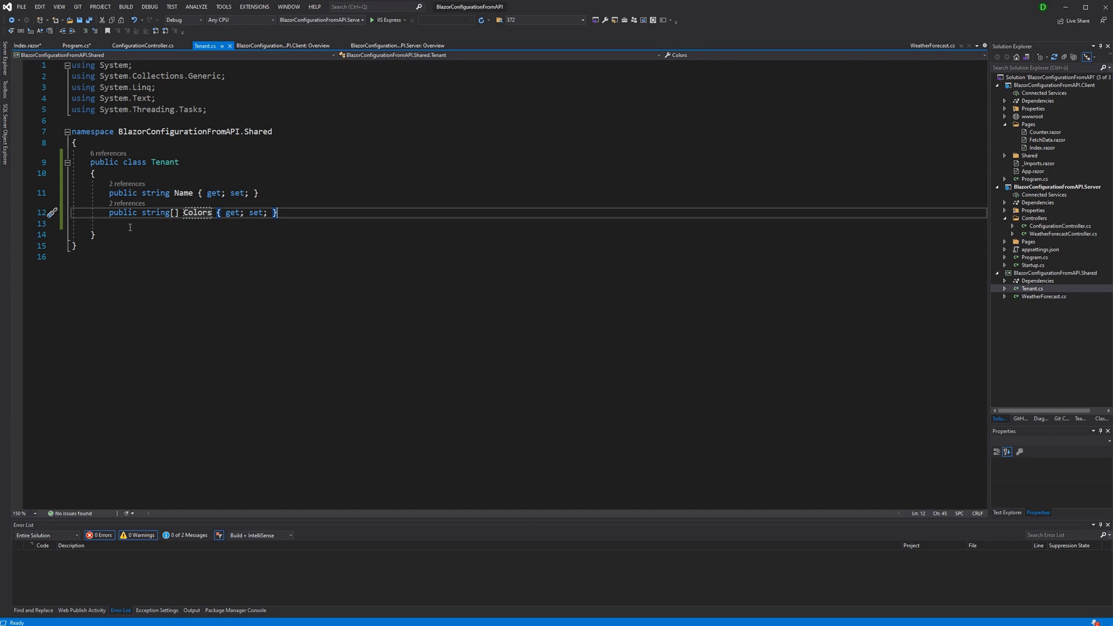
pyautogui.click(1059, 225)
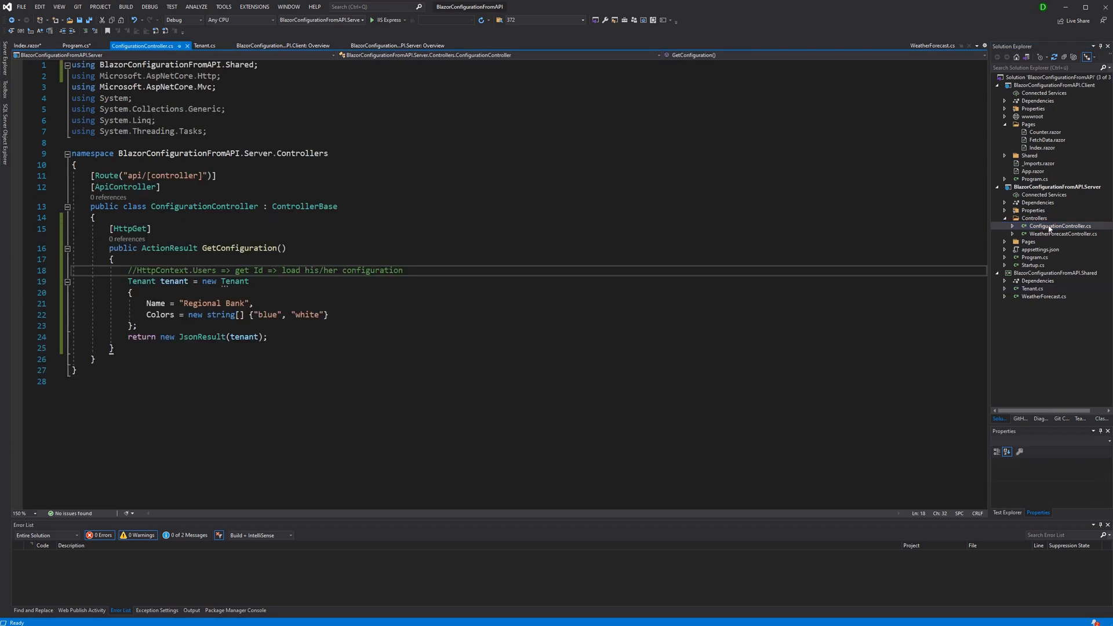
pyautogui.moveTo(126, 271); pyautogui.dragTo(241, 271)
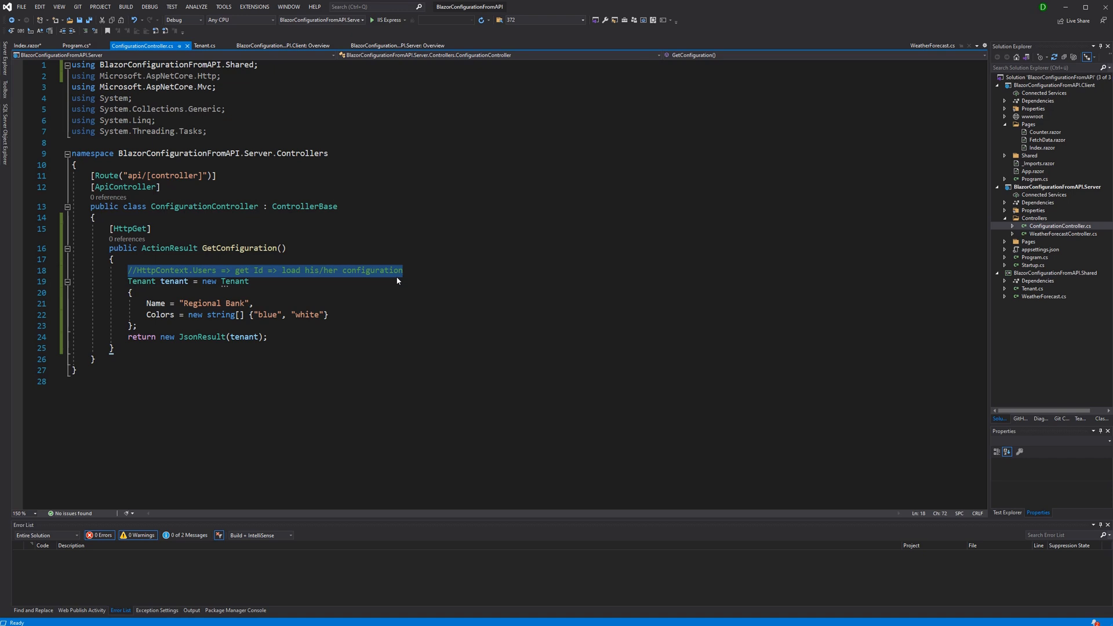
pyautogui.moveTo(213, 329)
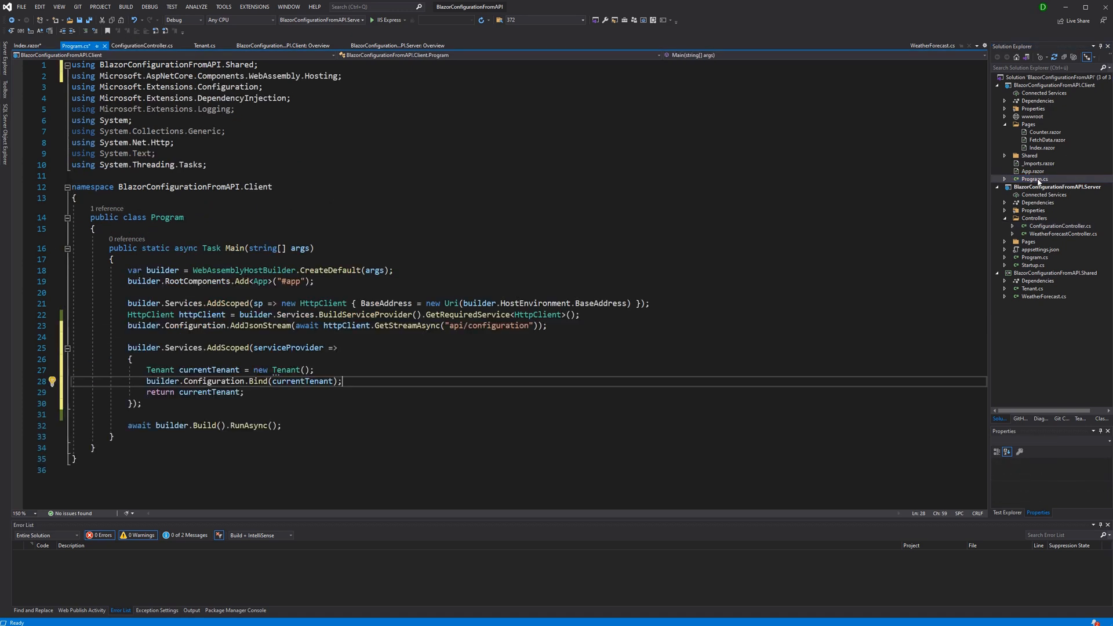
pyautogui.scroll(-3)
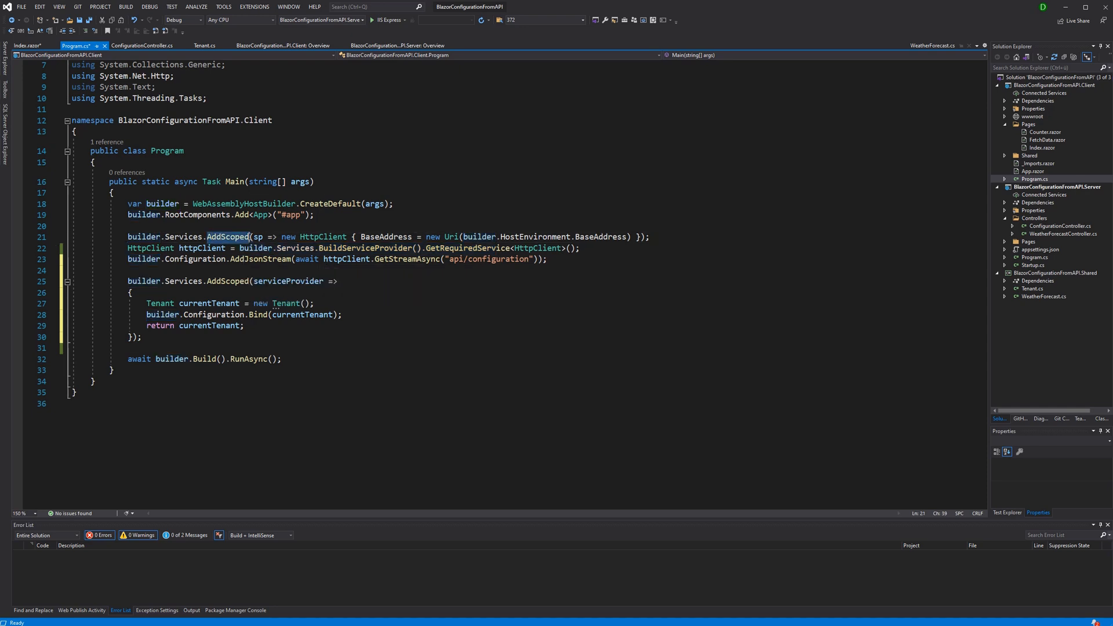
pyautogui.doubleClick(227, 236)
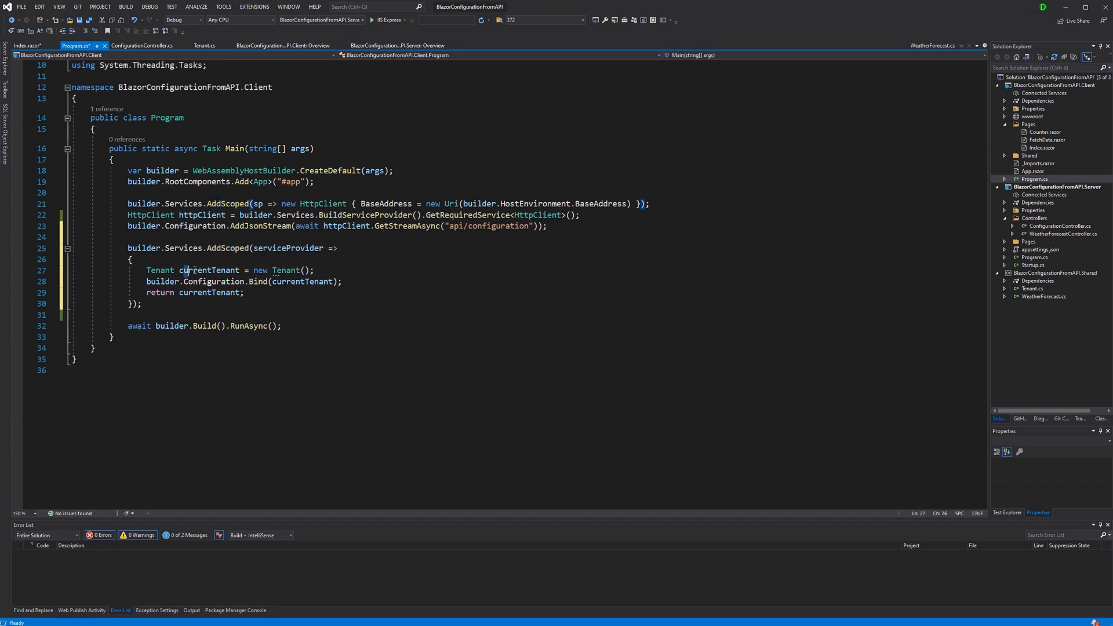
pyautogui.click(208, 270)
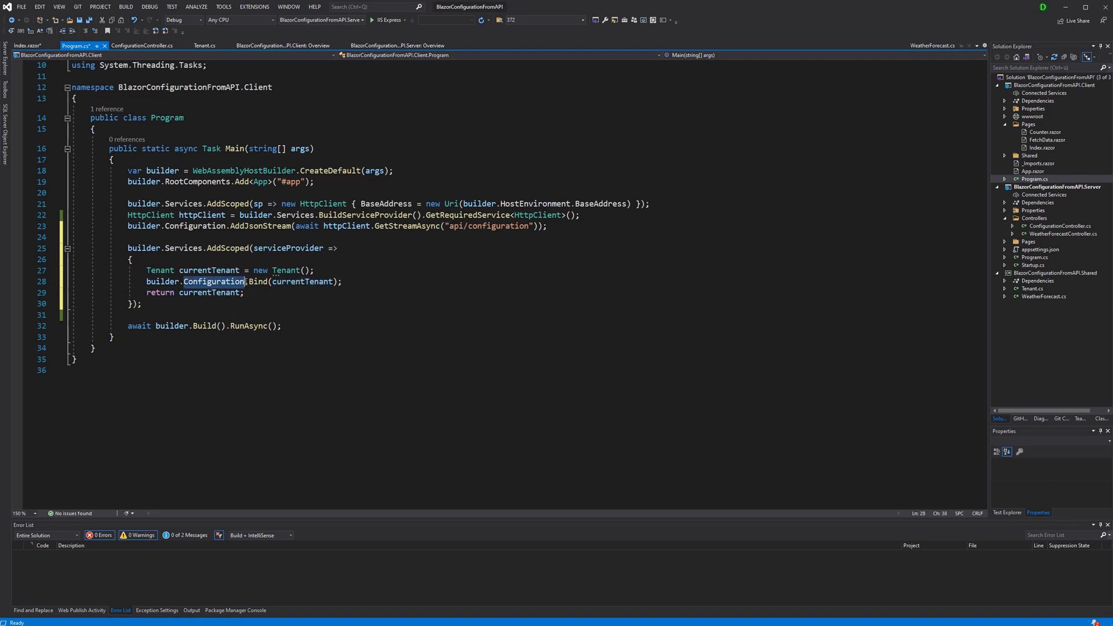
pyautogui.doubleClick(195, 226)
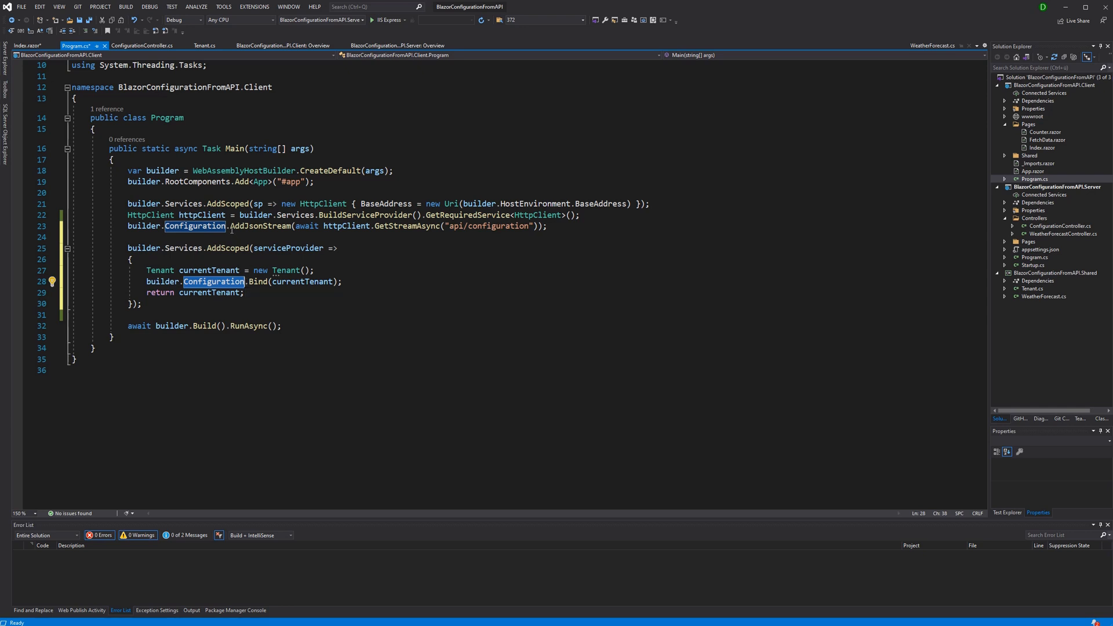